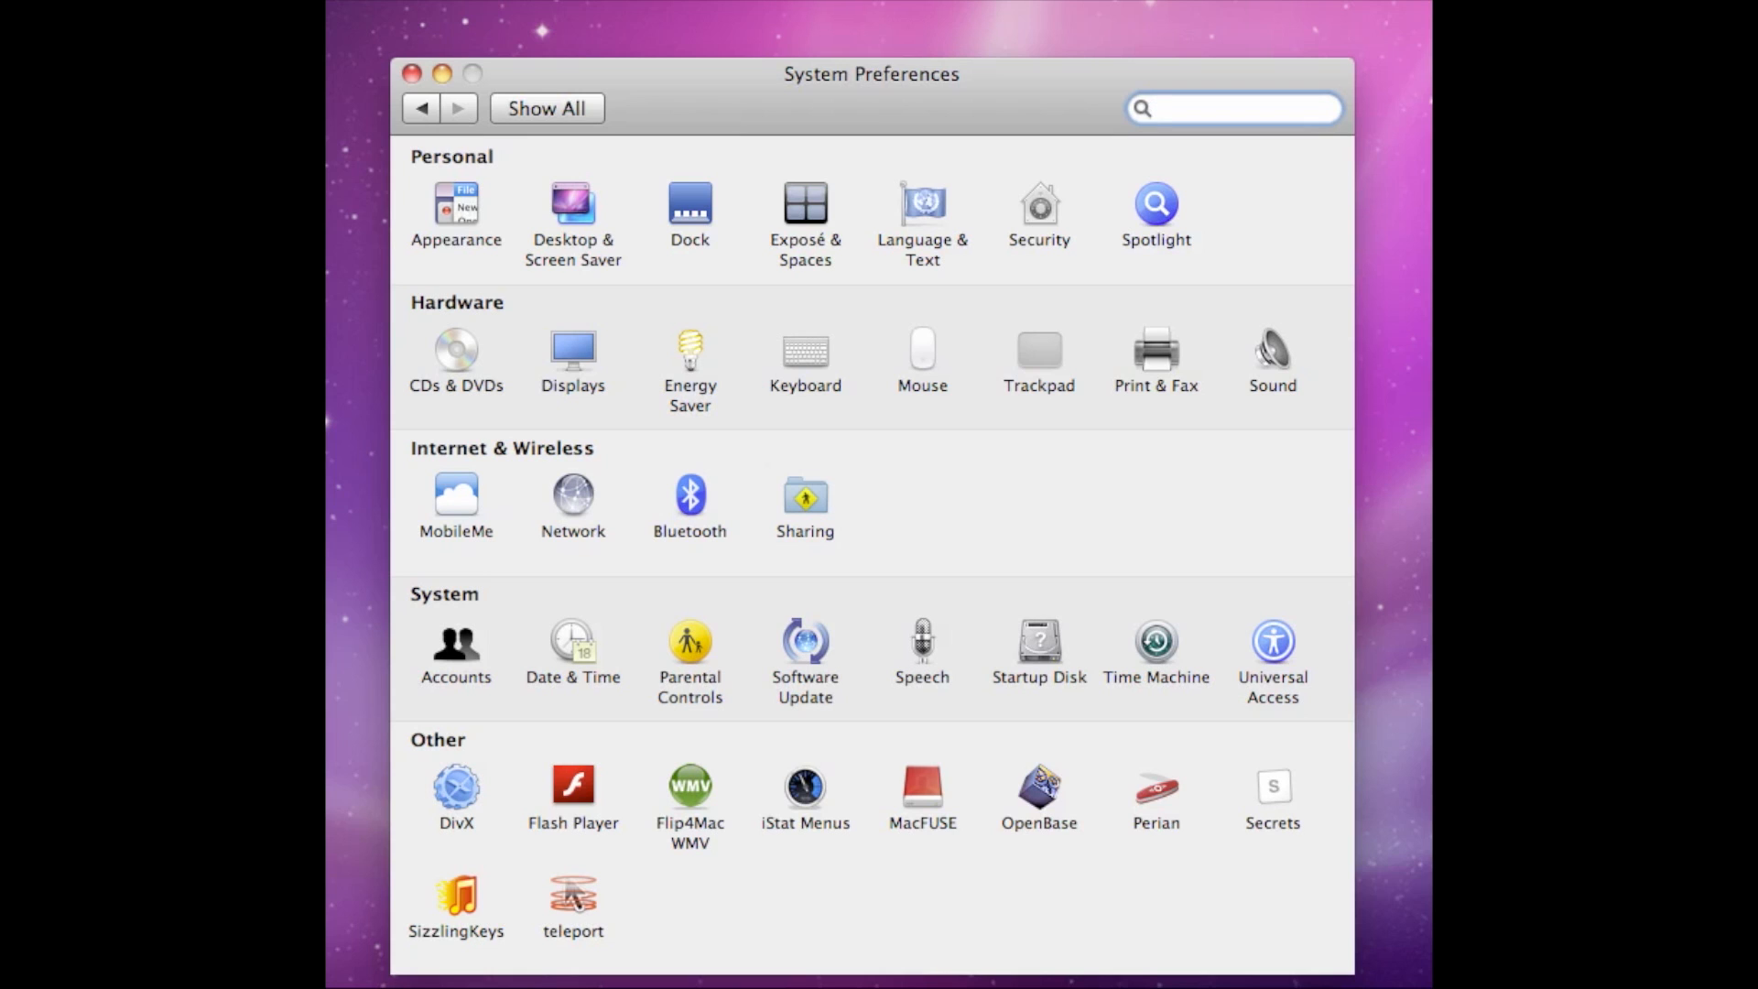
mouse_move(403, 378)
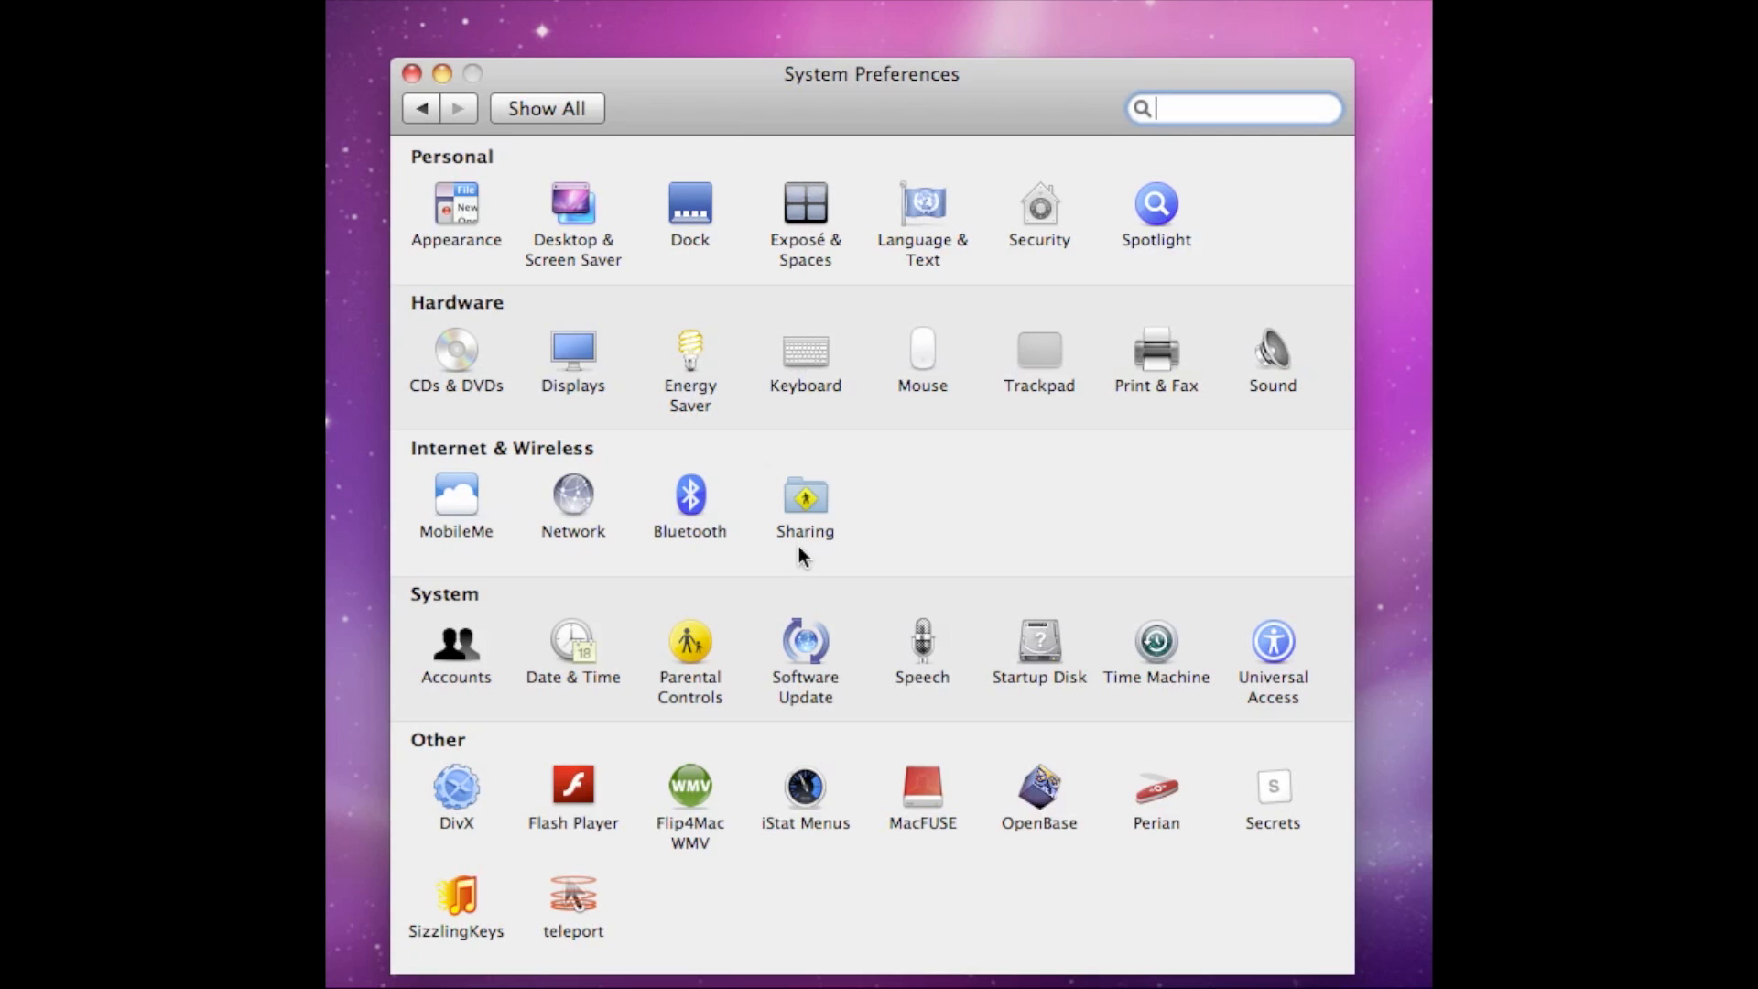
Open Sharing, select Screen Sharing, and unlock the pane with the administrator password.
left_click(805, 496)
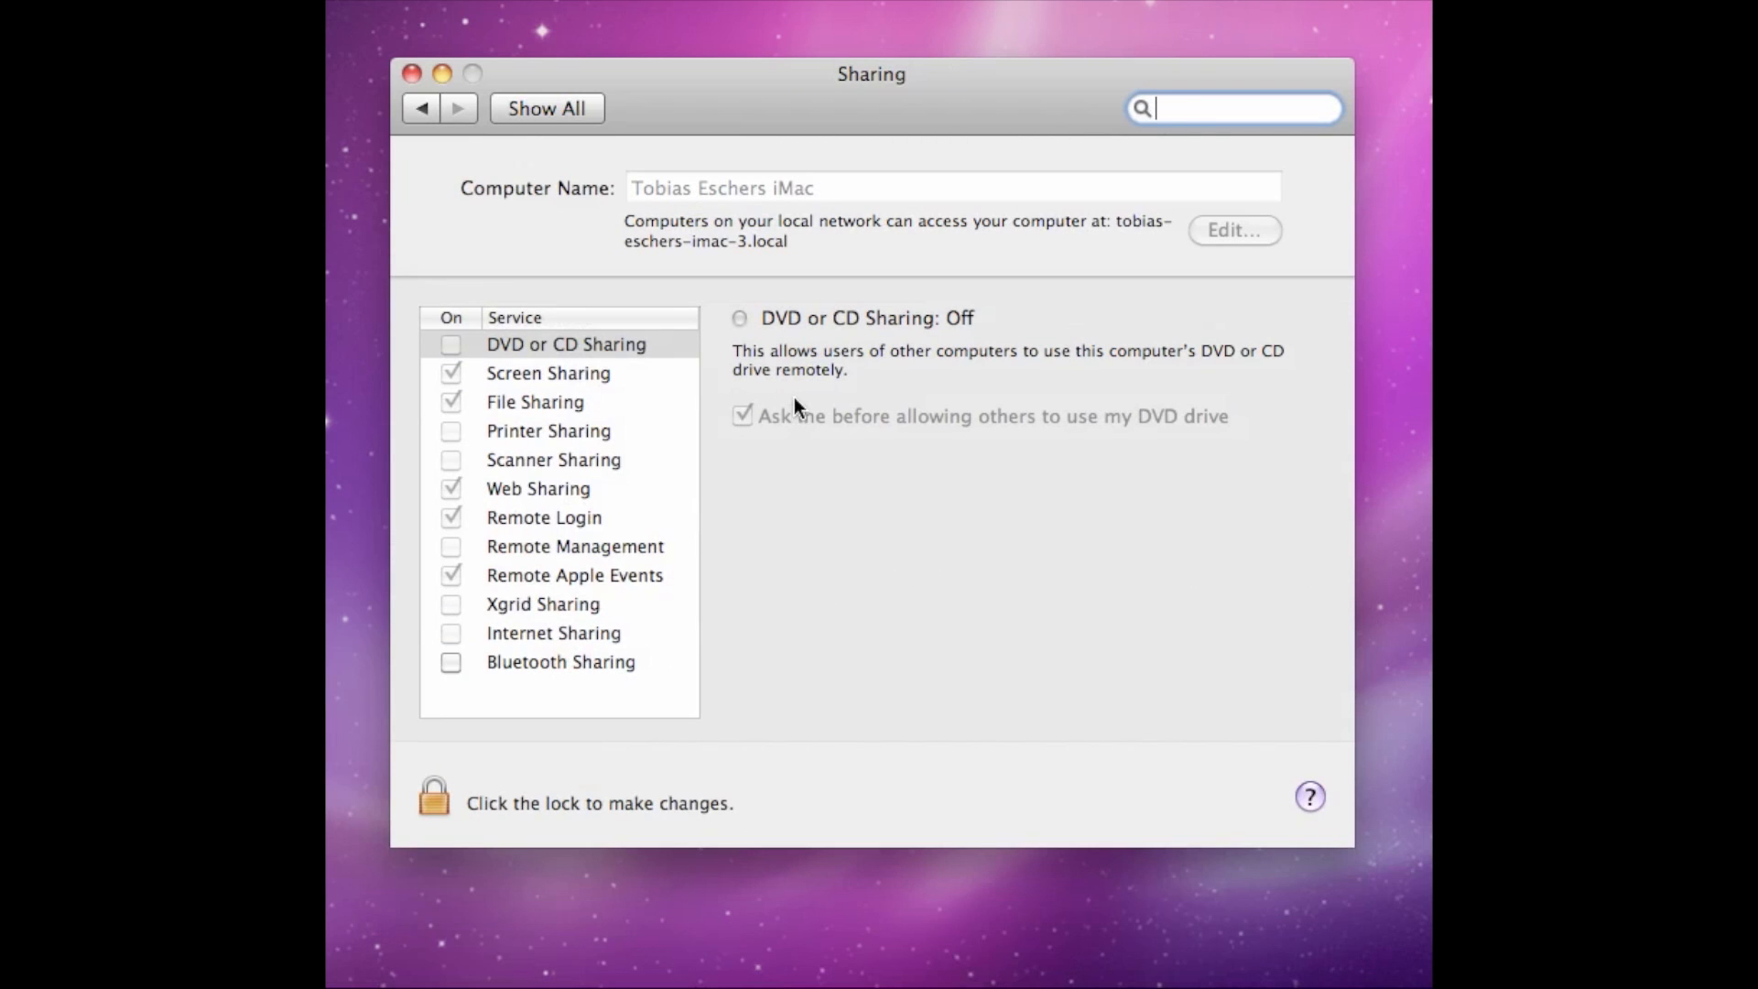
left_click(547, 372)
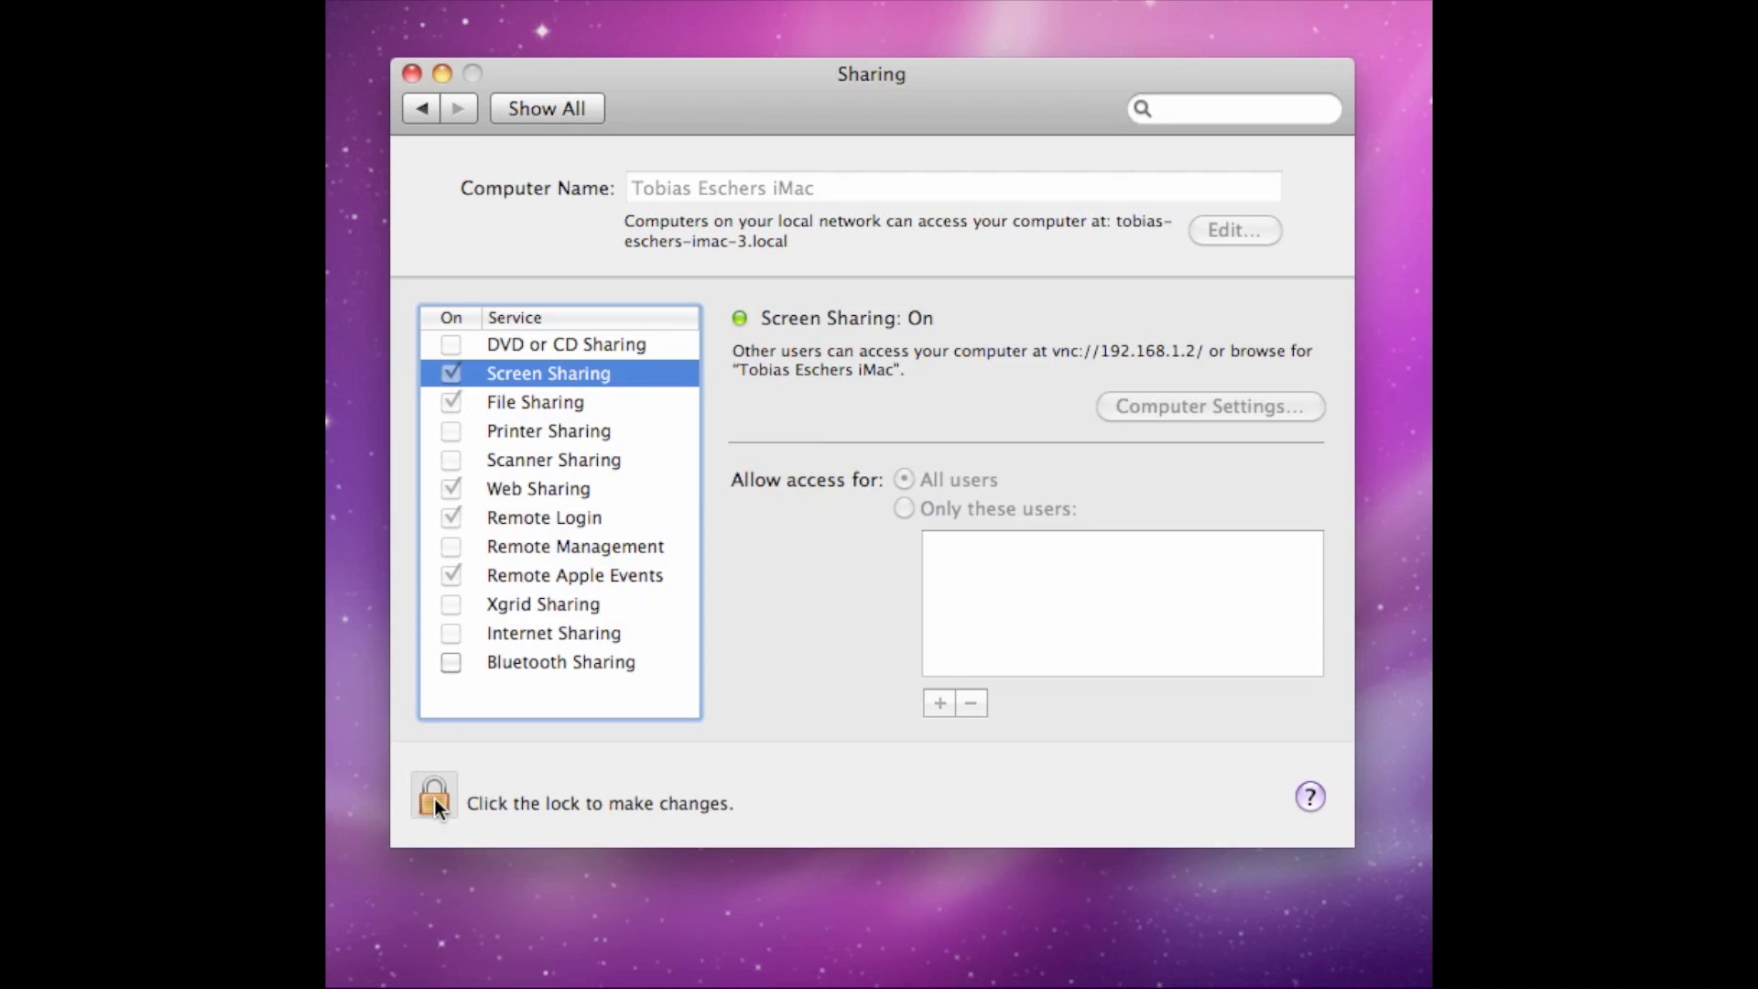
left_click(433, 801)
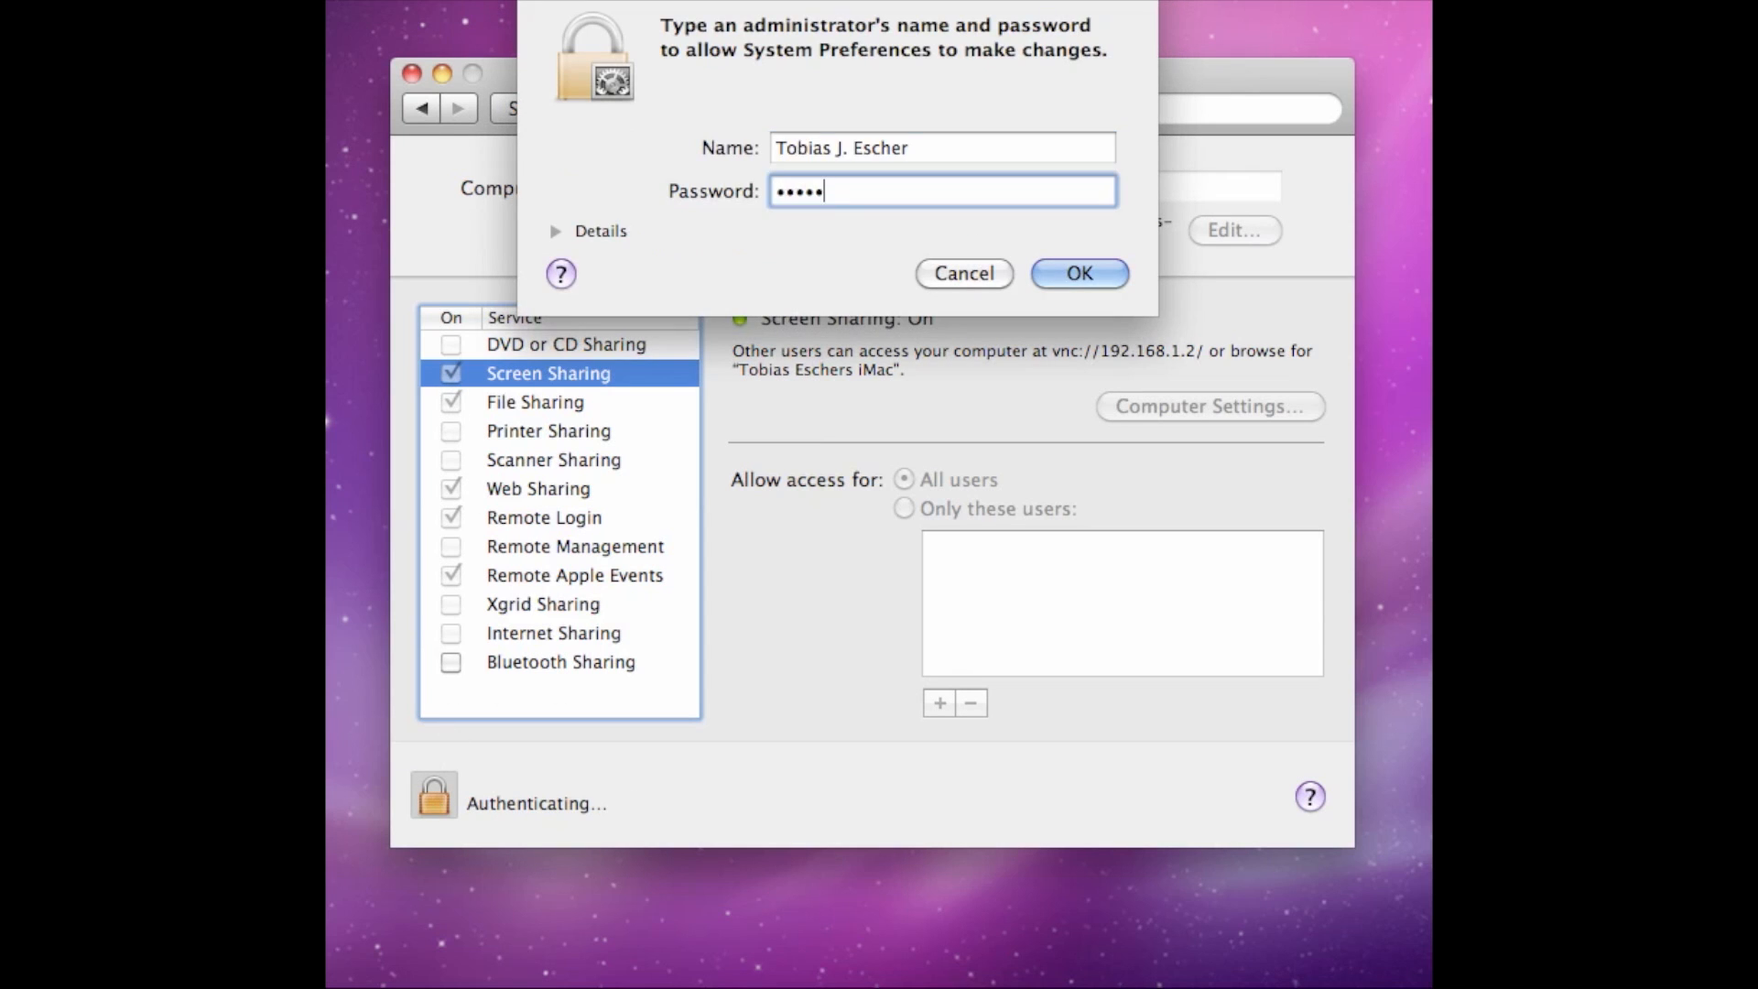
left_click(1078, 273)
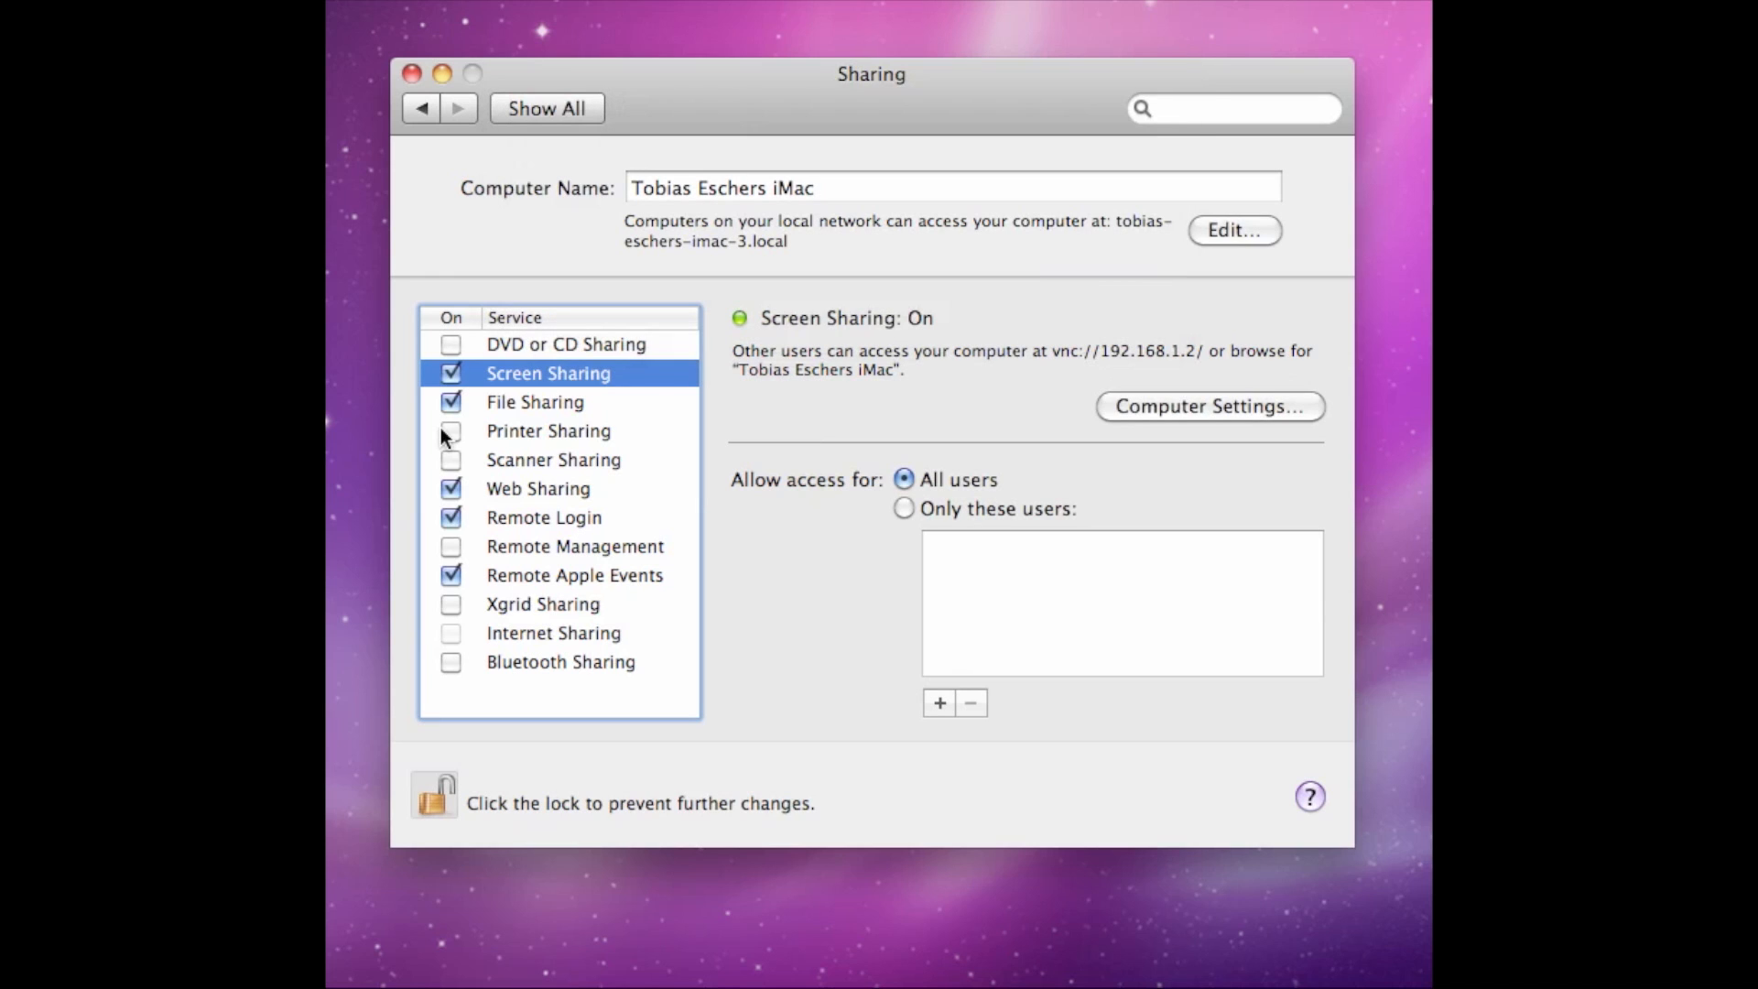
mouse_move(1066, 431)
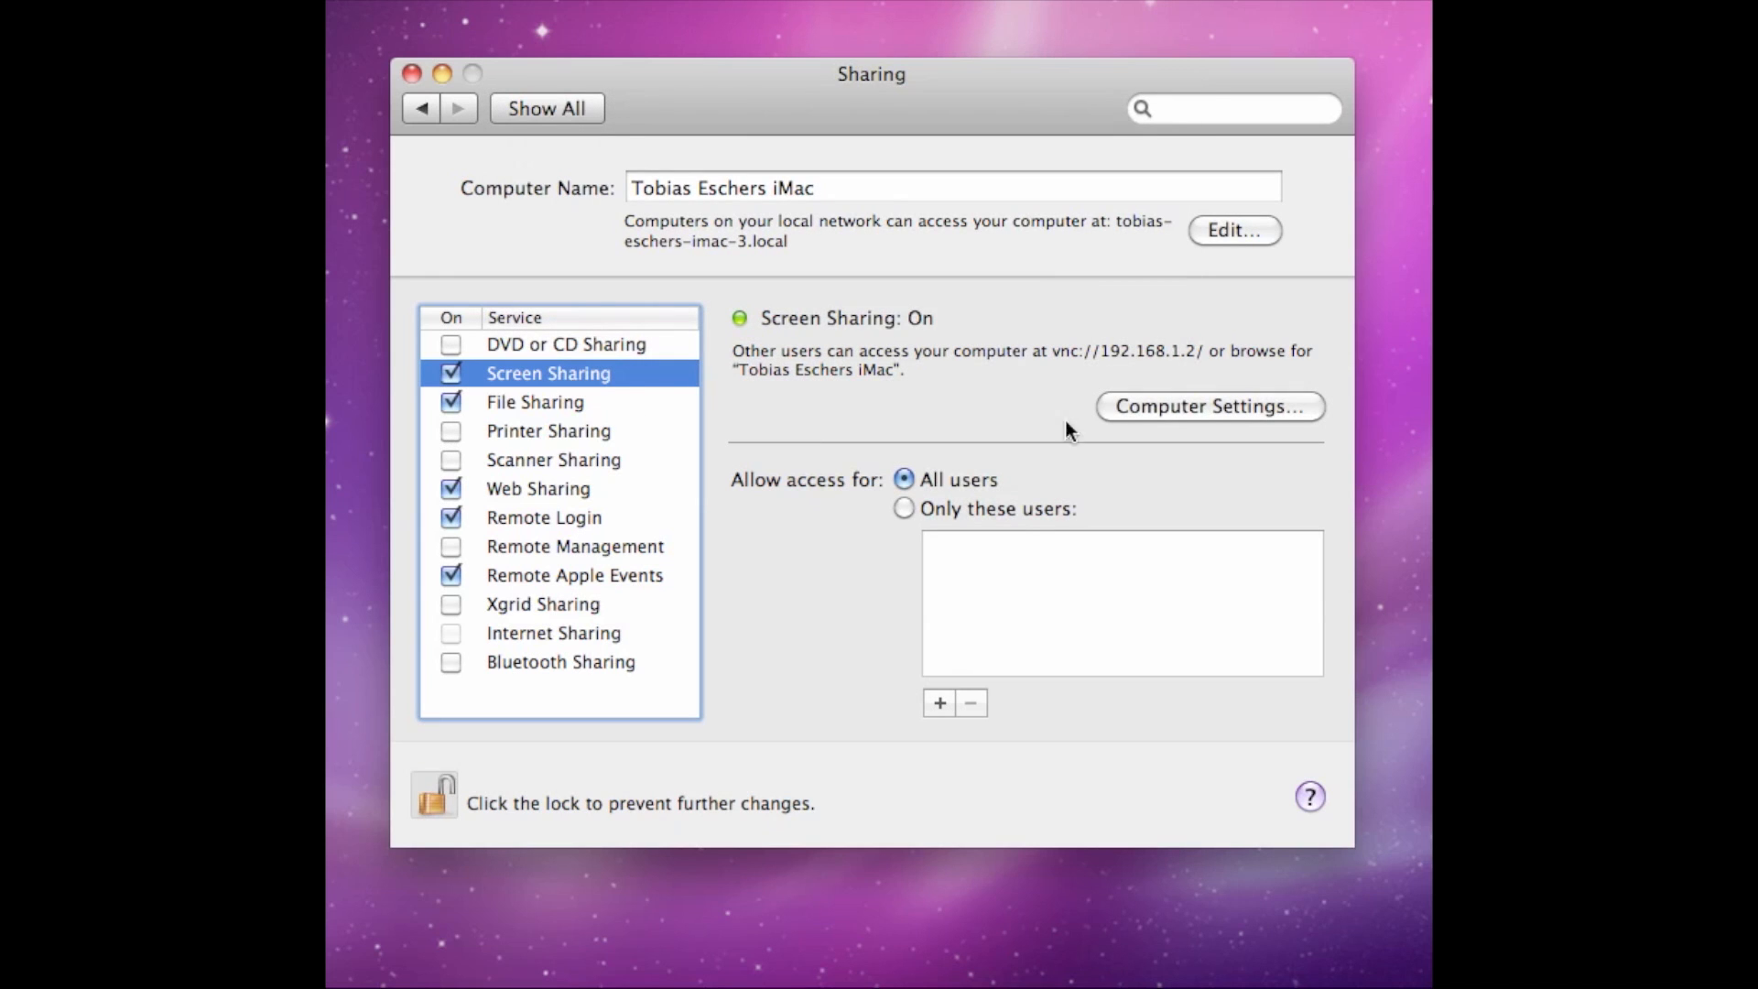
Allow VNC viewers to control the screen with a password under Computer Settings.
left_click(1209, 406)
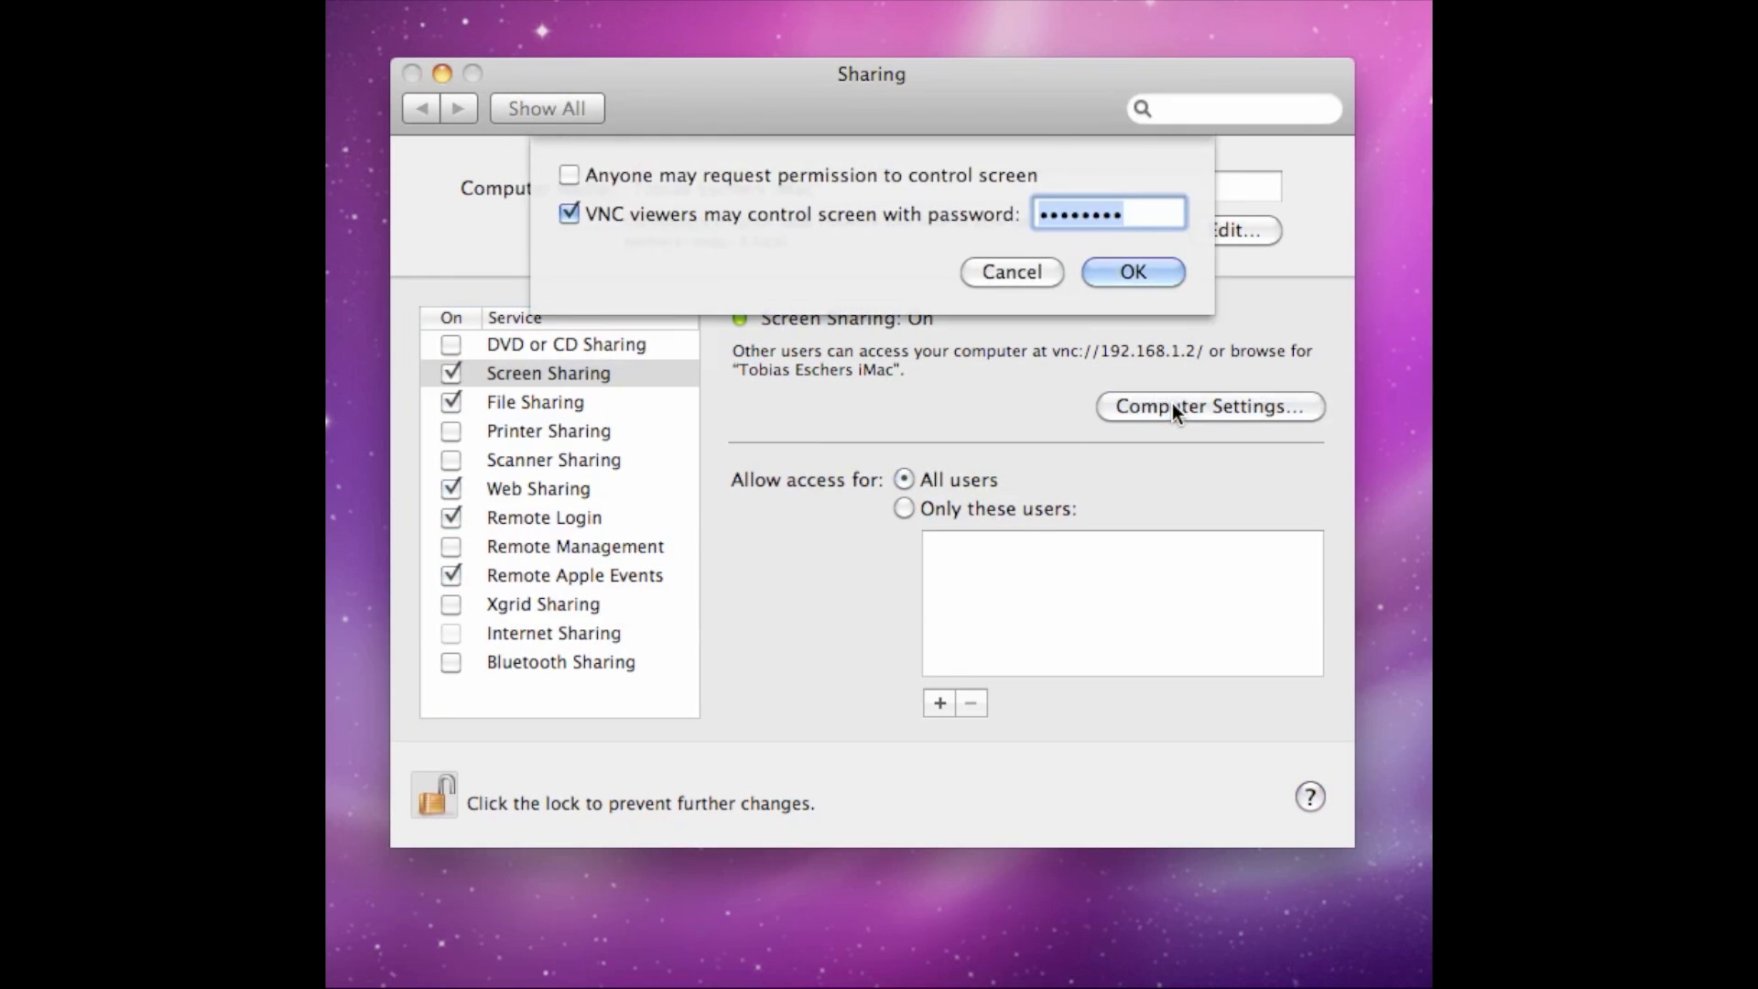
mouse_move(611, 209)
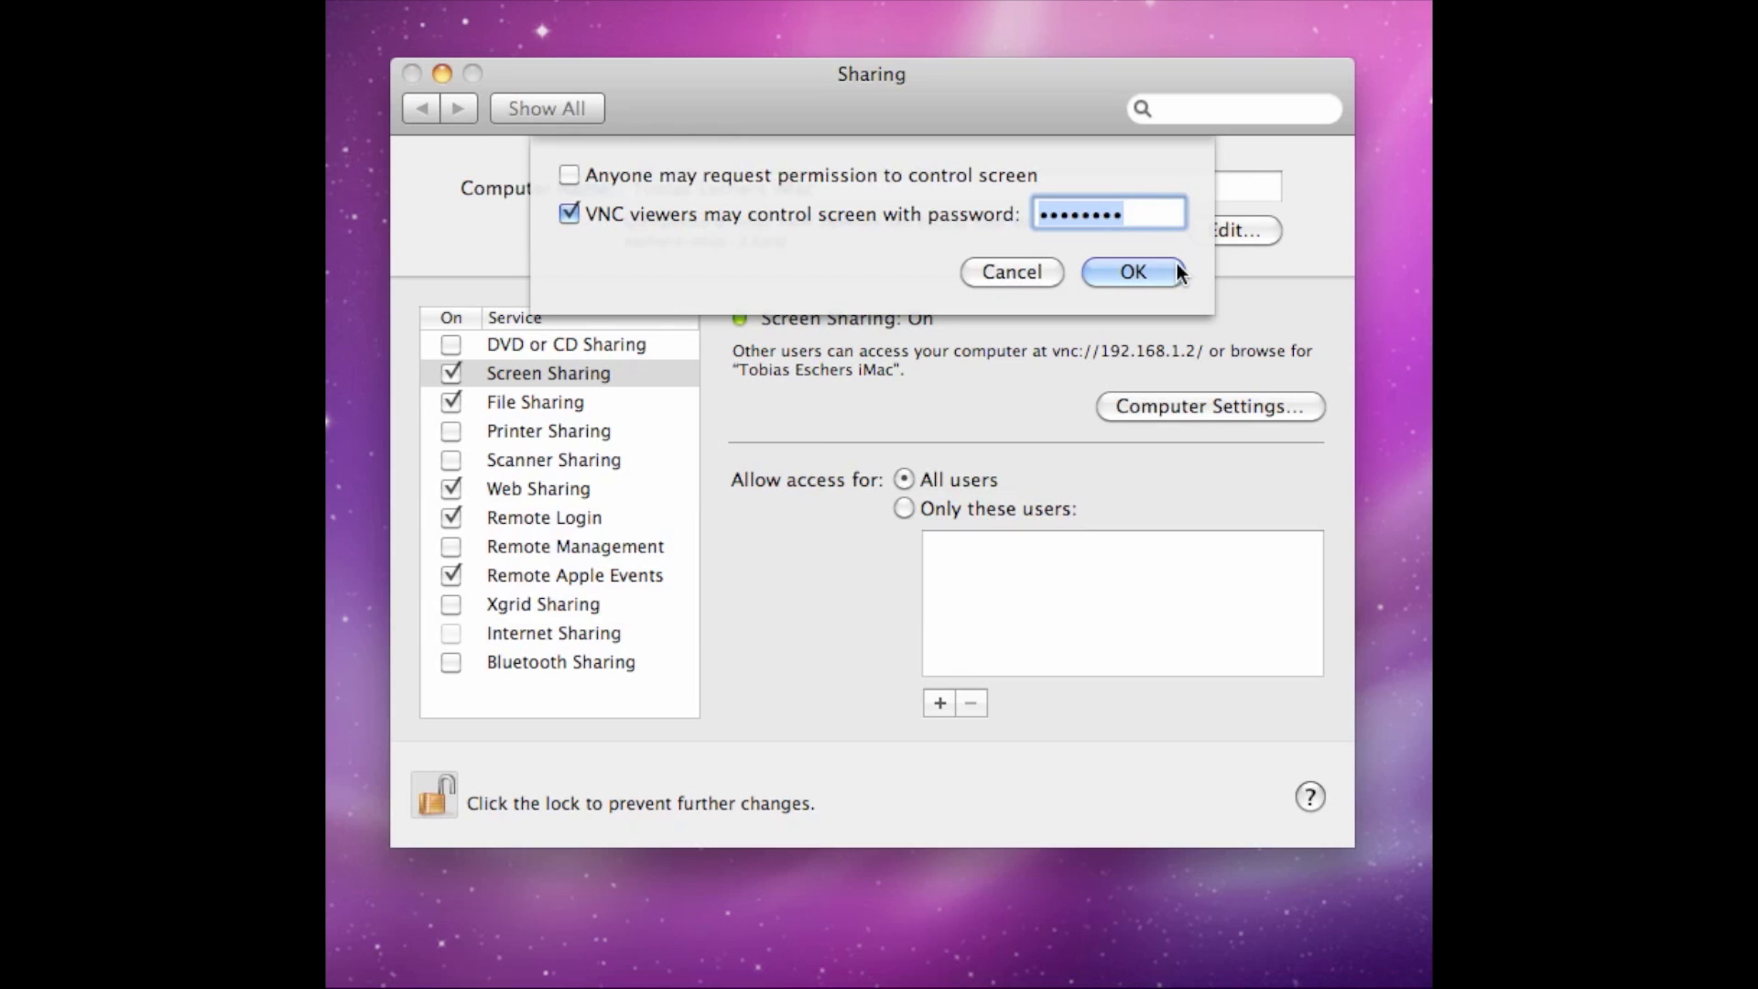
mouse_move(1173, 275)
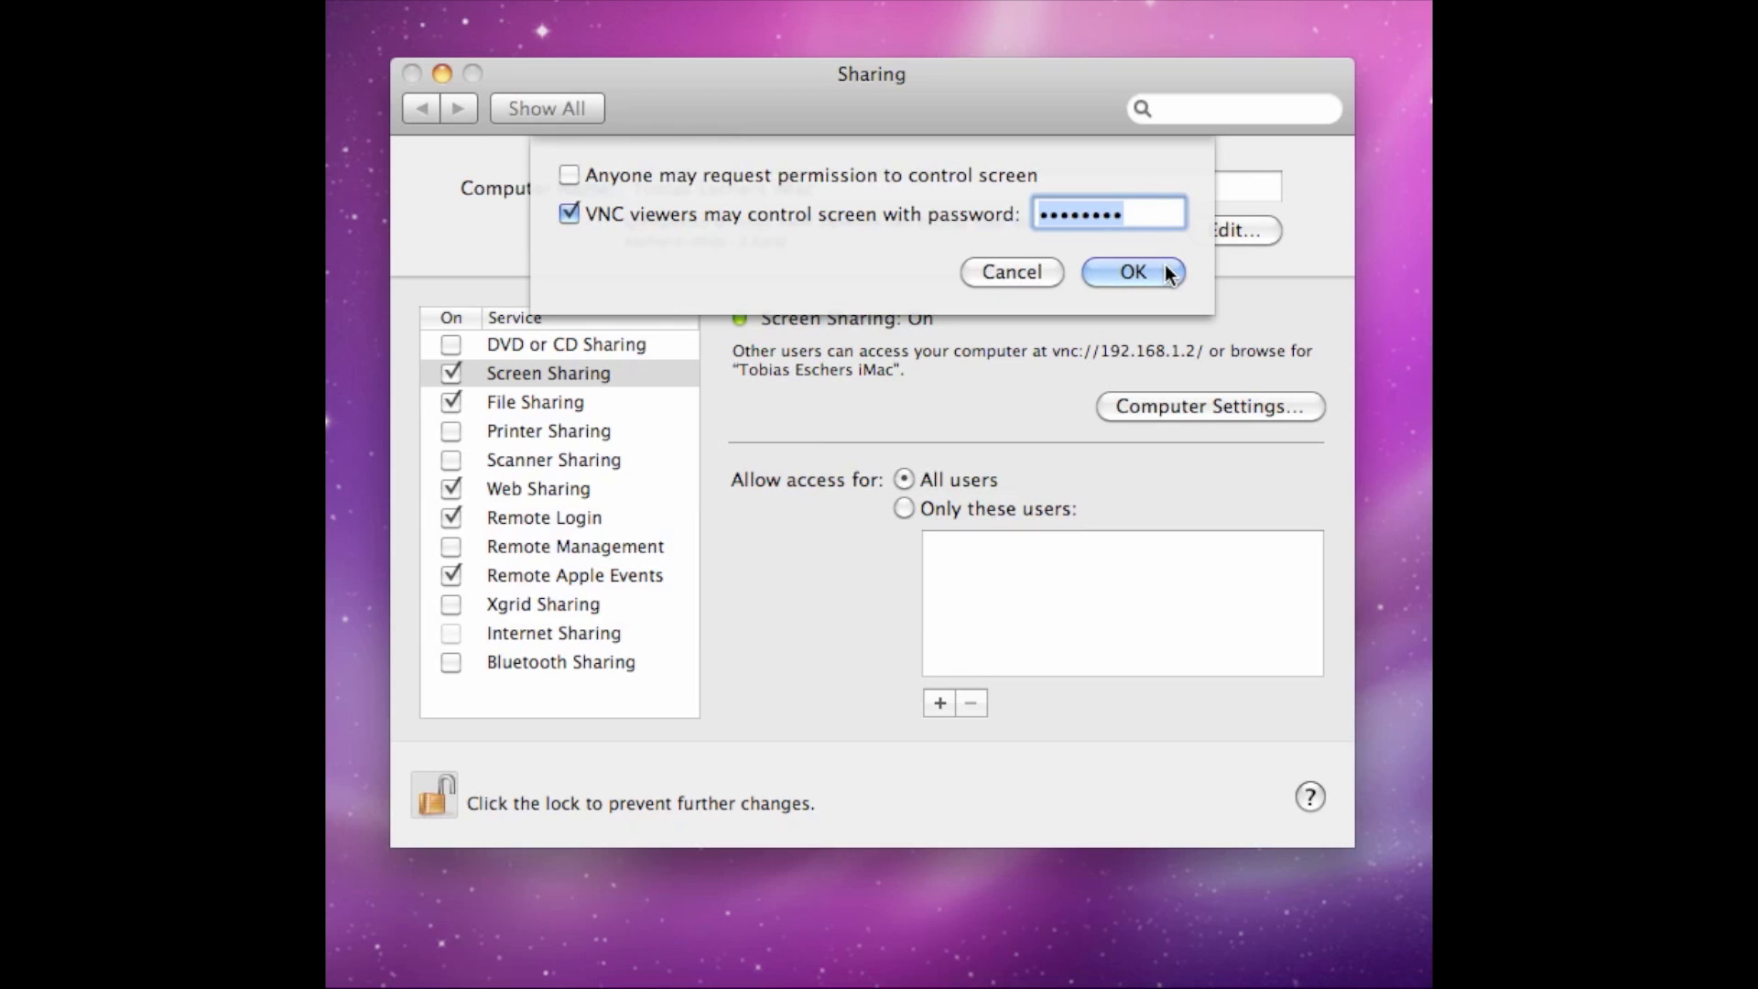
left_click(1132, 271)
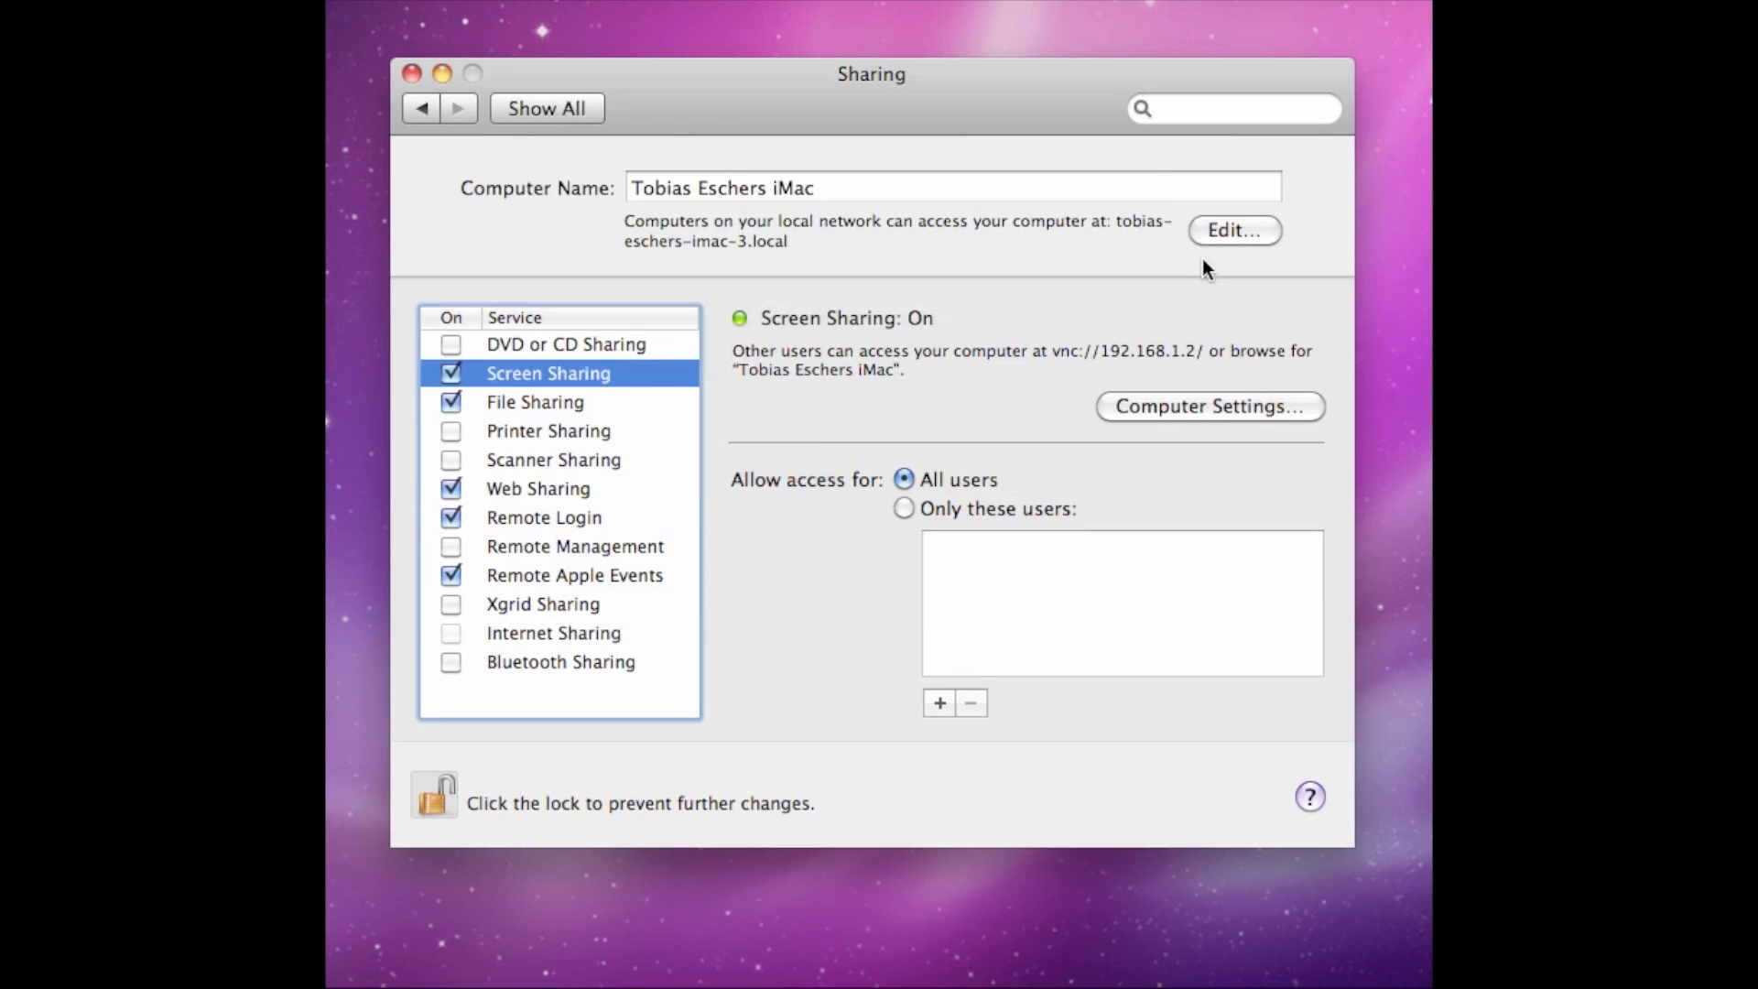
mouse_move(1101, 359)
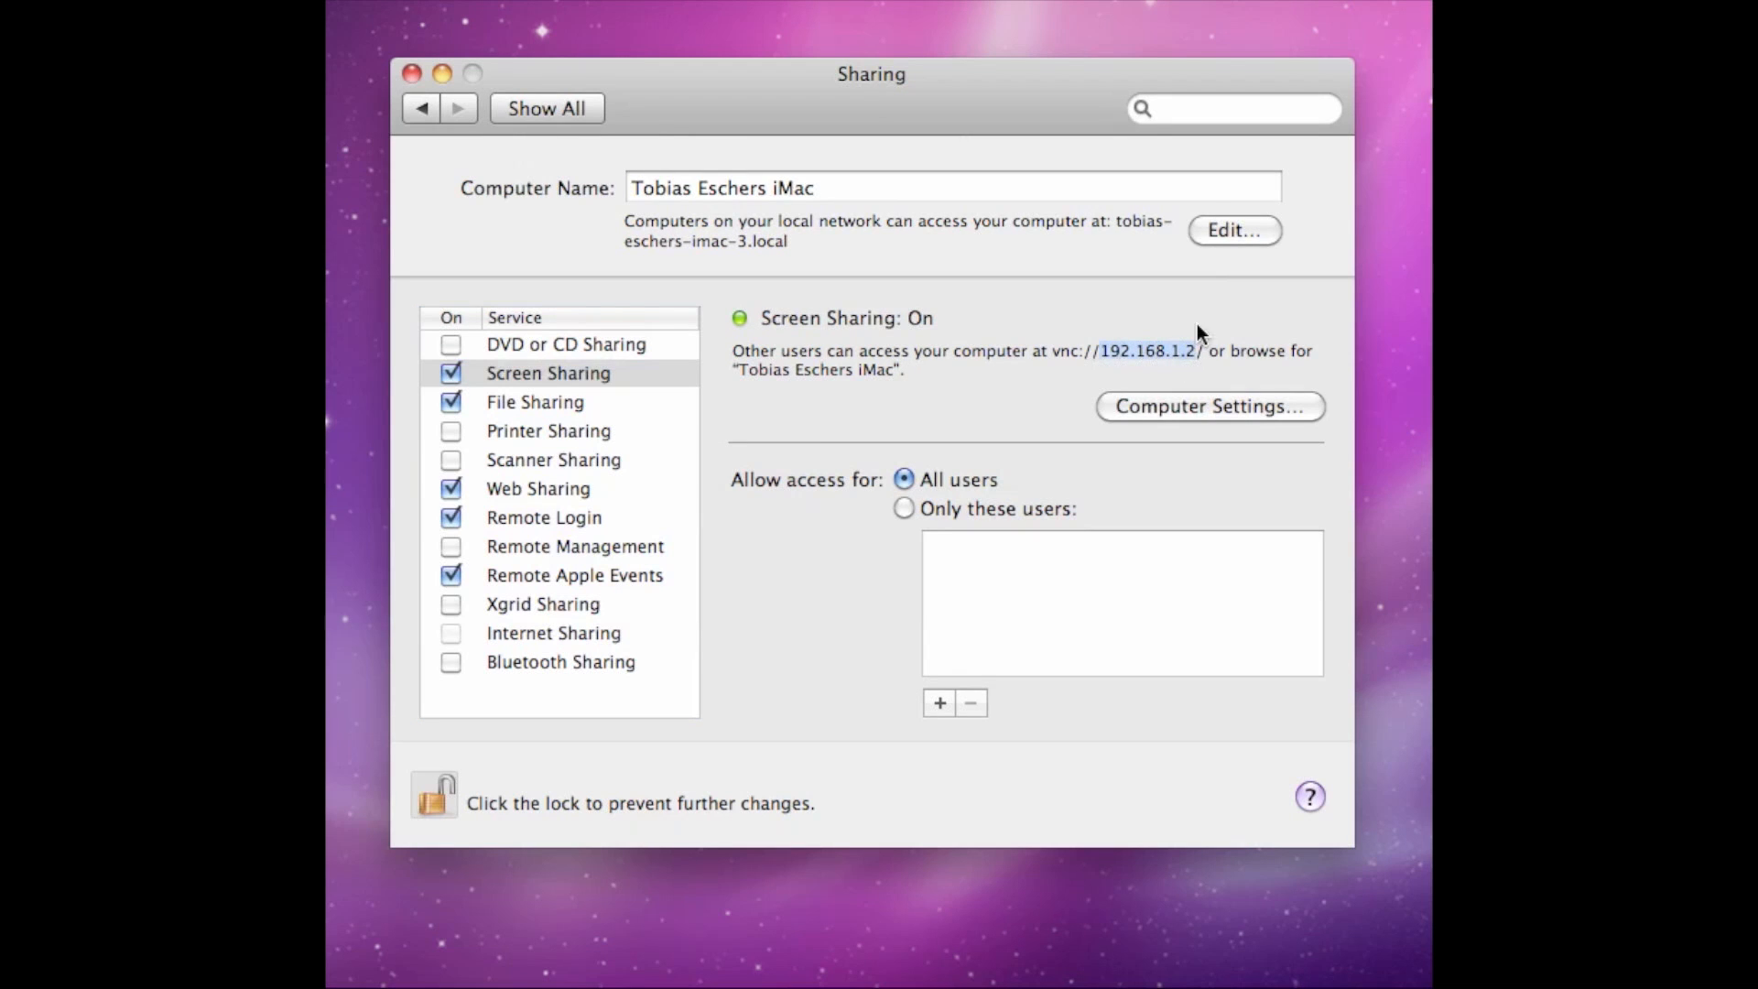
mouse_move(1268, 351)
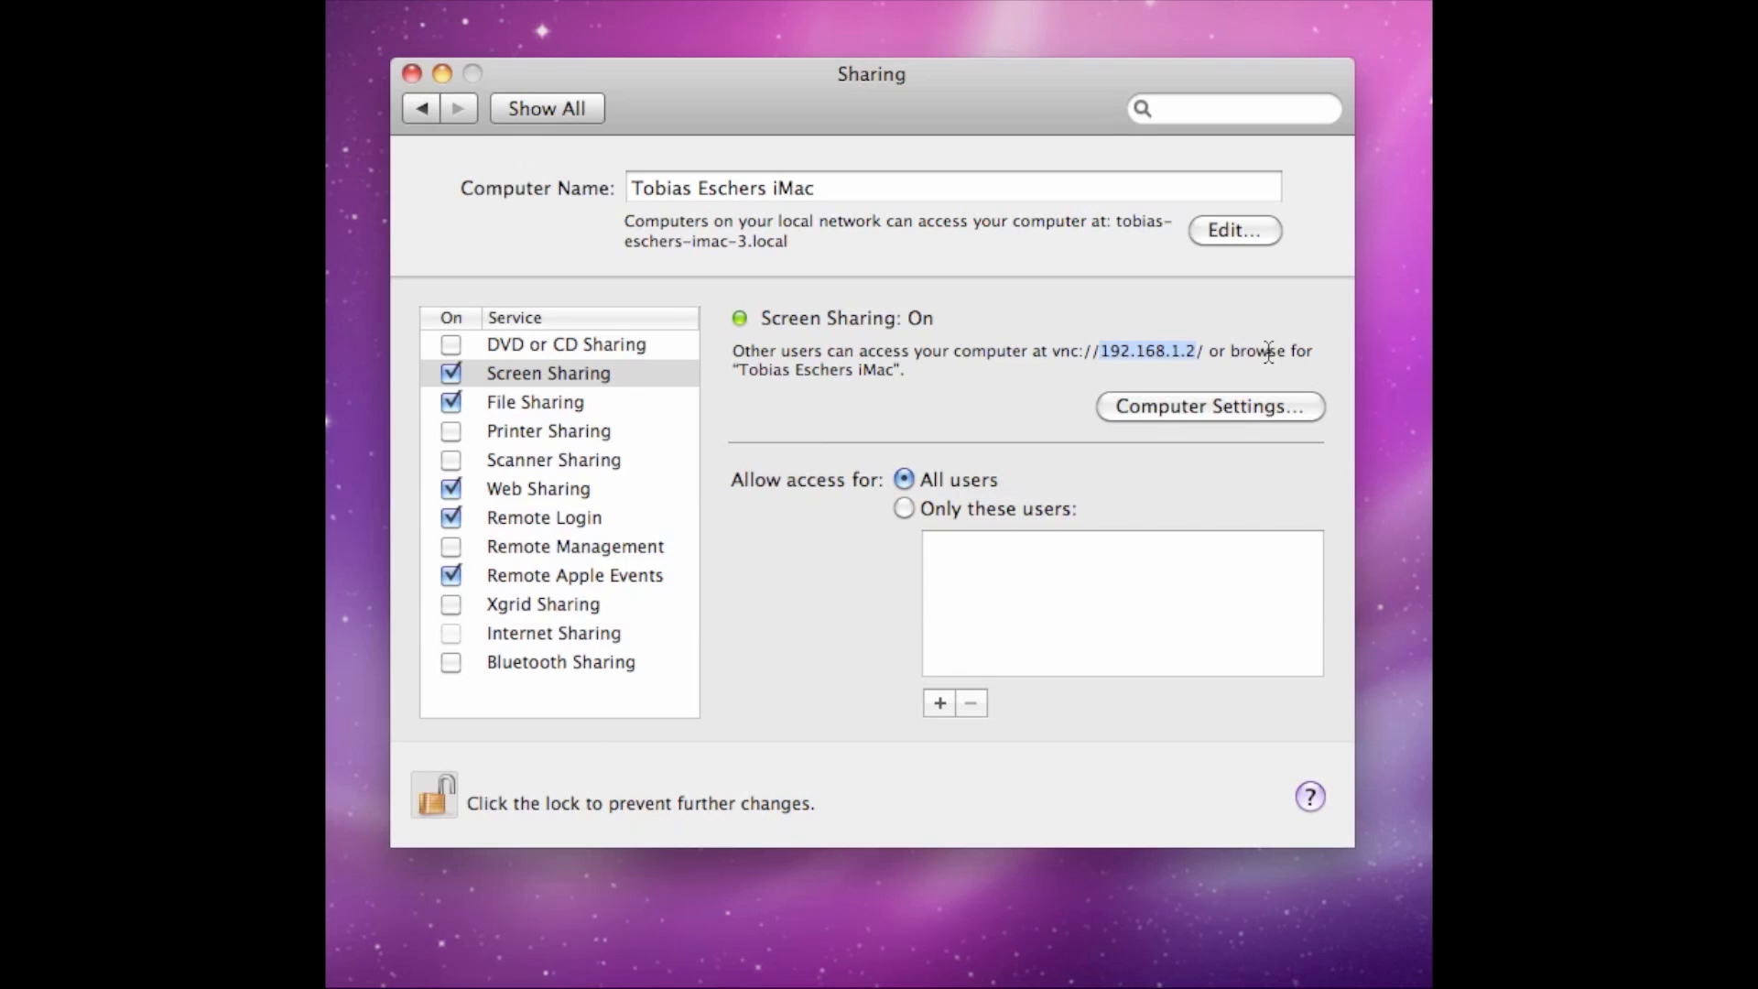
mouse_move(979, 408)
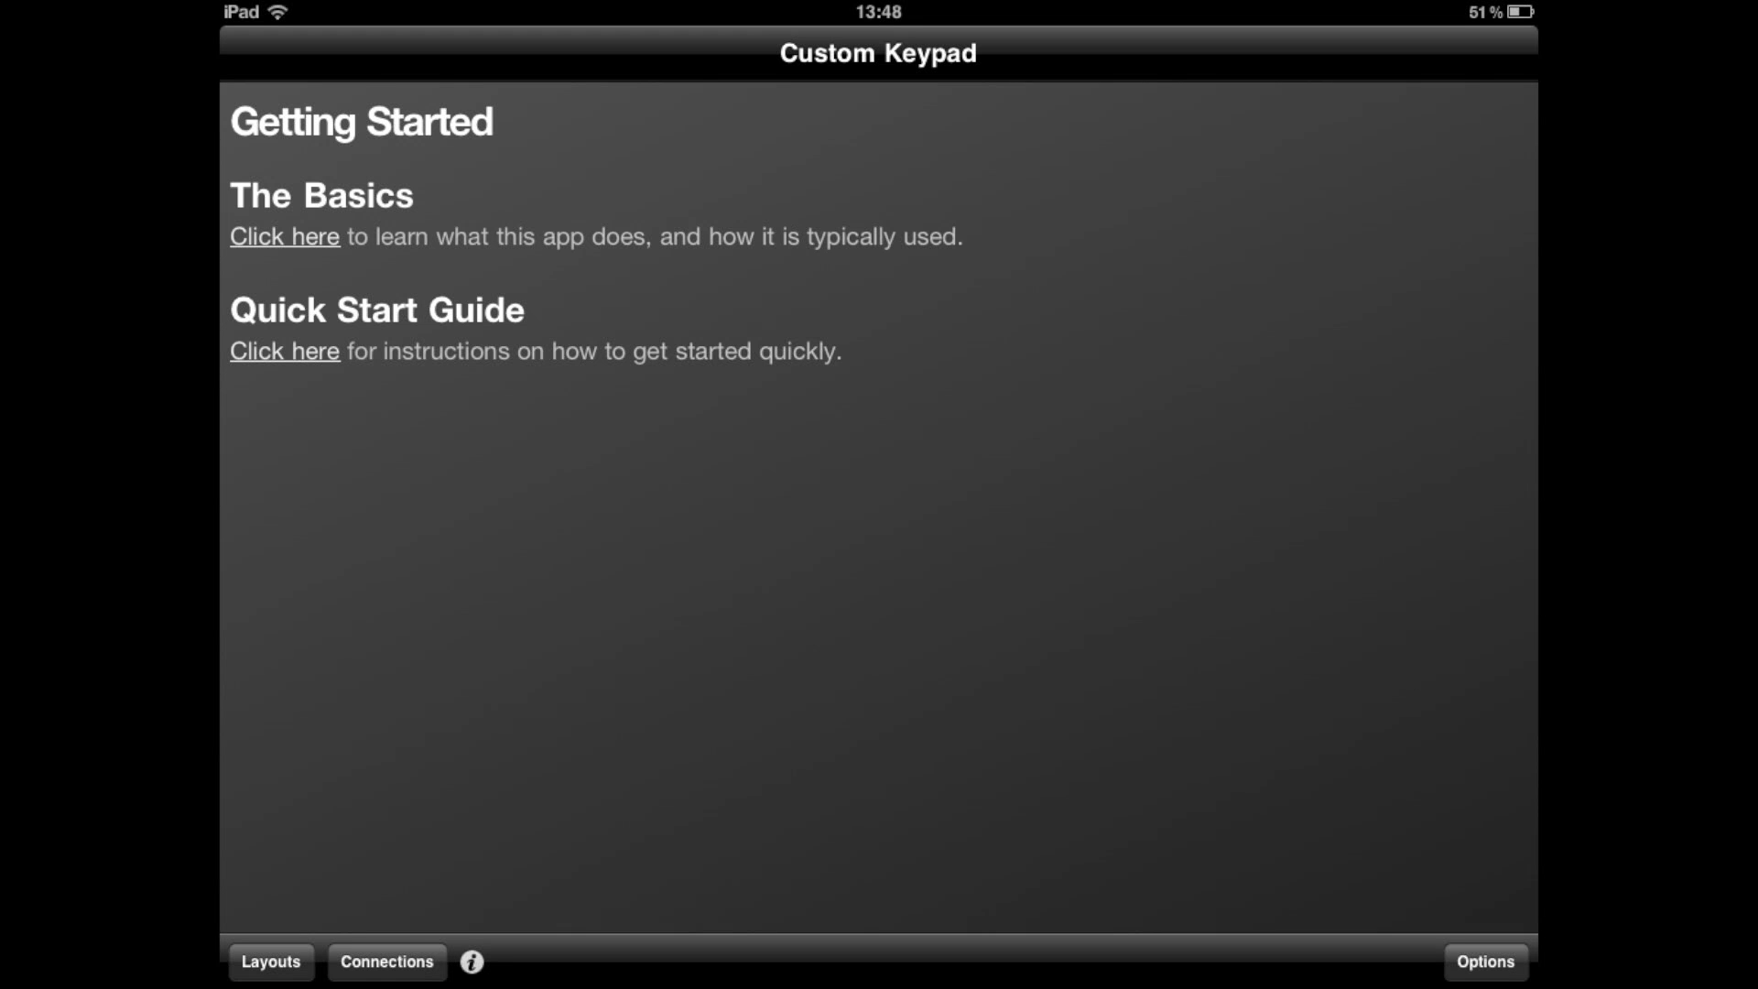
Launch Custom Keypad on the iPad to show its Getting Started page.
left_click(384, 961)
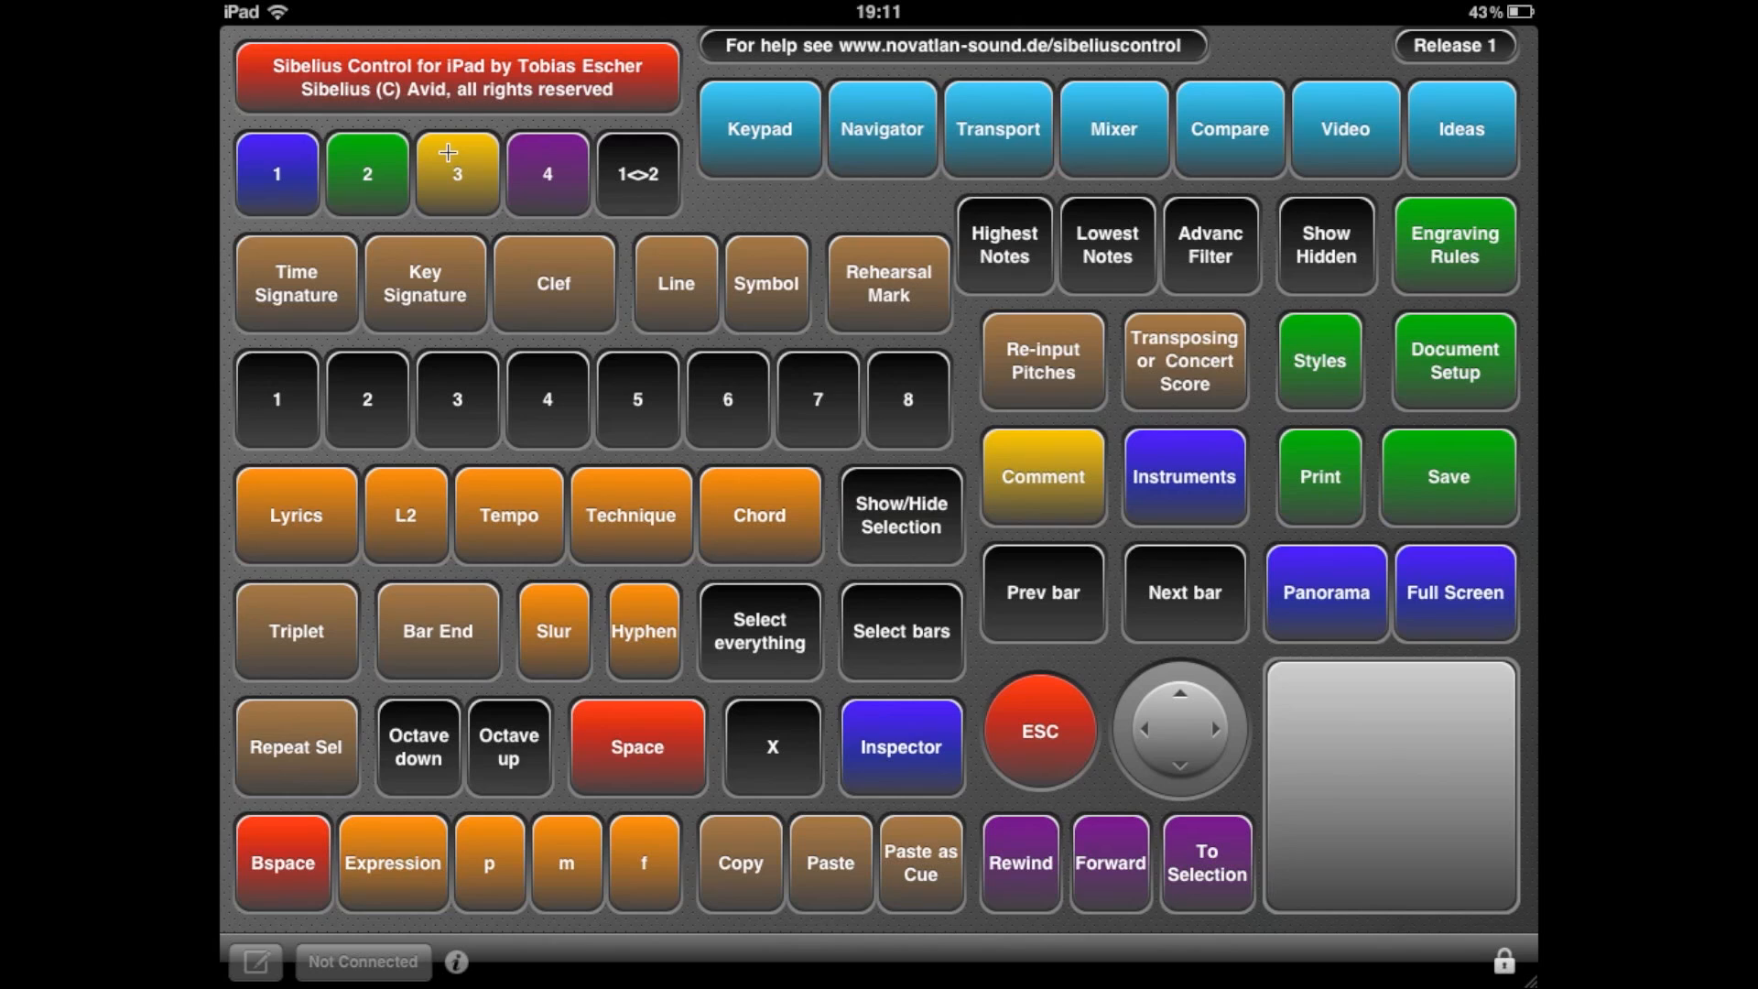
mouse_move(440, 161)
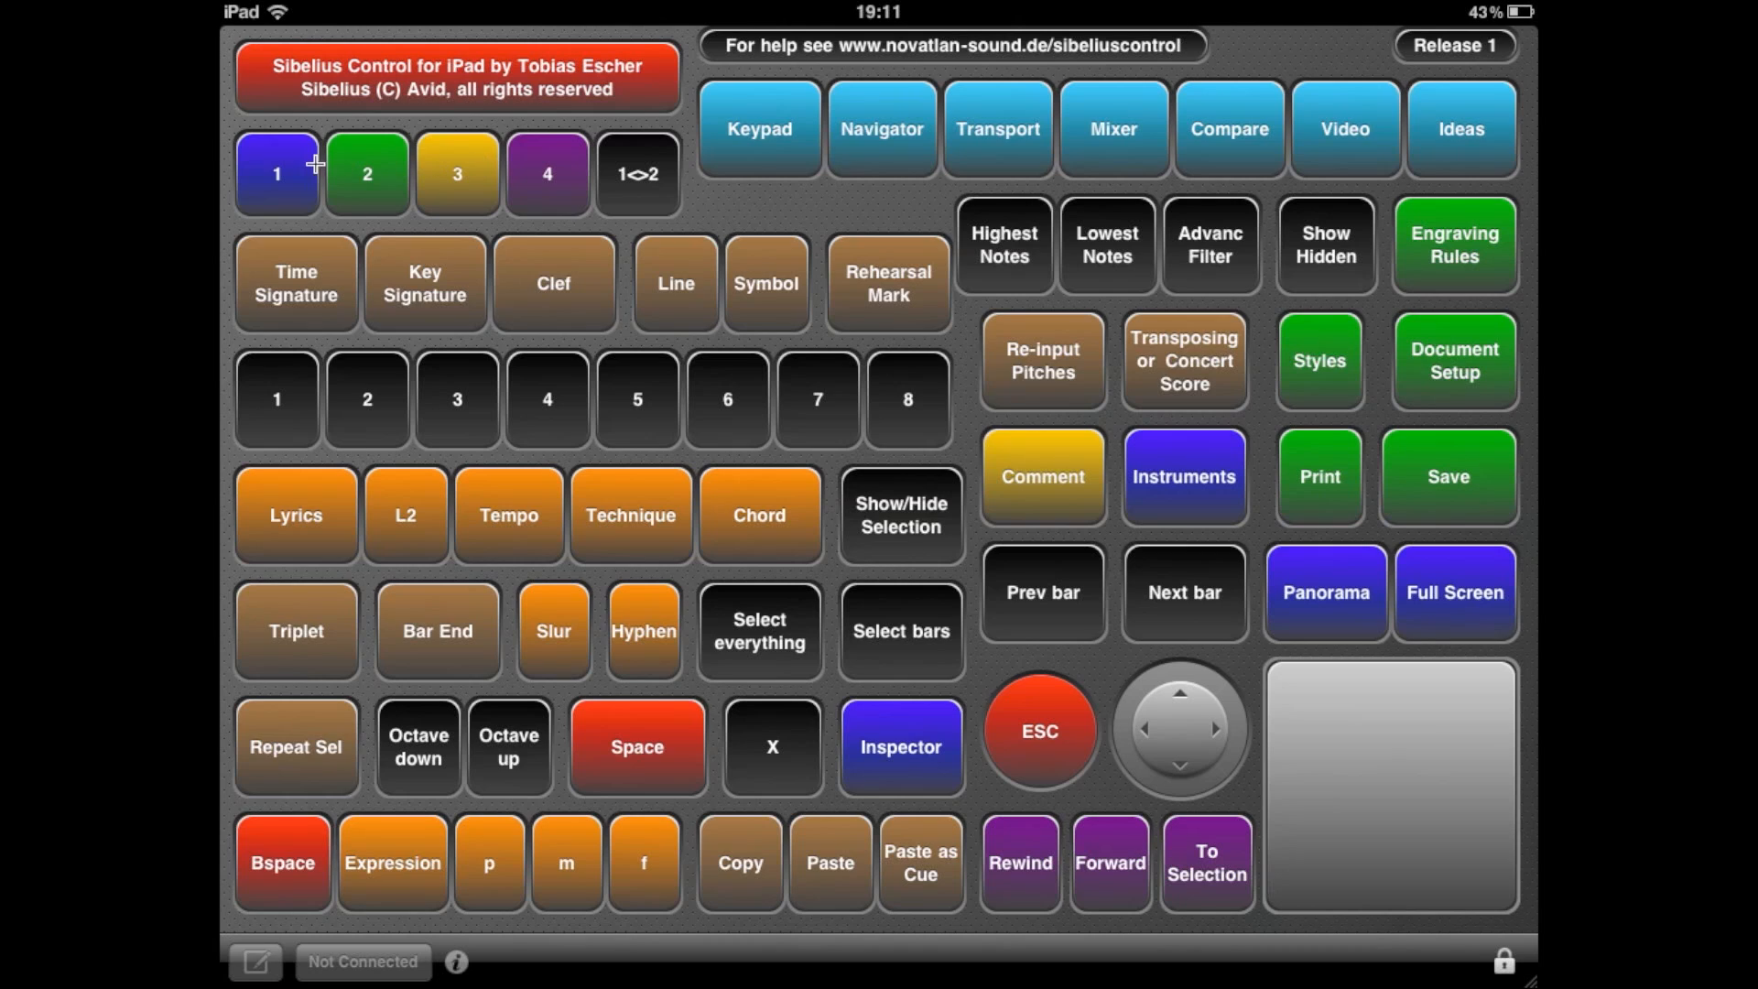
mouse_move(569, 149)
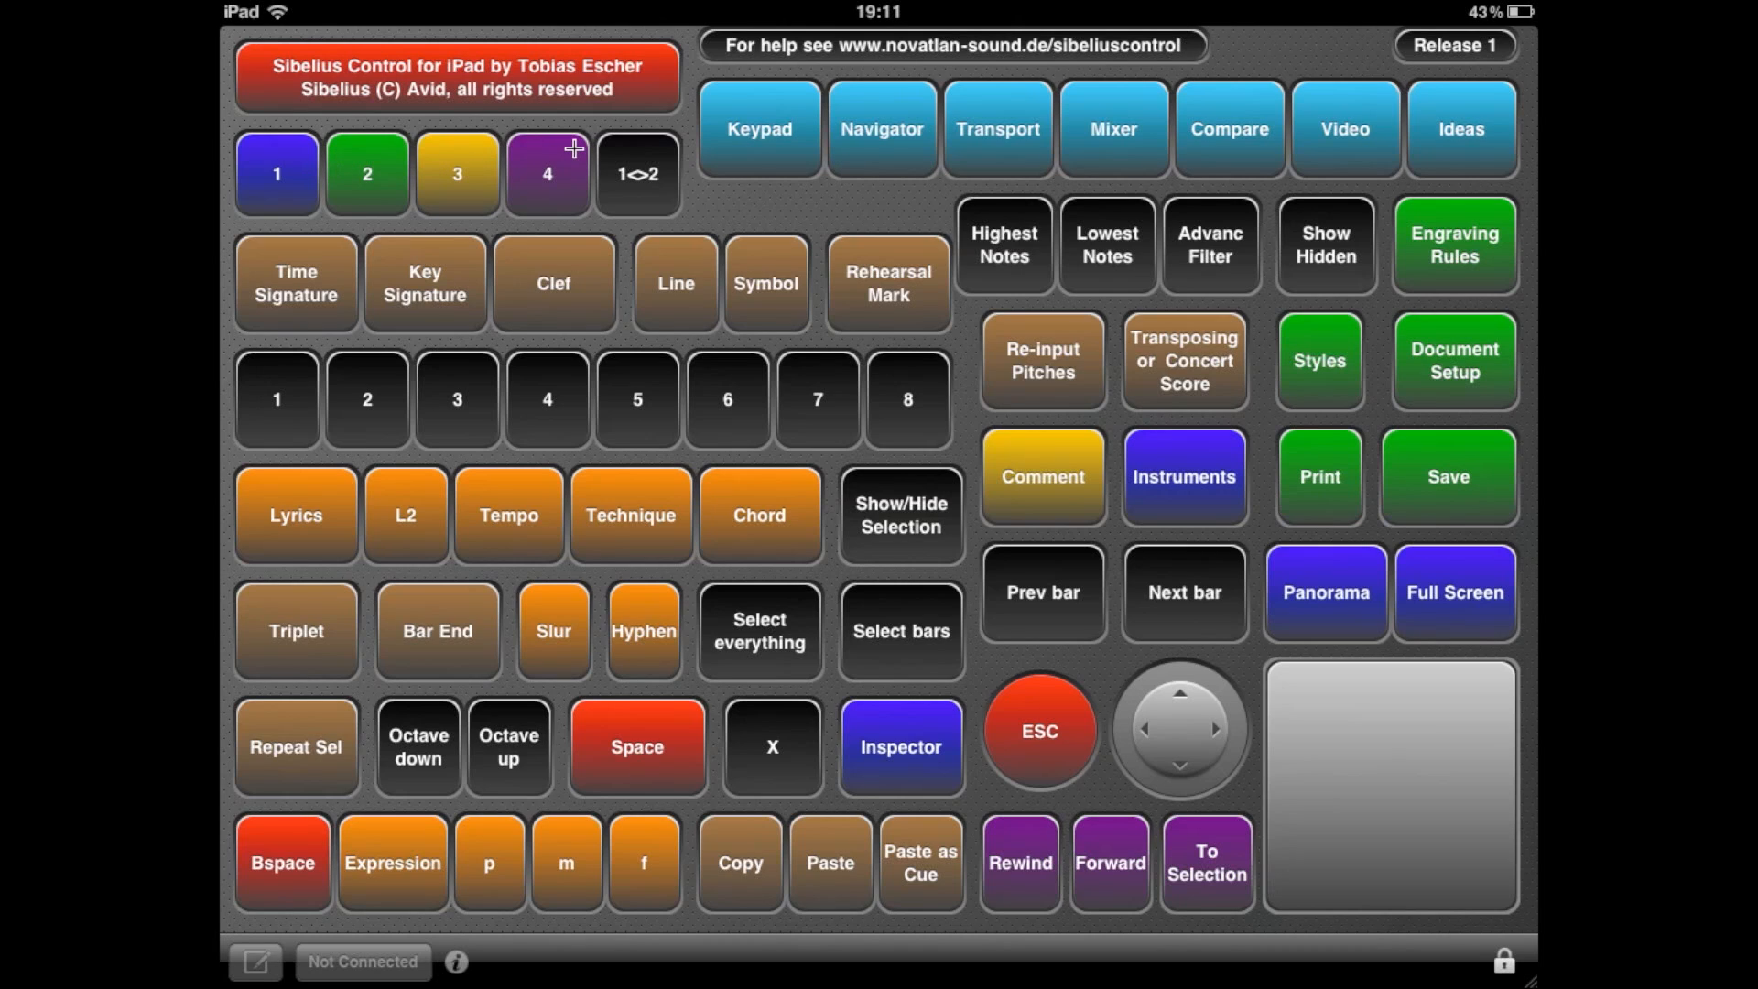
mouse_move(553, 151)
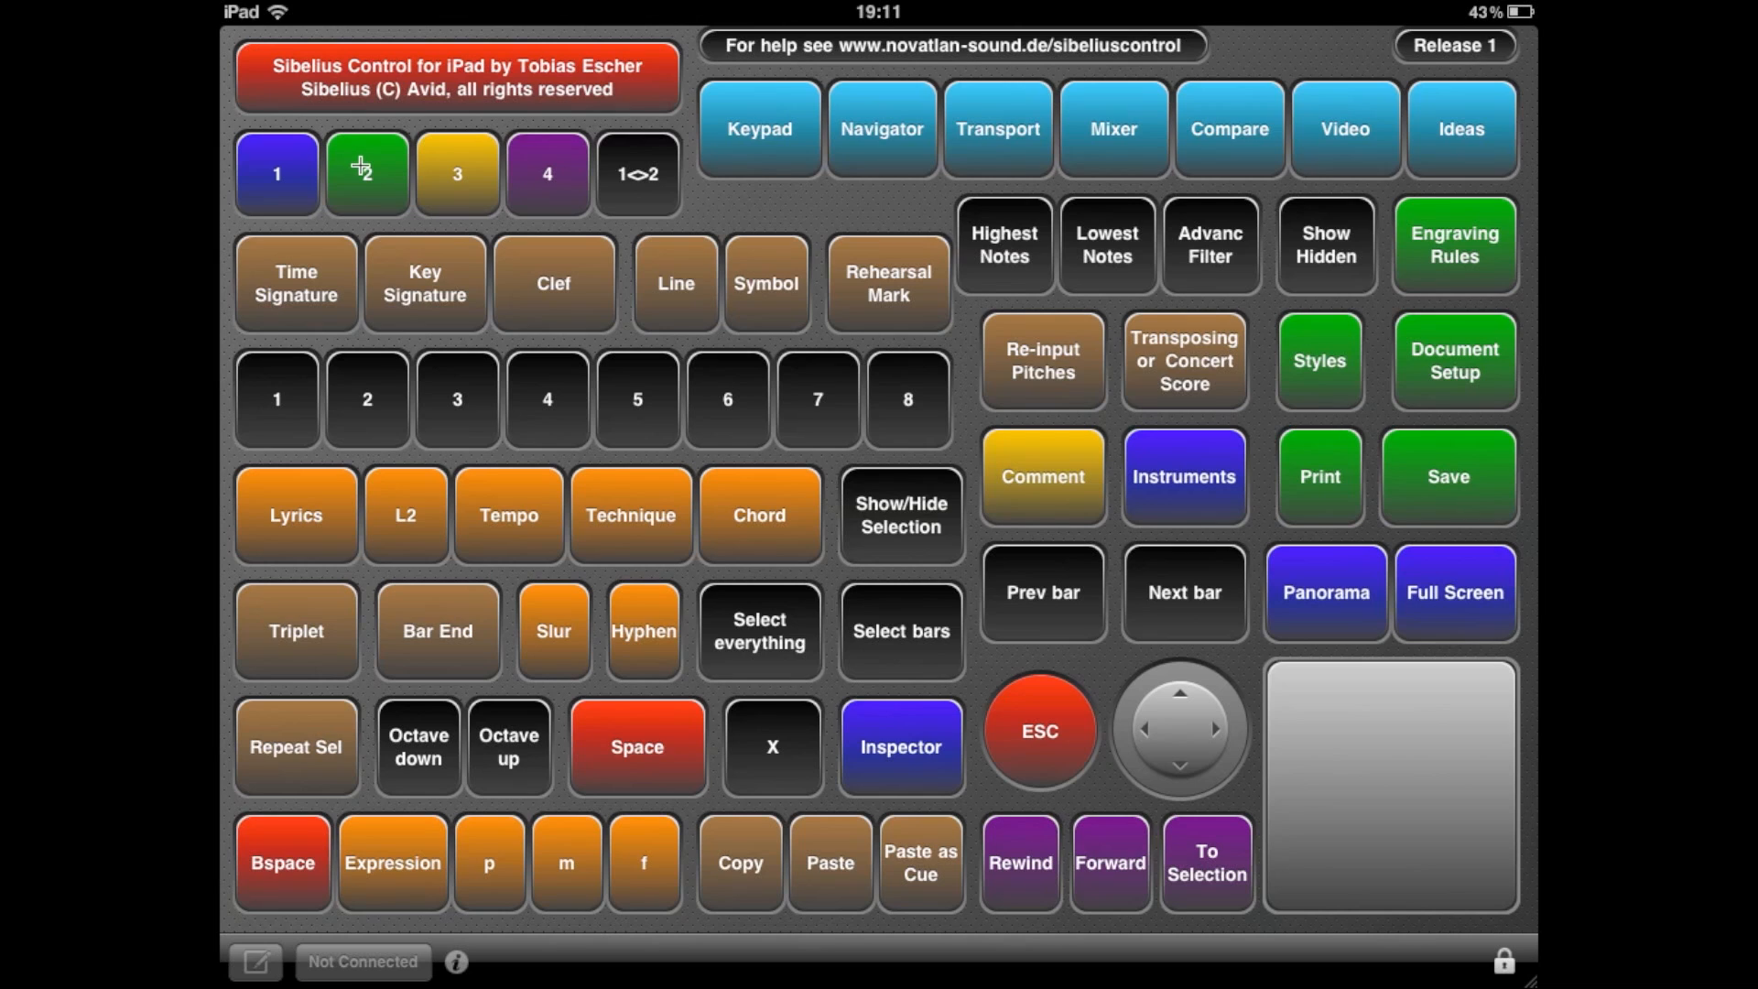
mouse_move(470, 162)
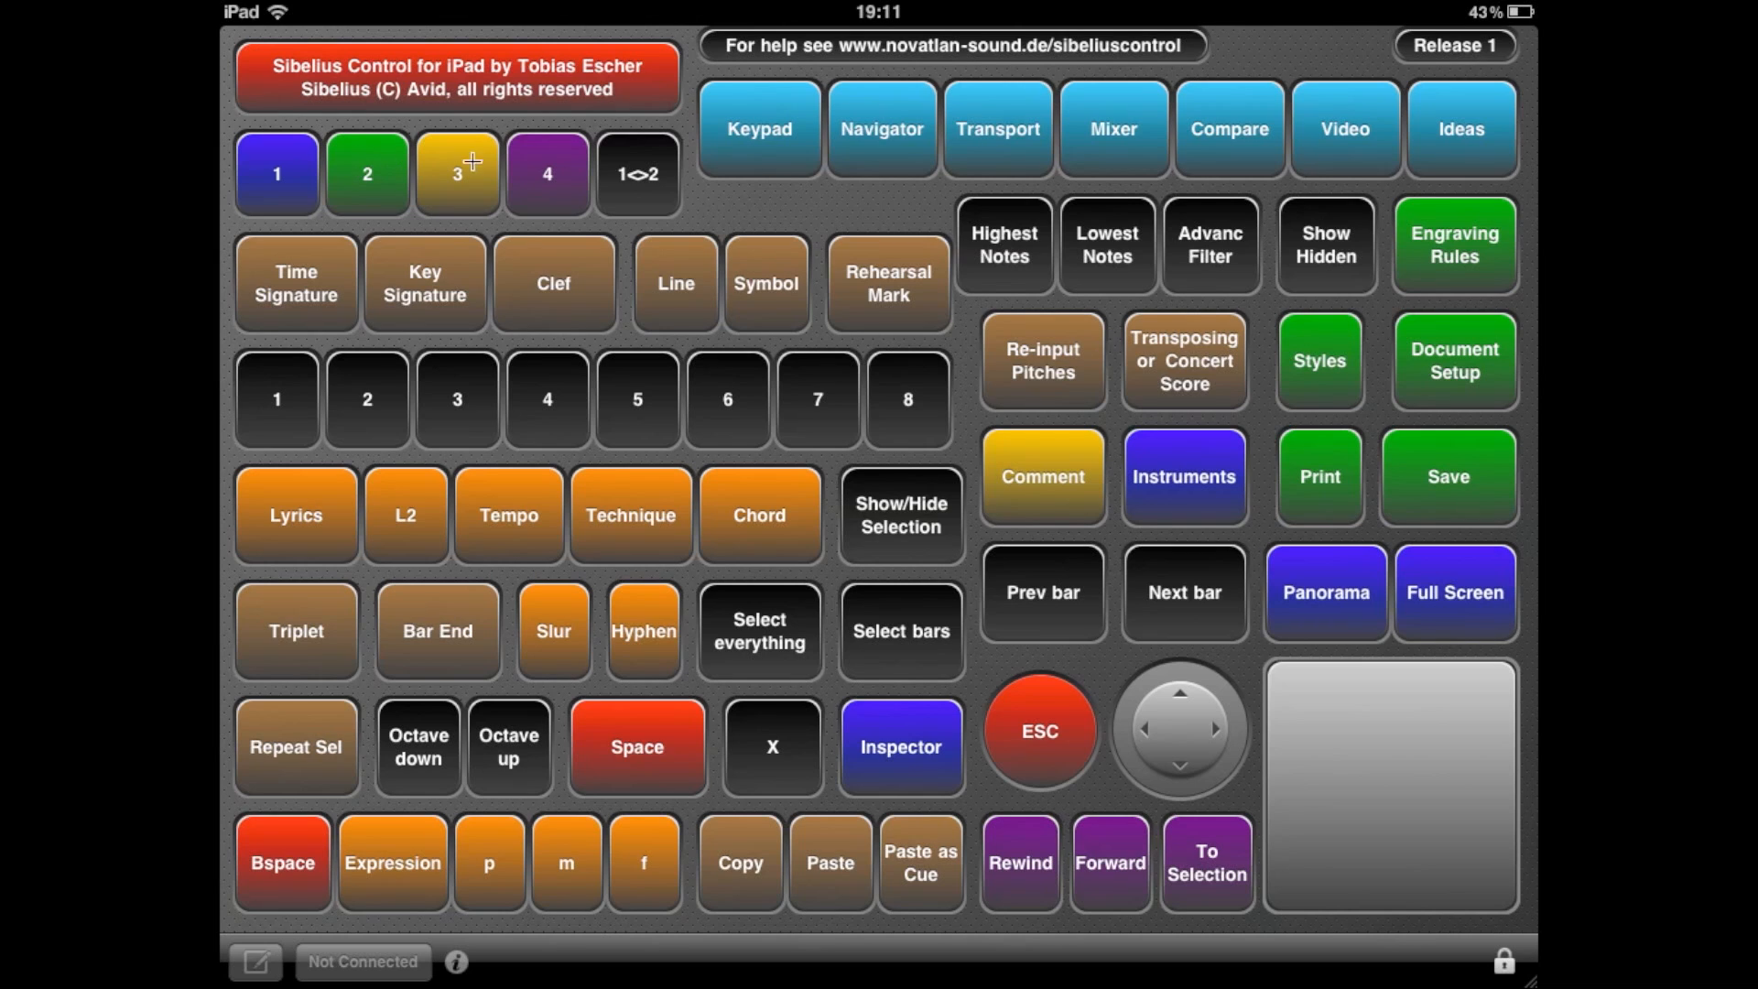
mouse_move(1350, 132)
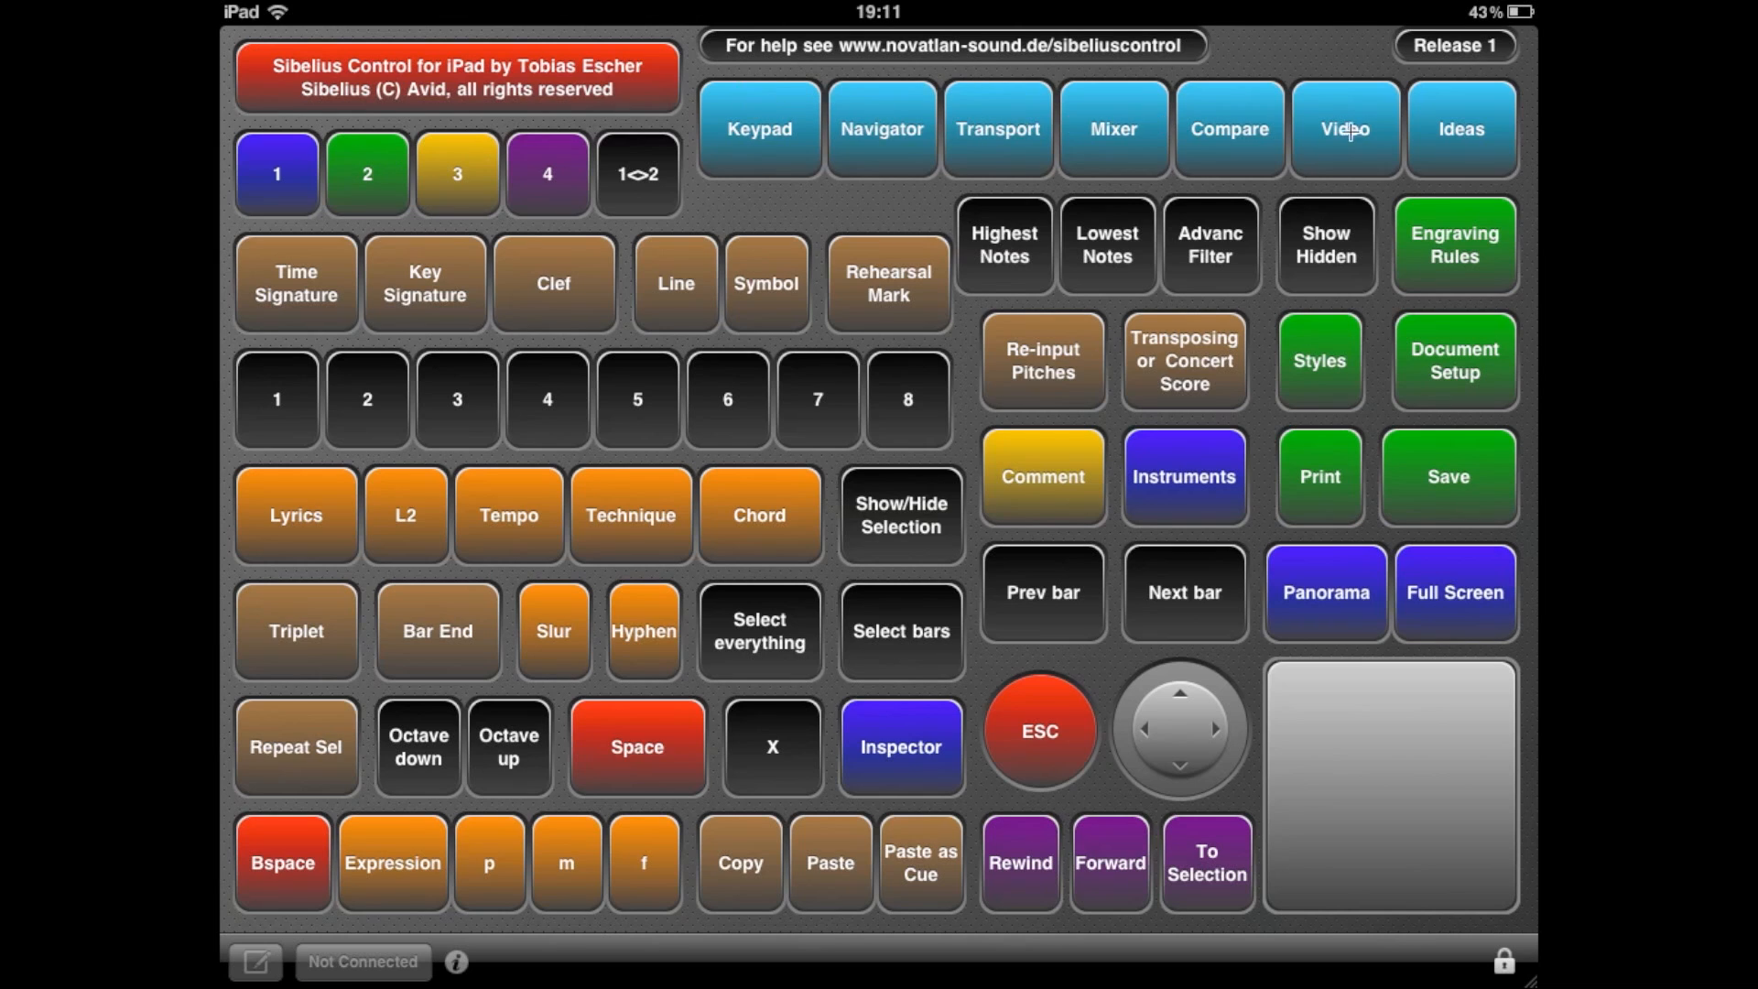
mouse_move(1492, 146)
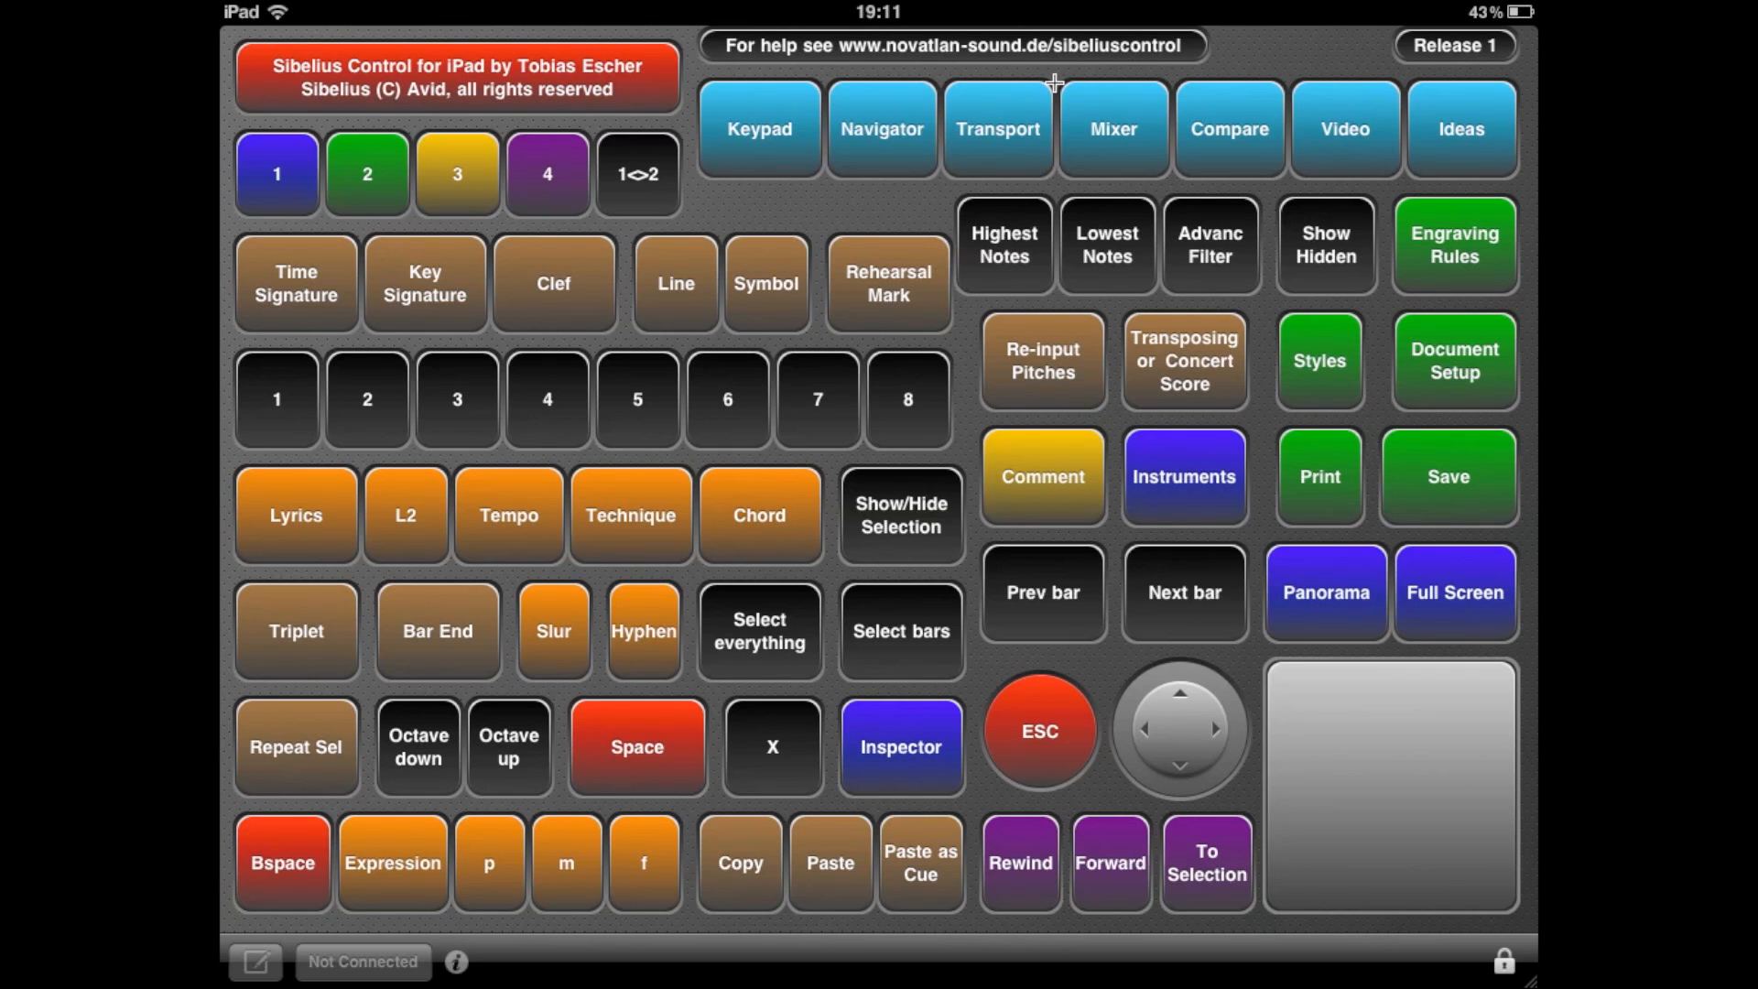
mouse_move(959, 143)
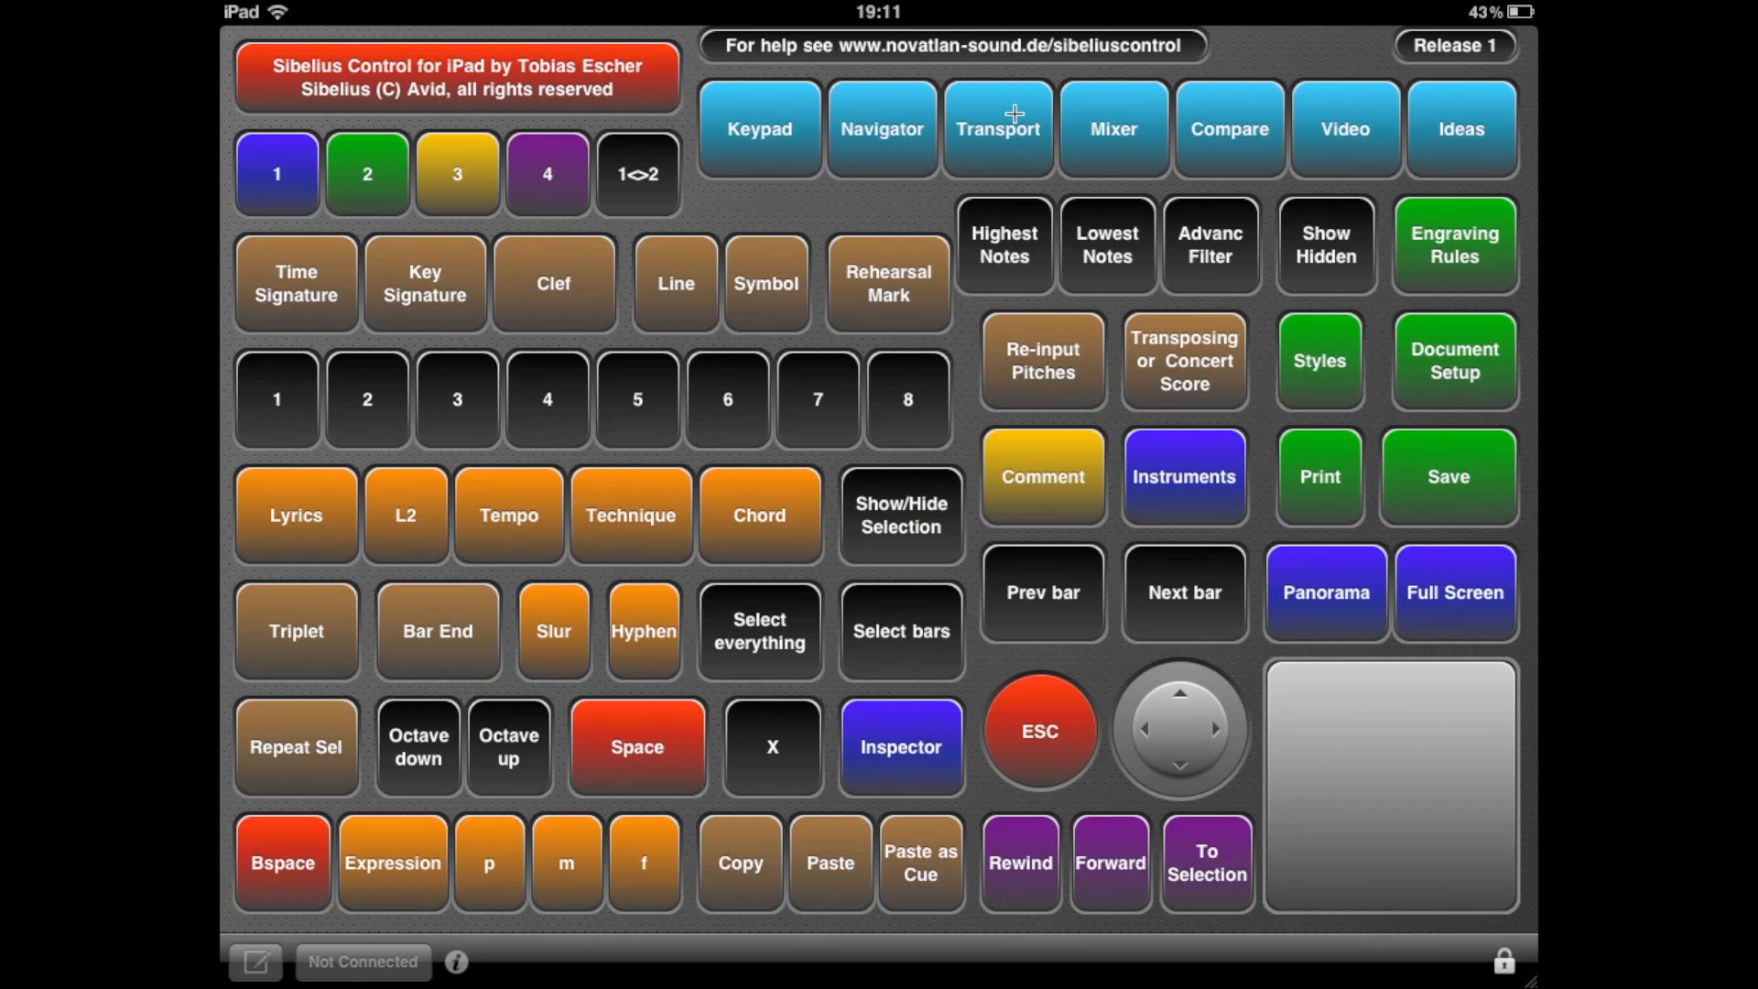
mouse_move(1017, 318)
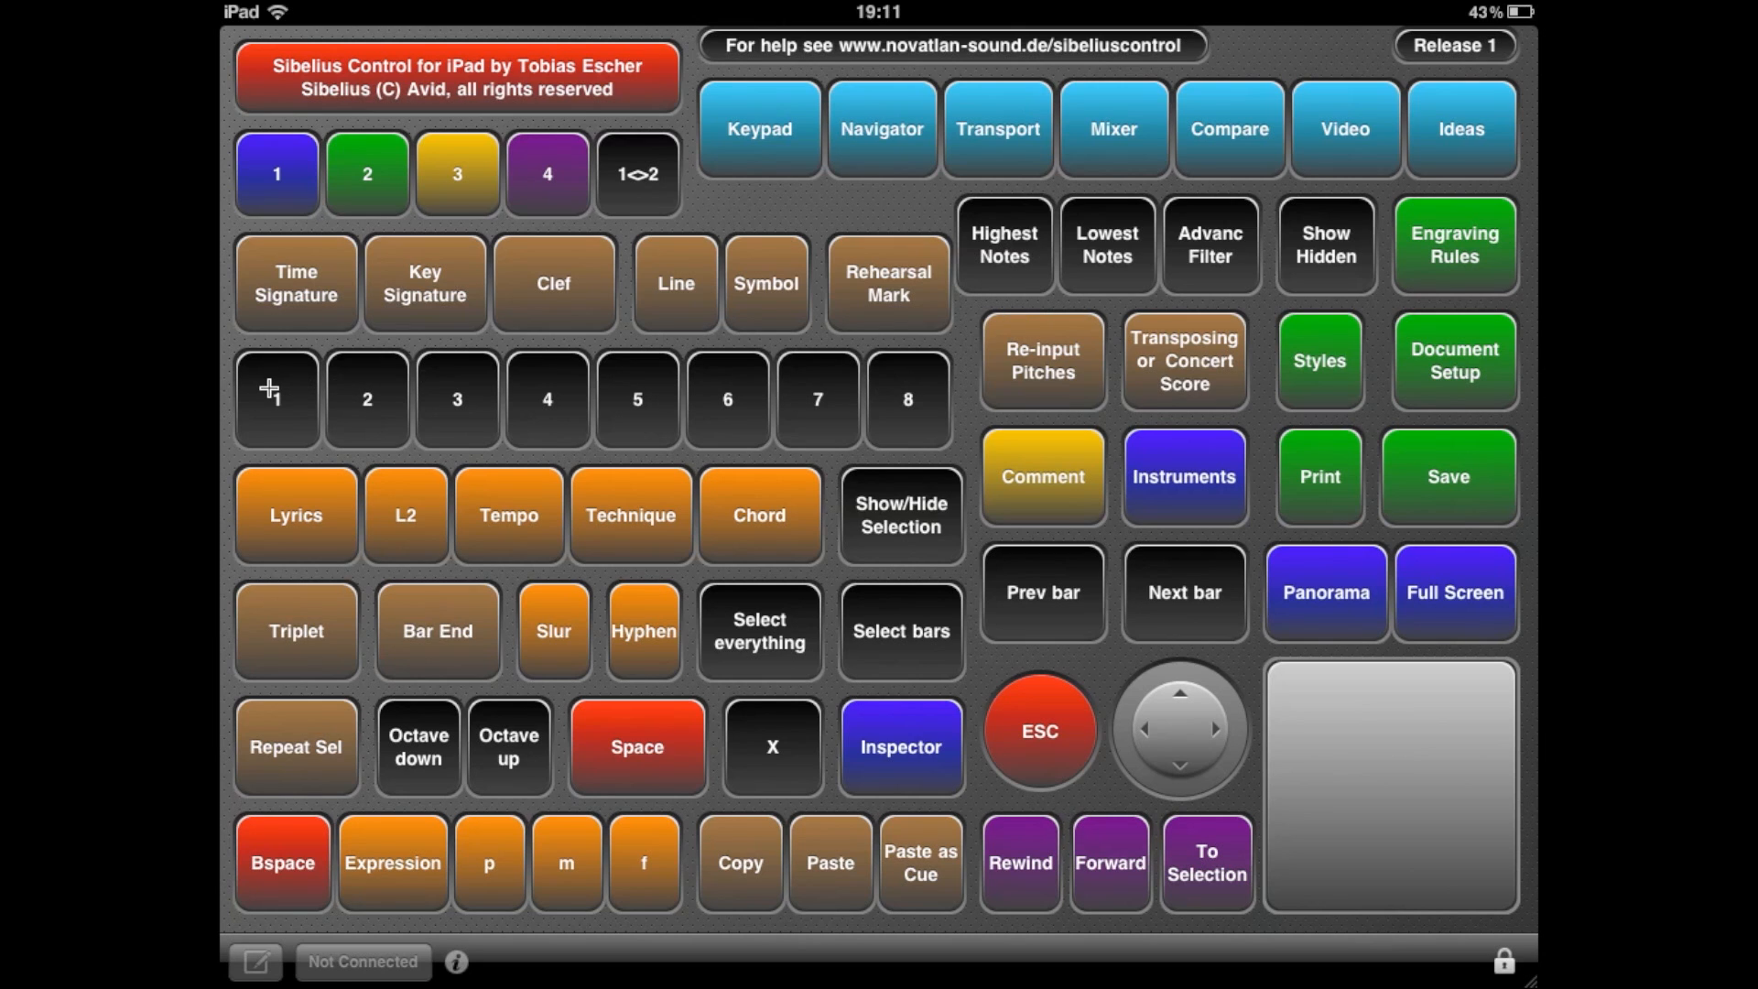
mouse_move(454, 366)
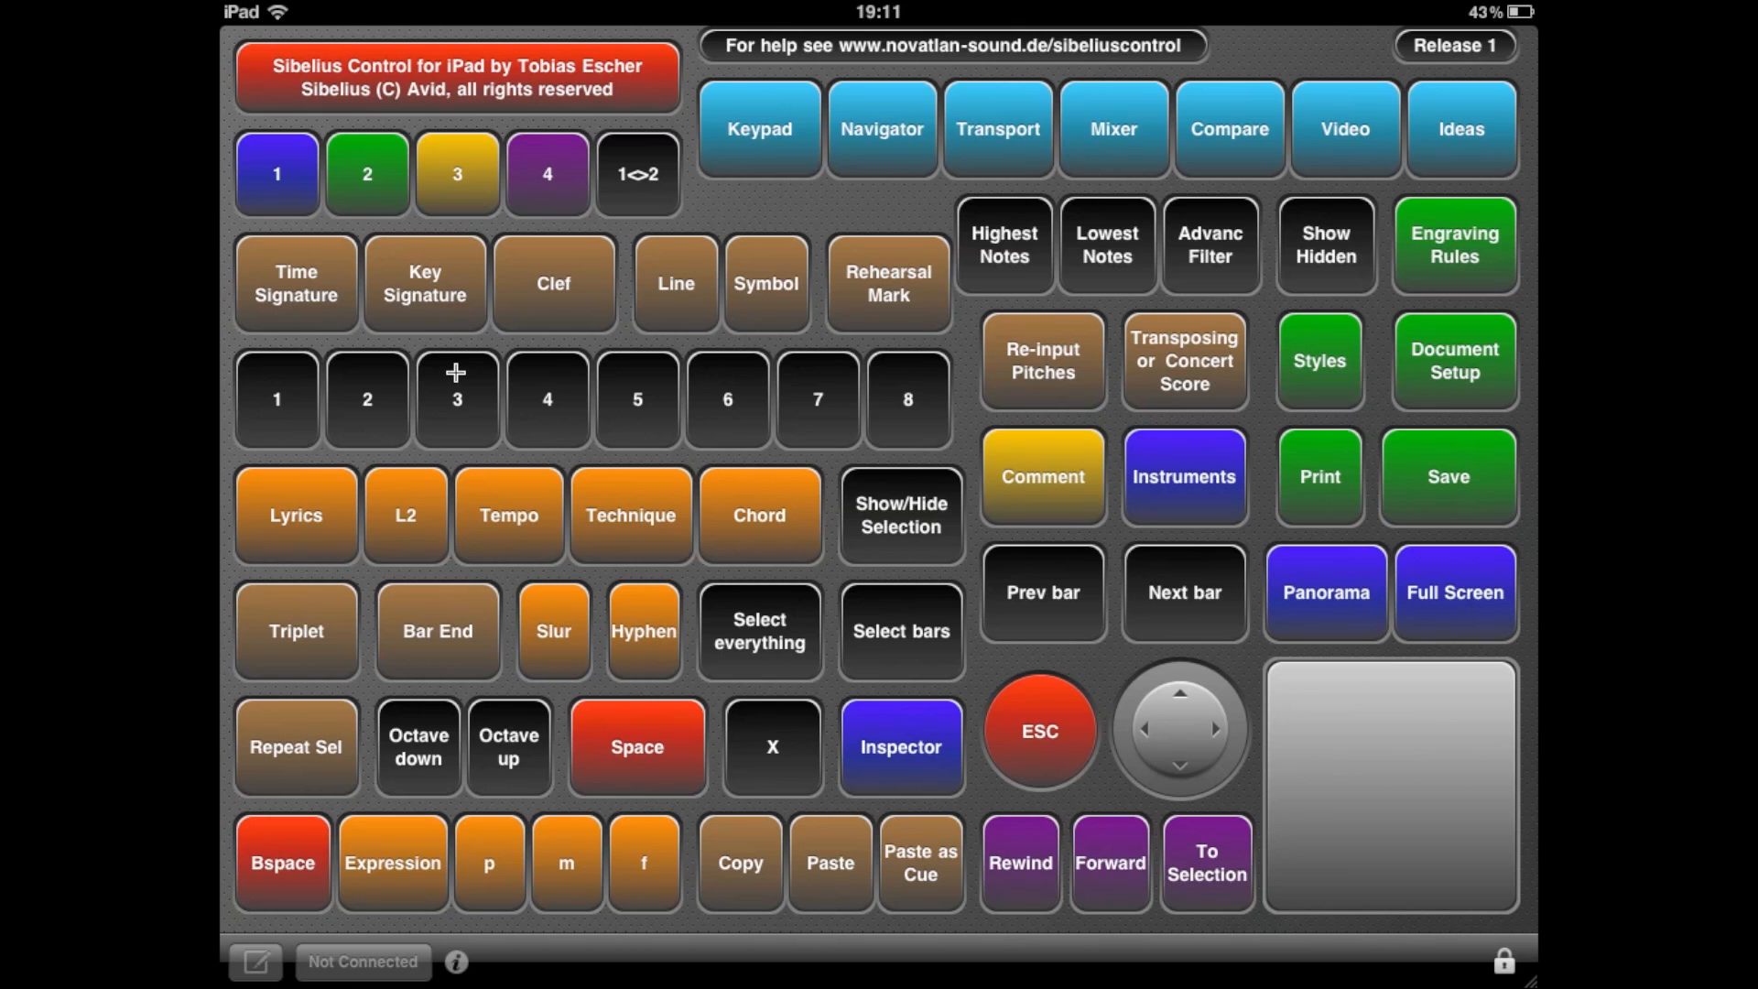
mouse_move(986, 390)
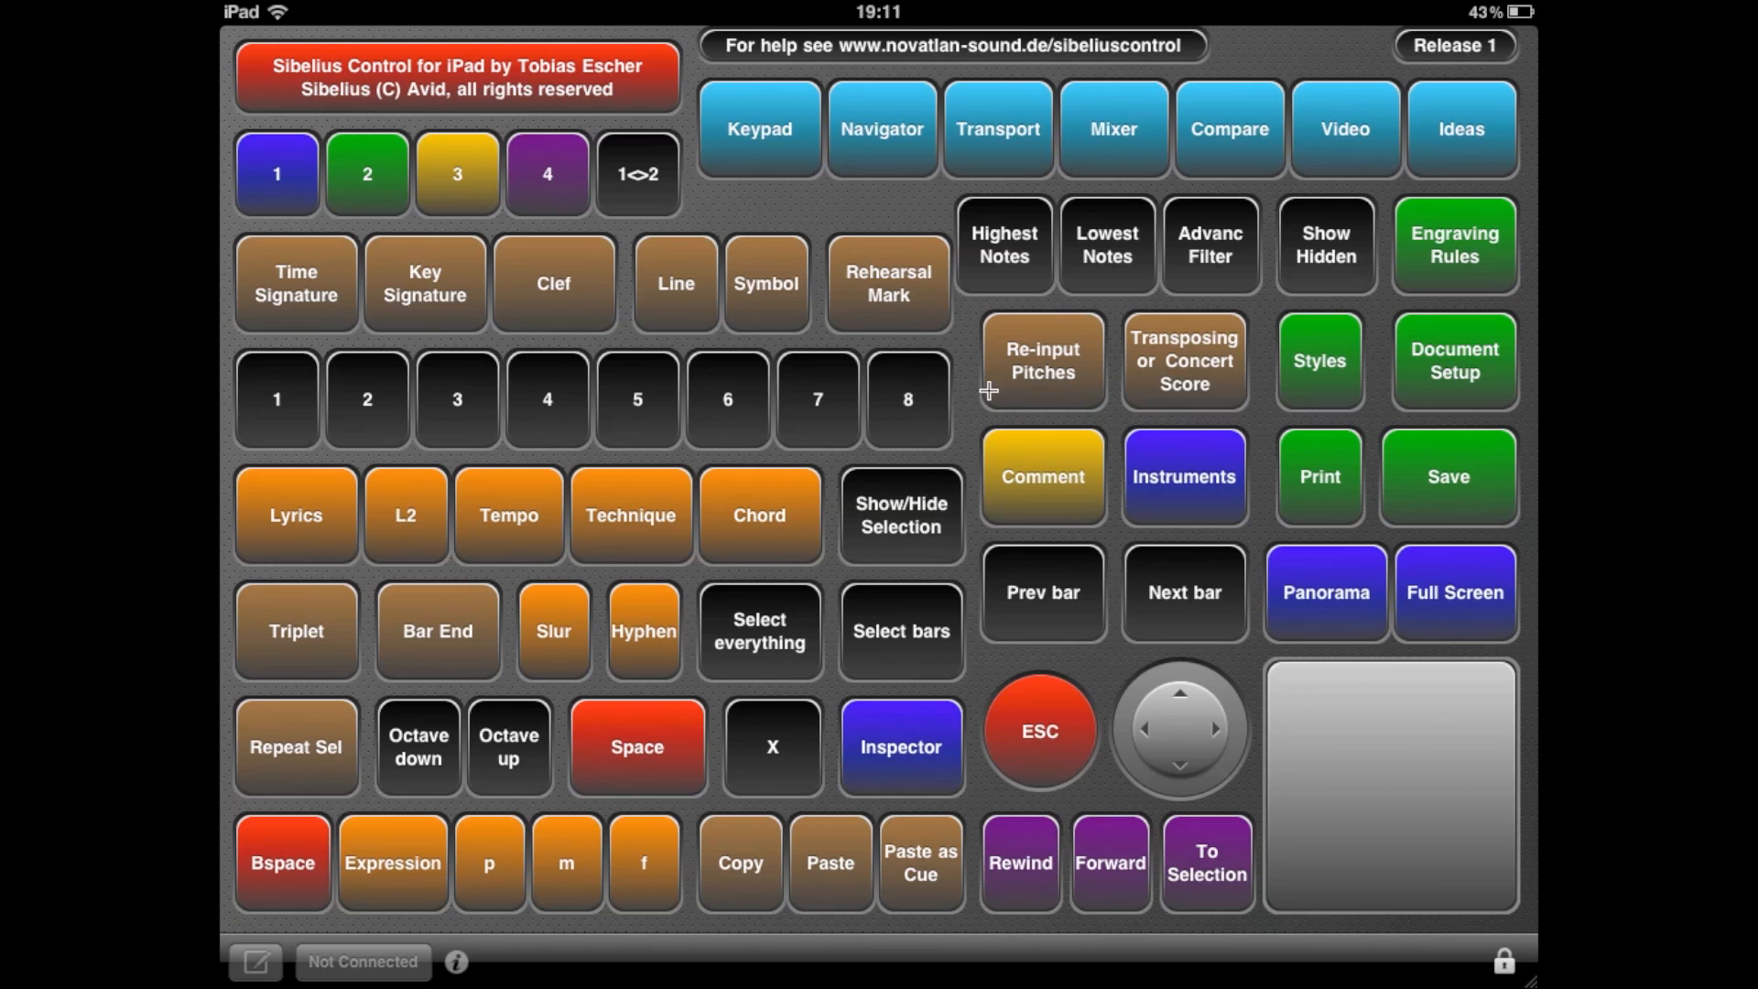
mouse_move(269, 443)
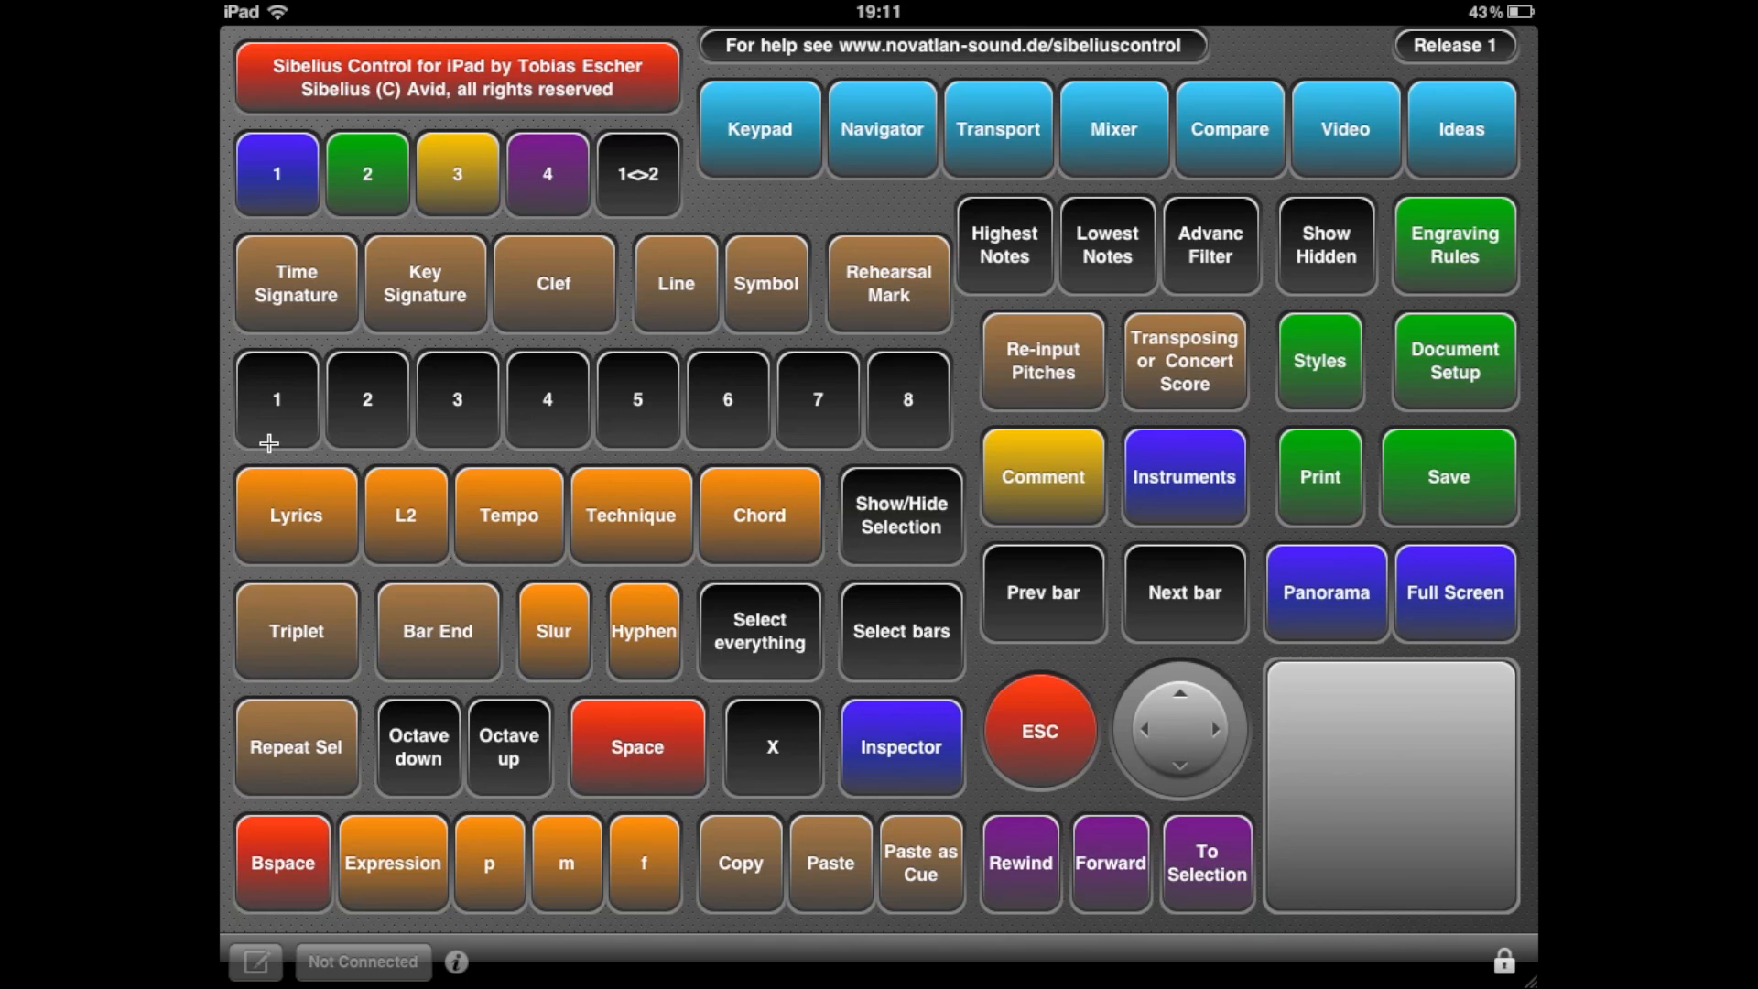
mouse_move(559, 656)
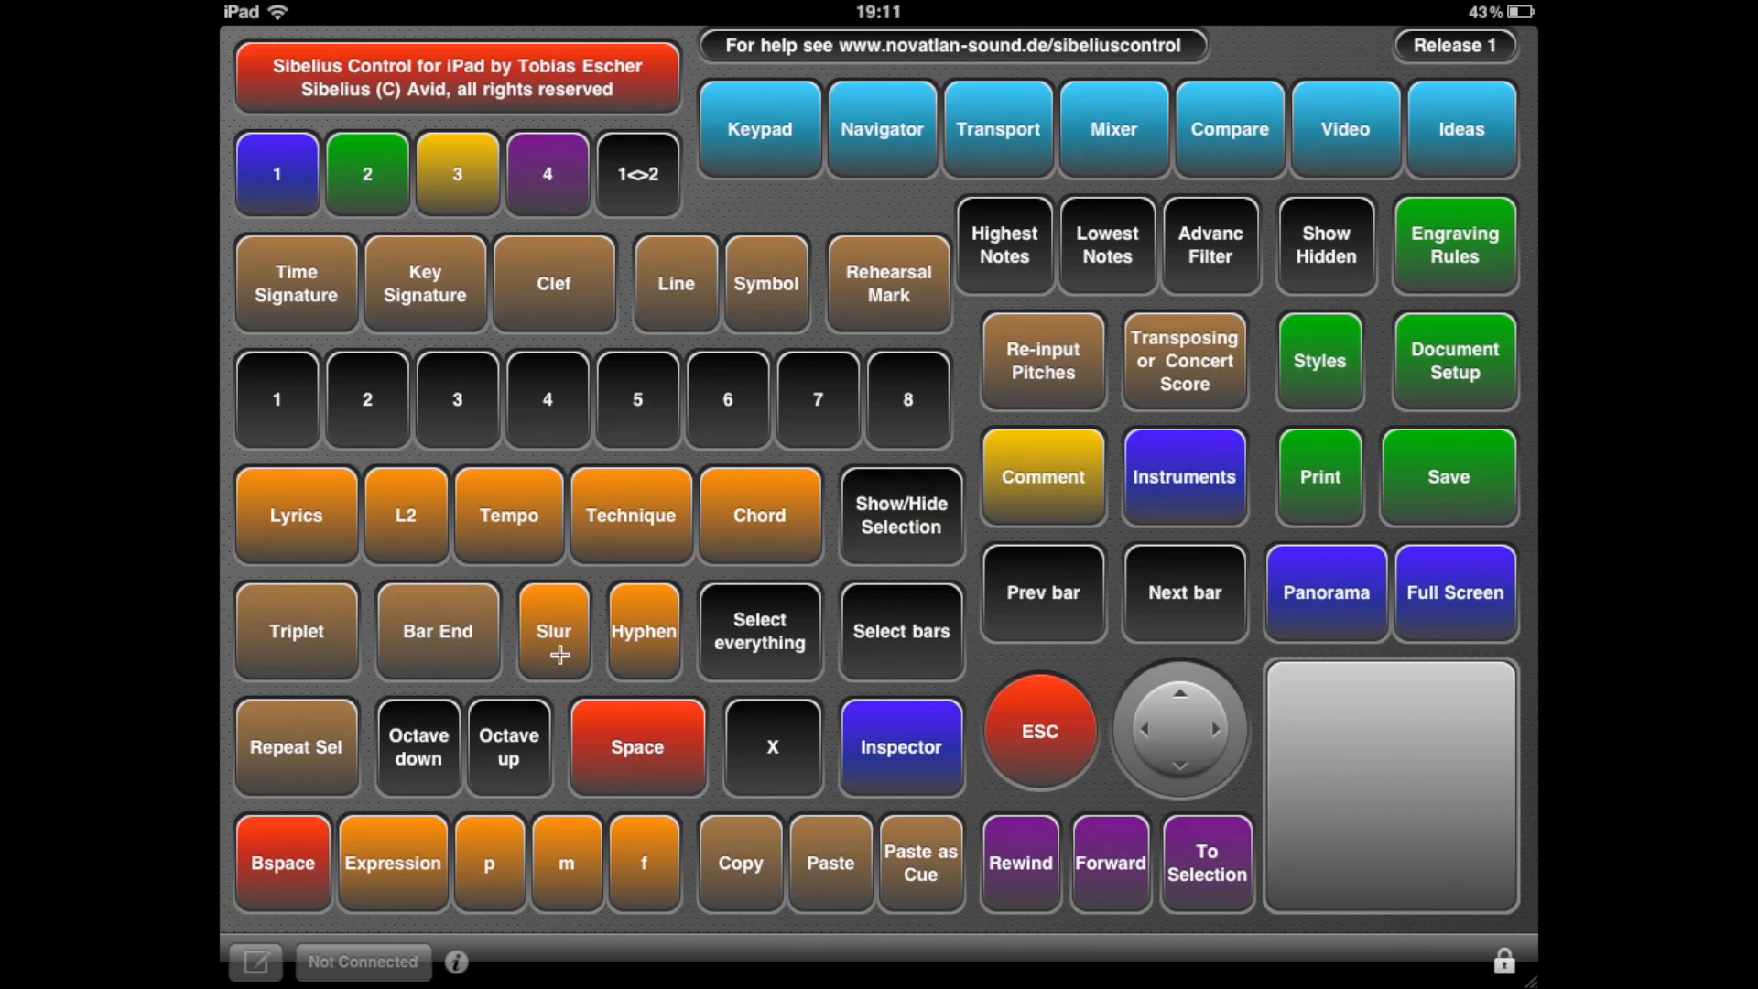
mouse_move(619, 643)
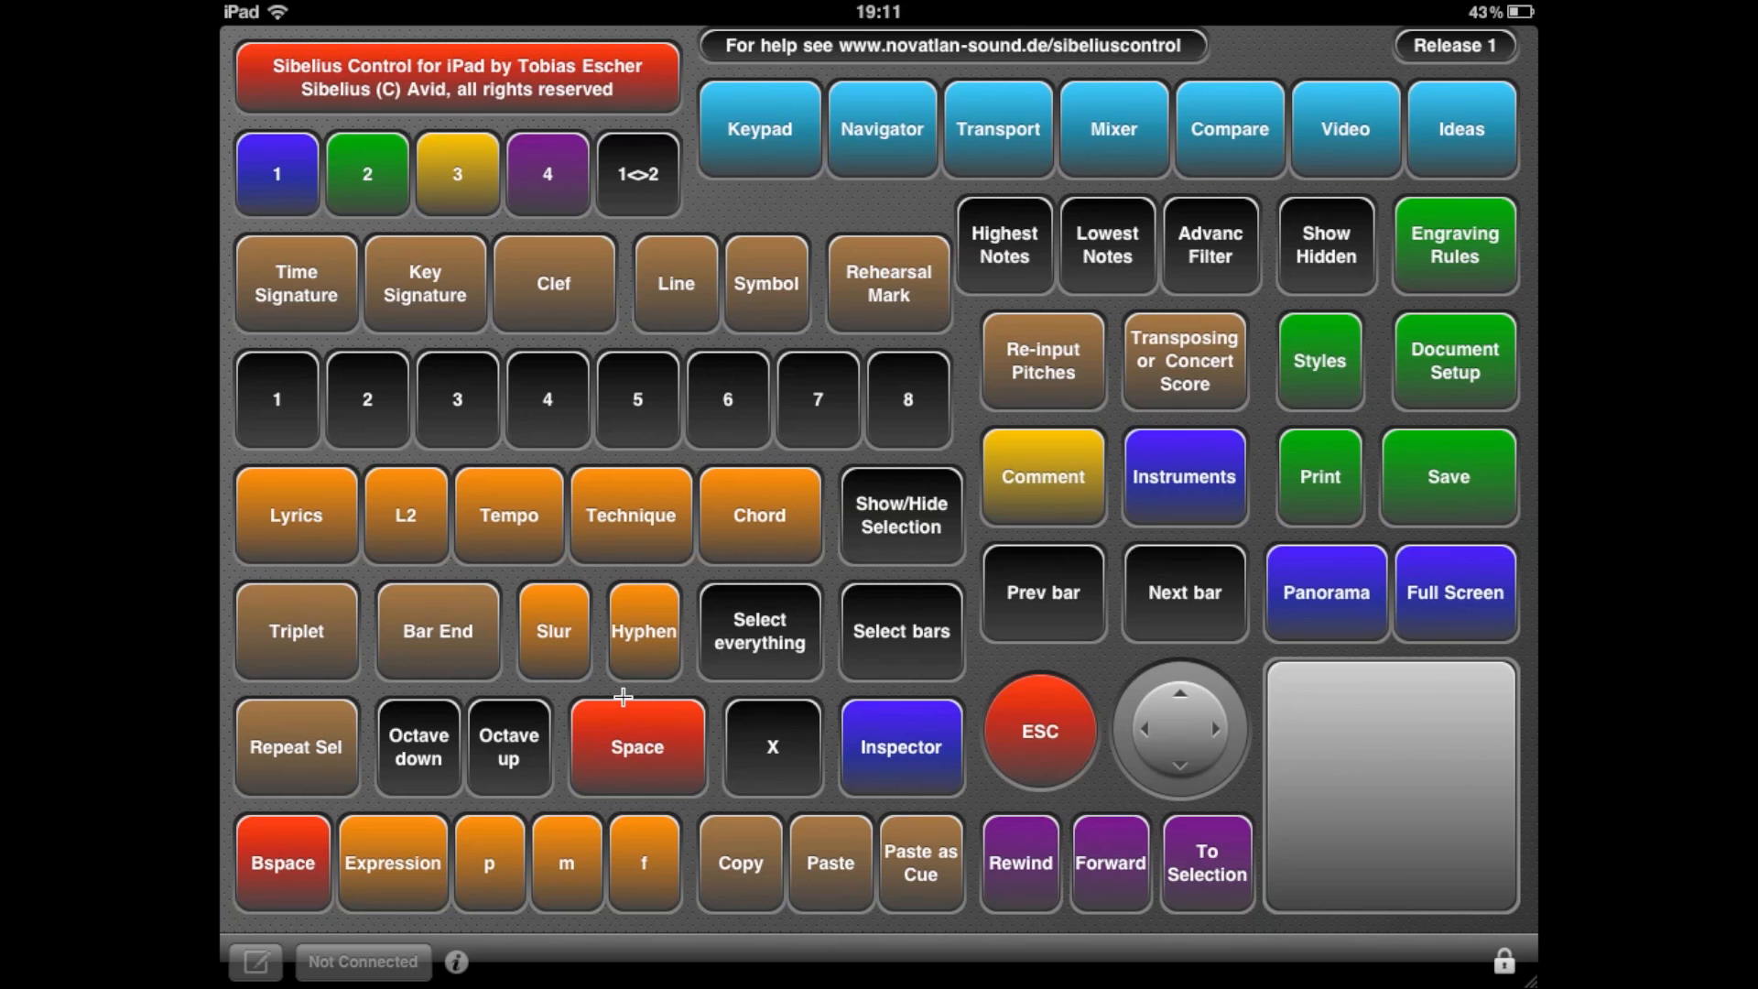
mouse_move(623, 709)
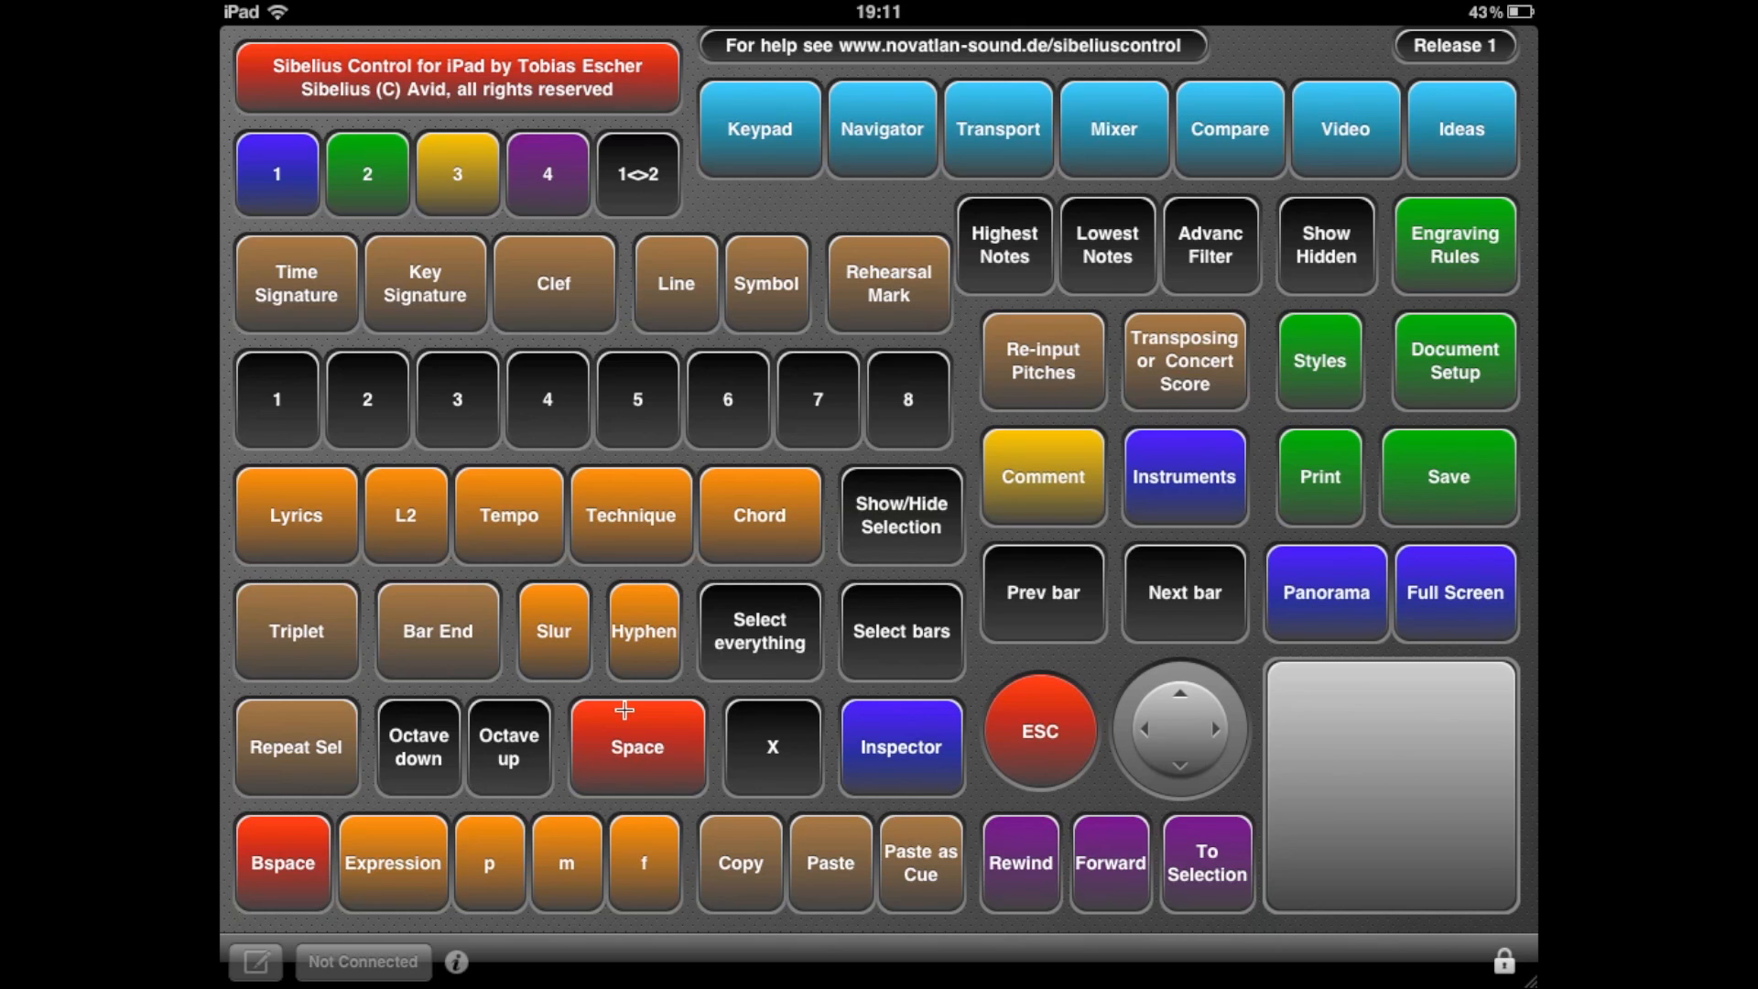
mouse_move(876, 743)
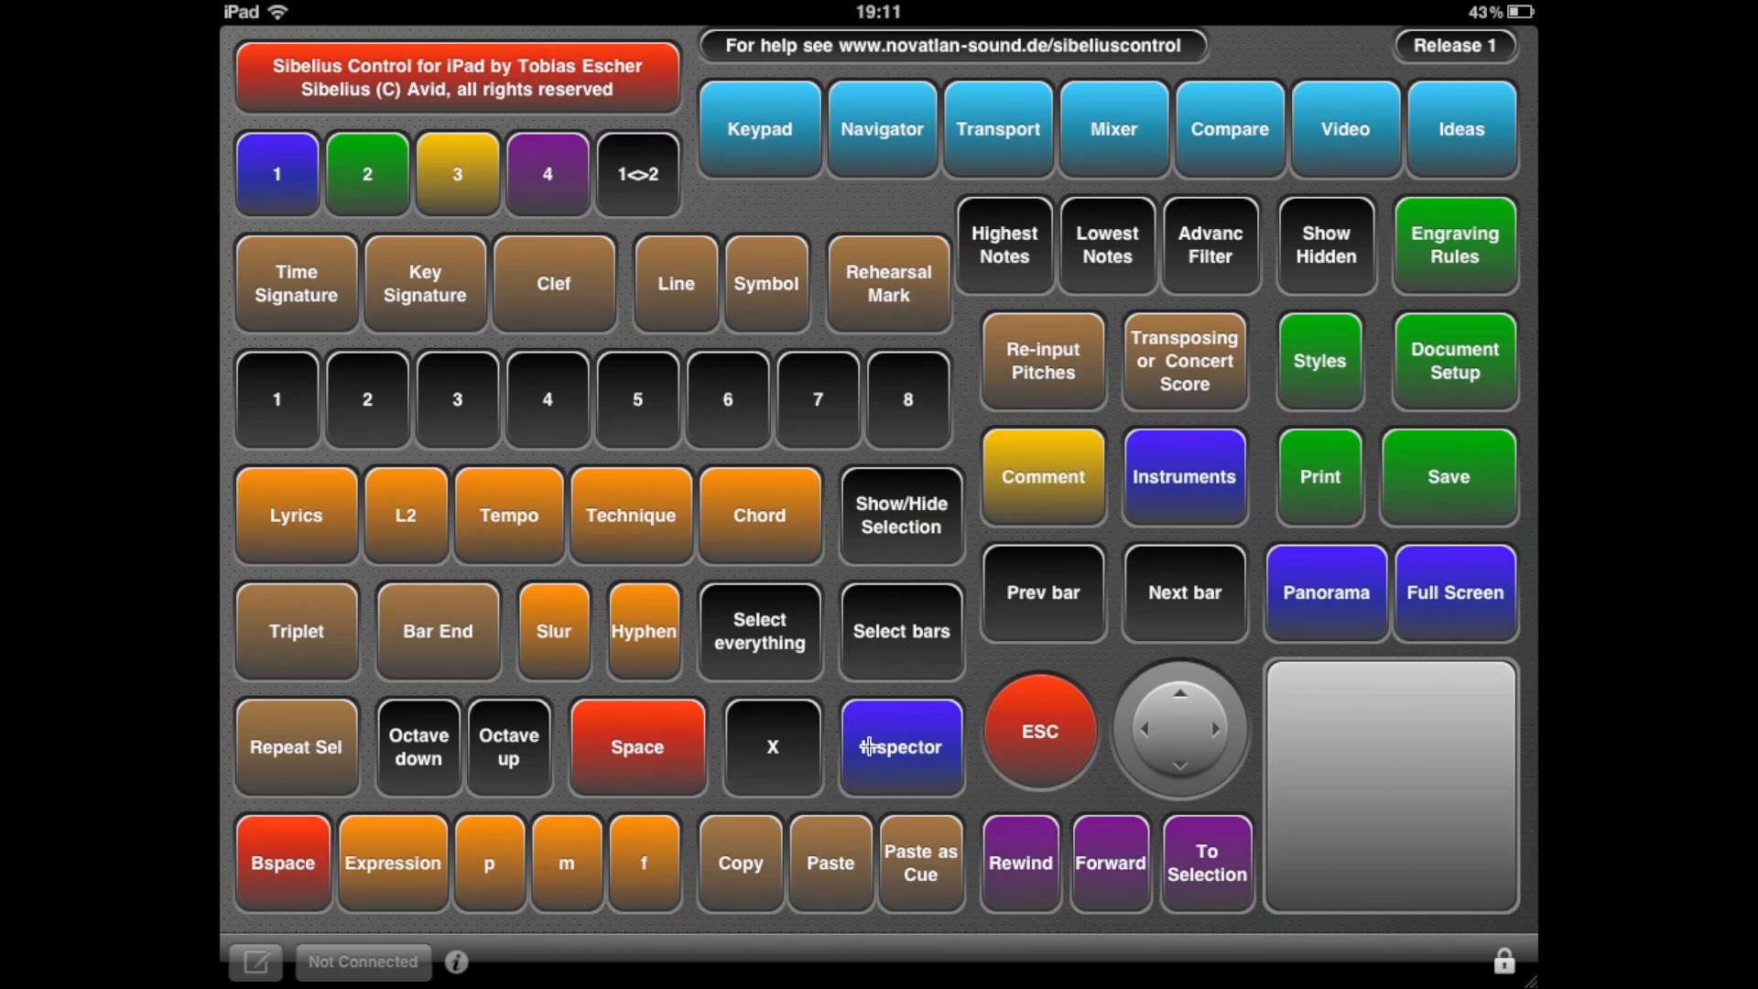
mouse_move(265, 854)
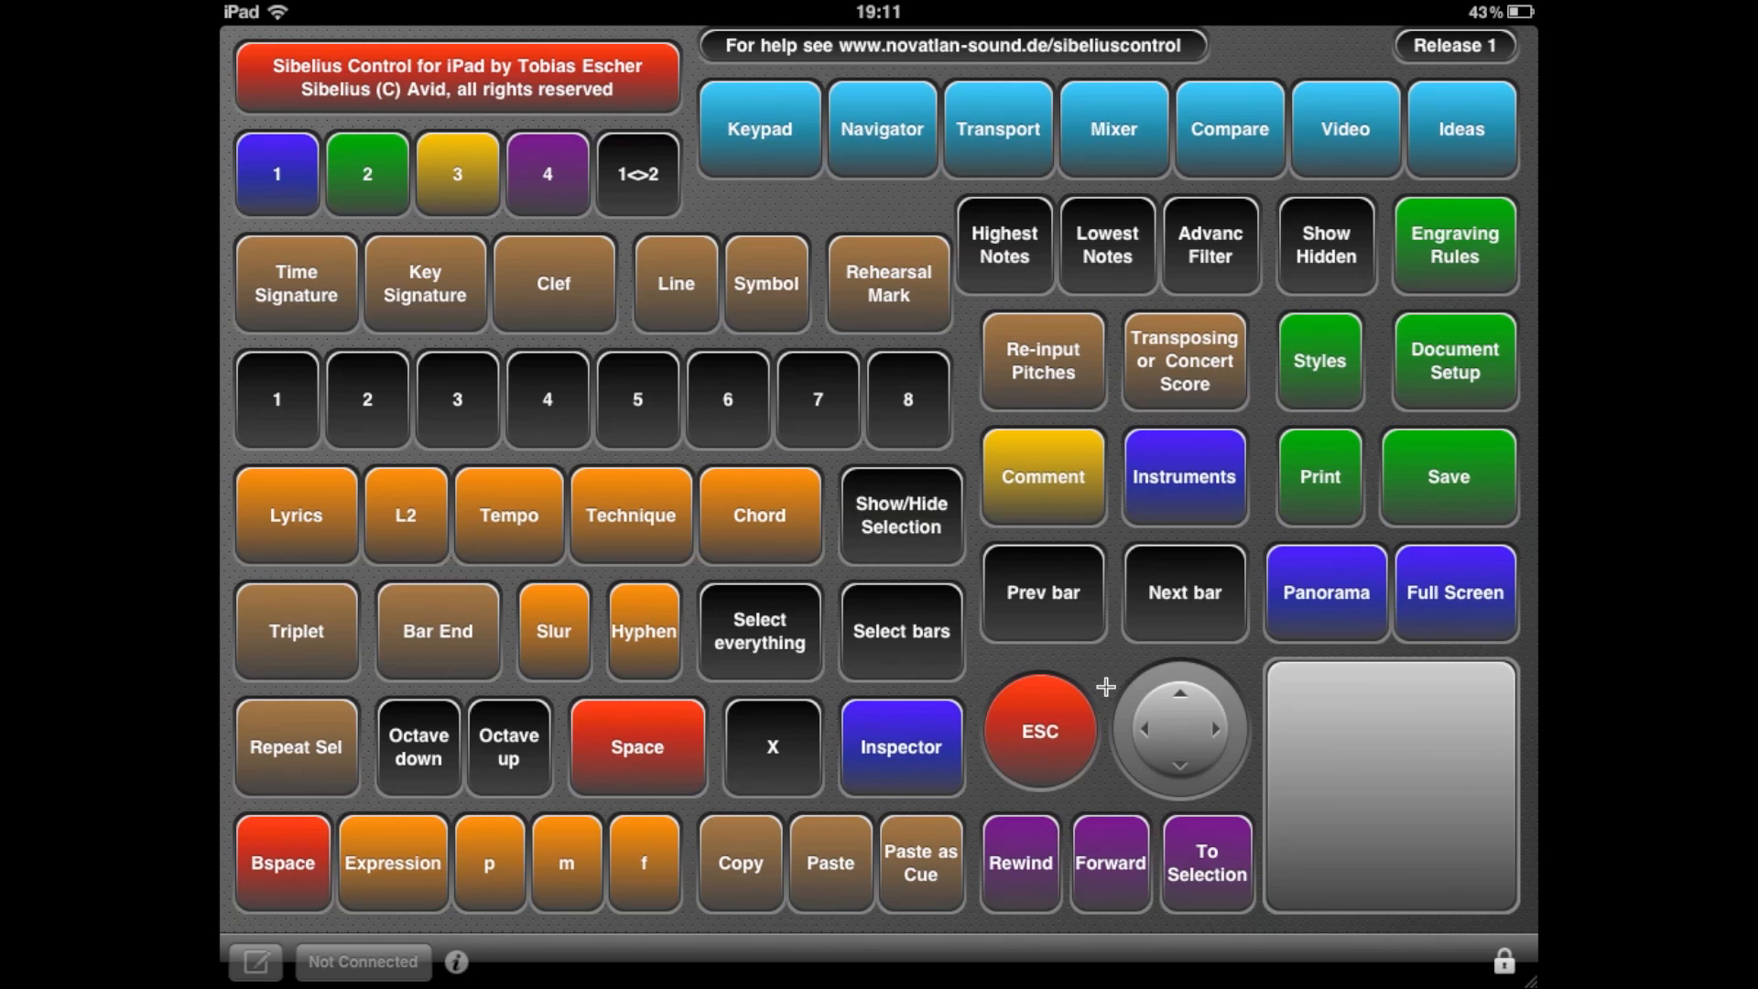
mouse_move(1051, 731)
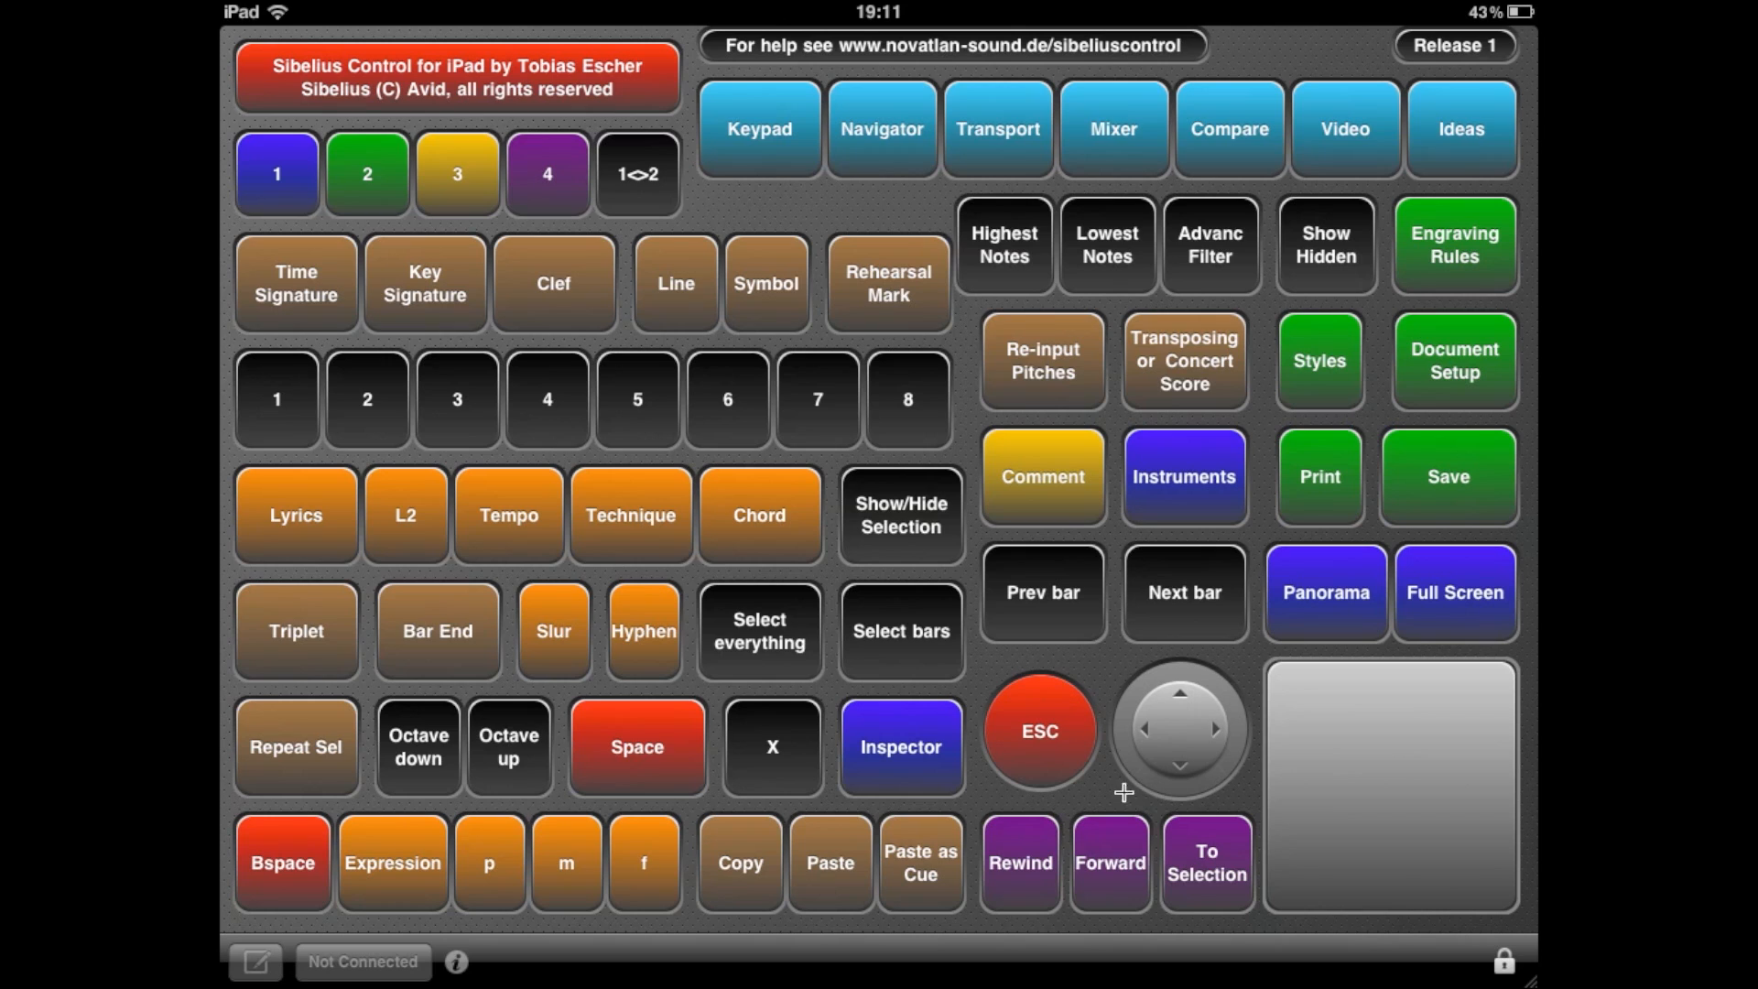
mouse_move(1161, 720)
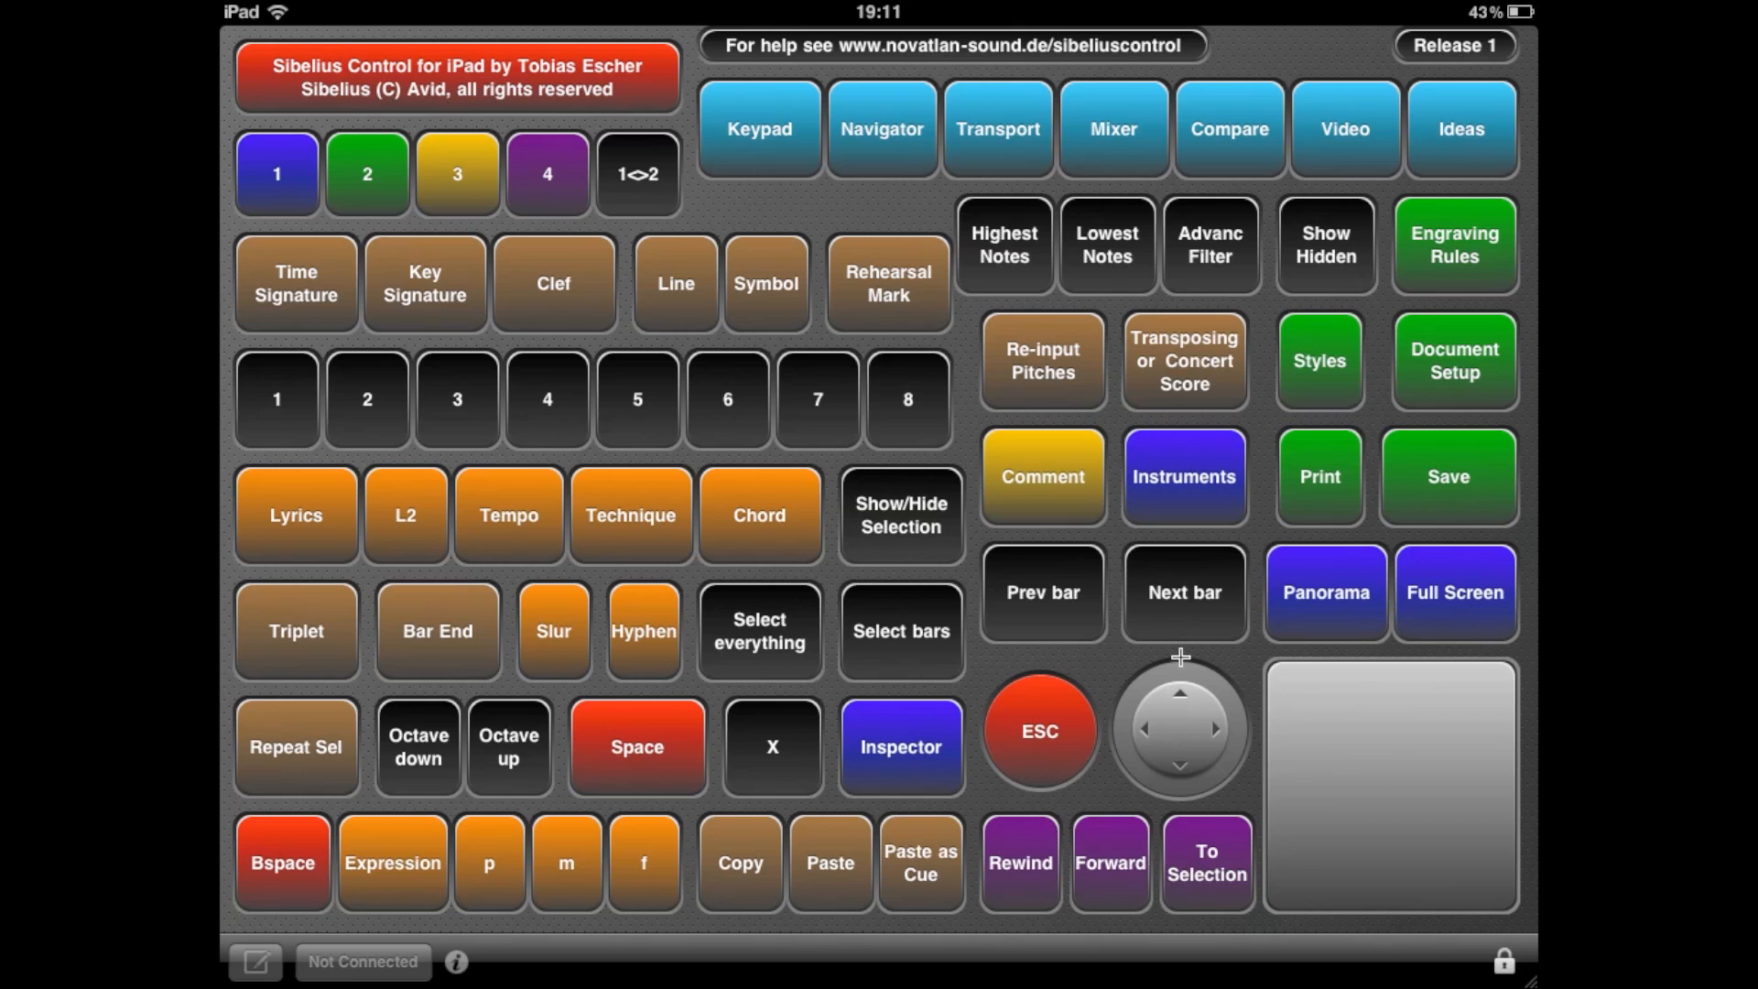
mouse_move(1178, 809)
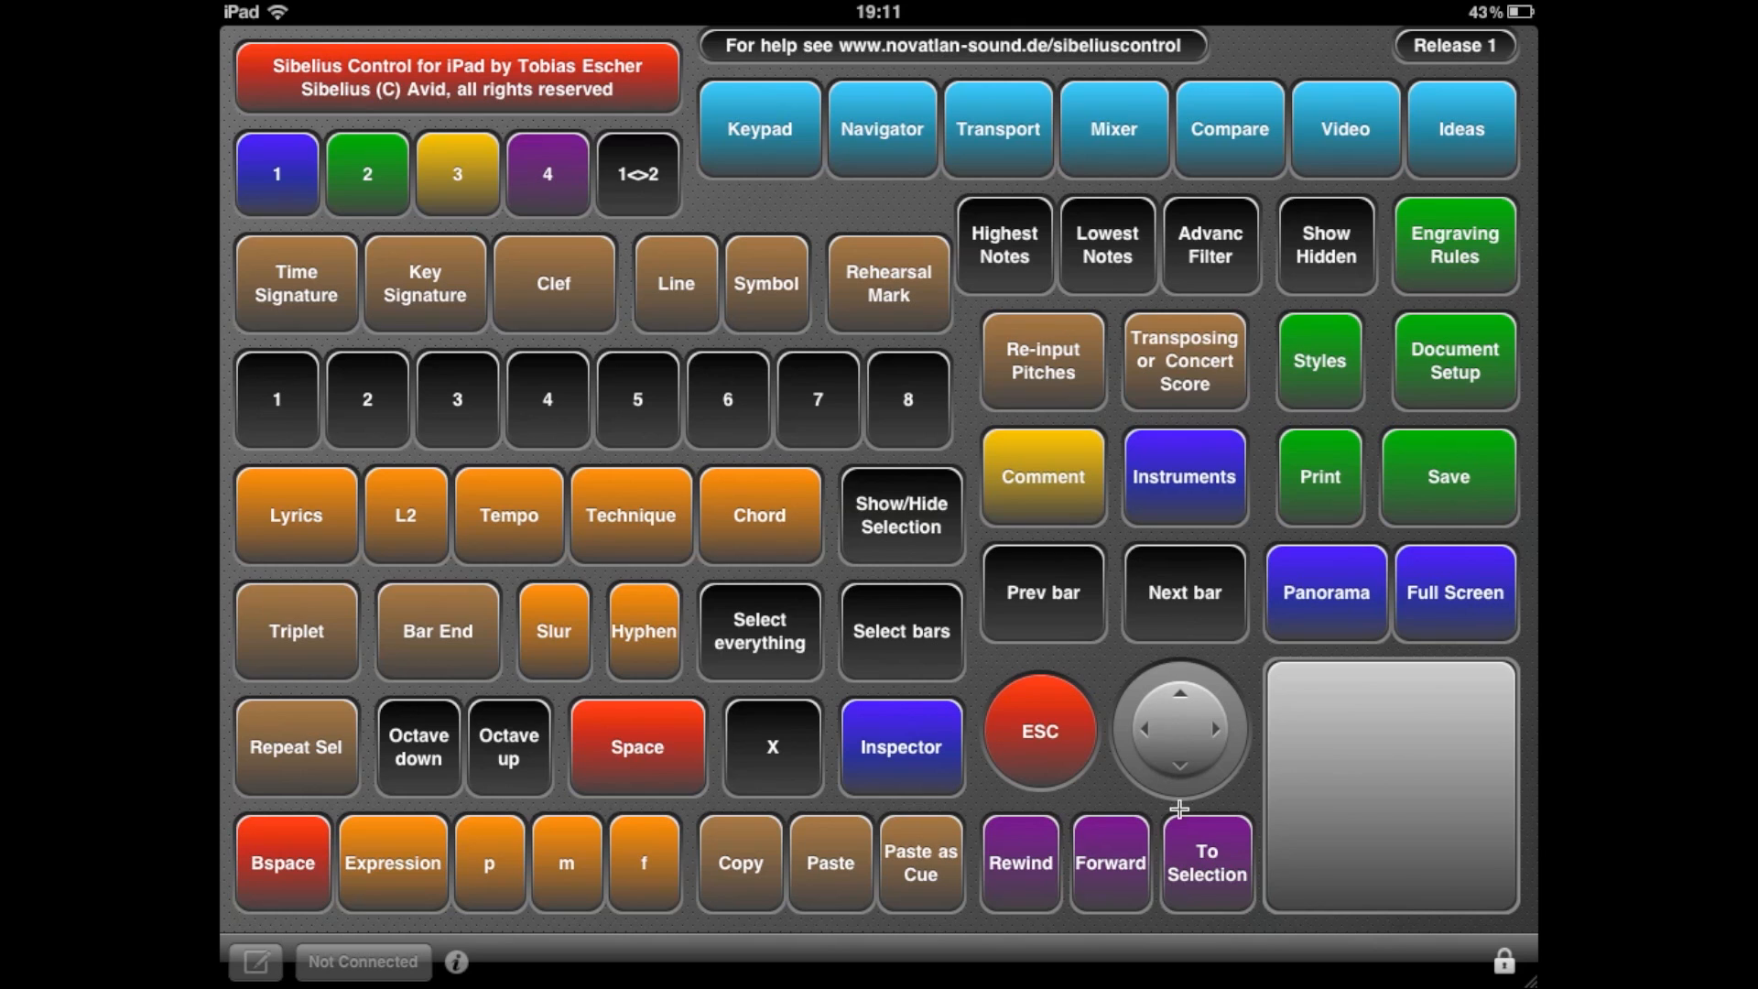
mouse_move(1231, 740)
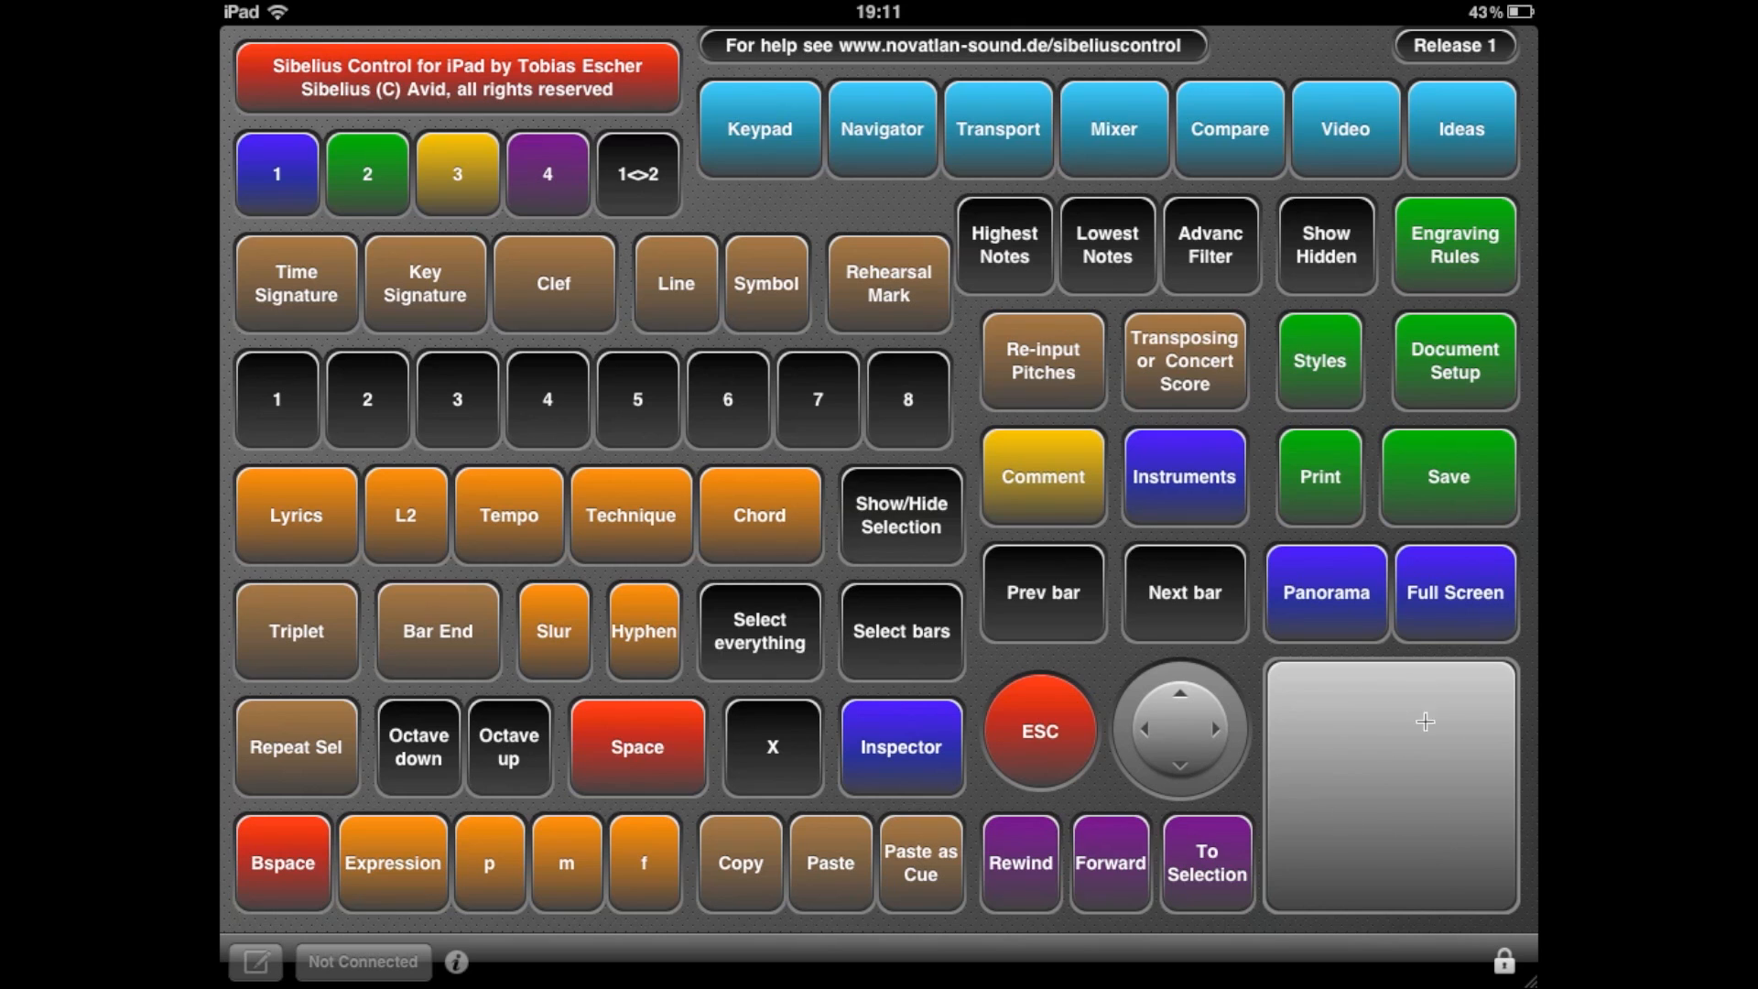
mouse_move(1405, 743)
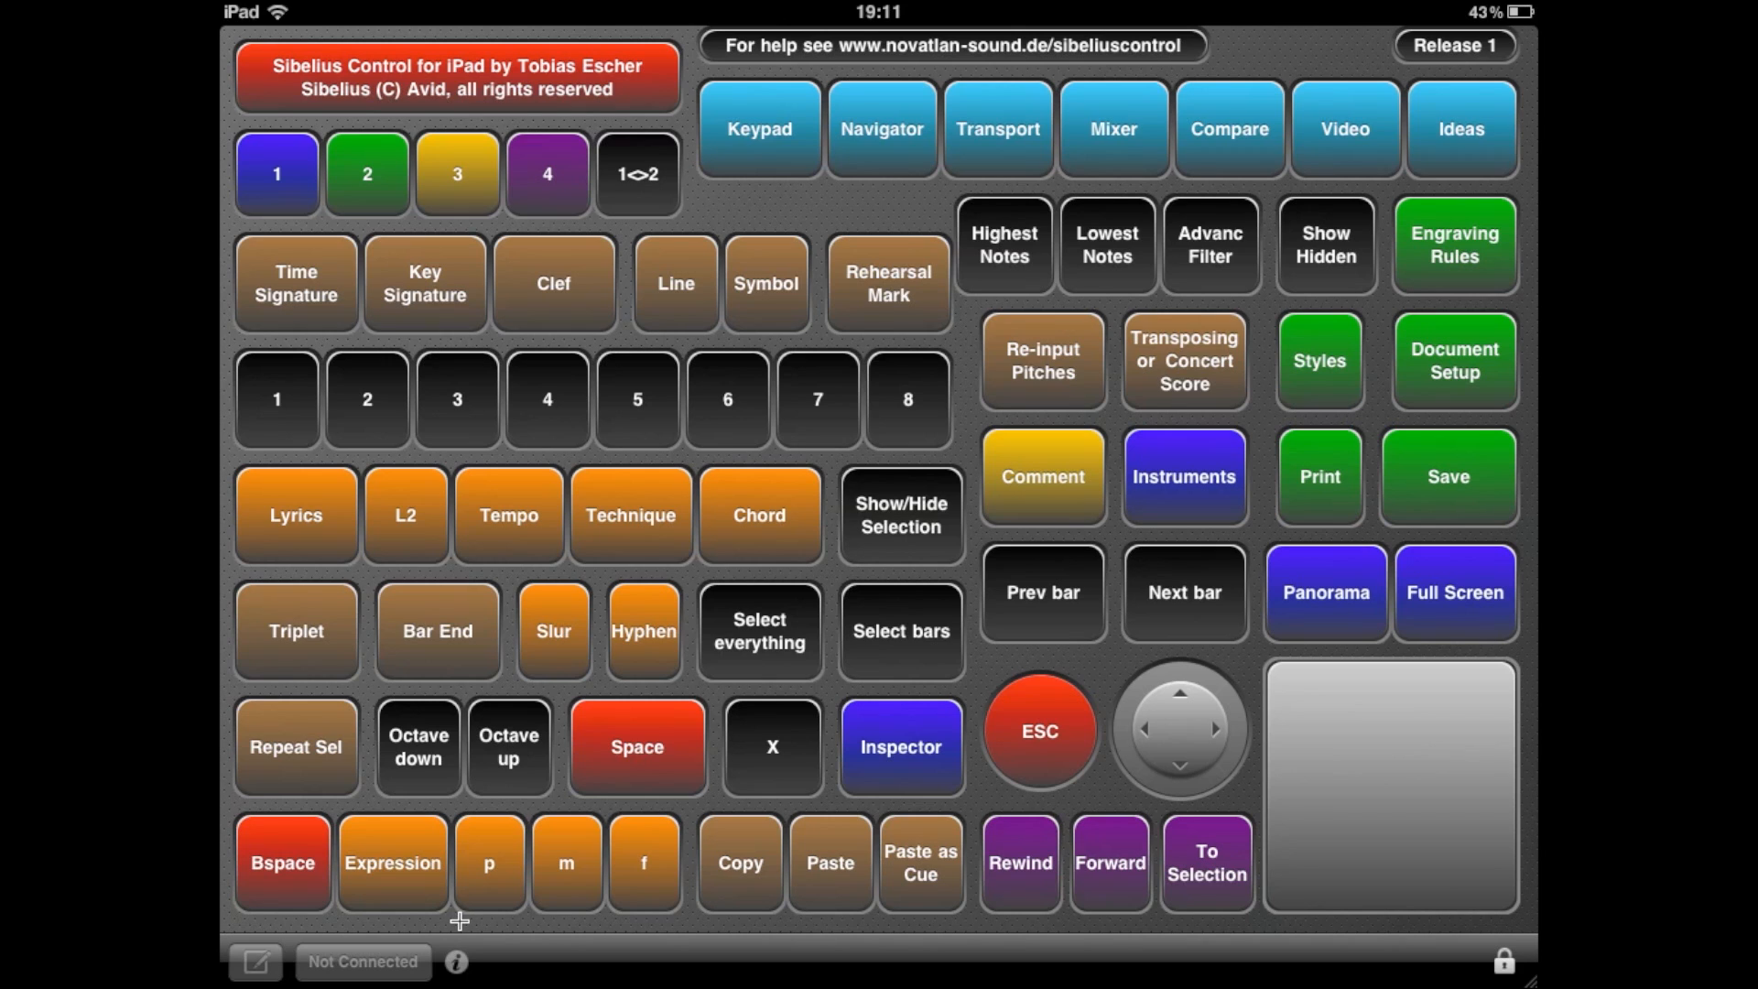
mouse_move(435, 776)
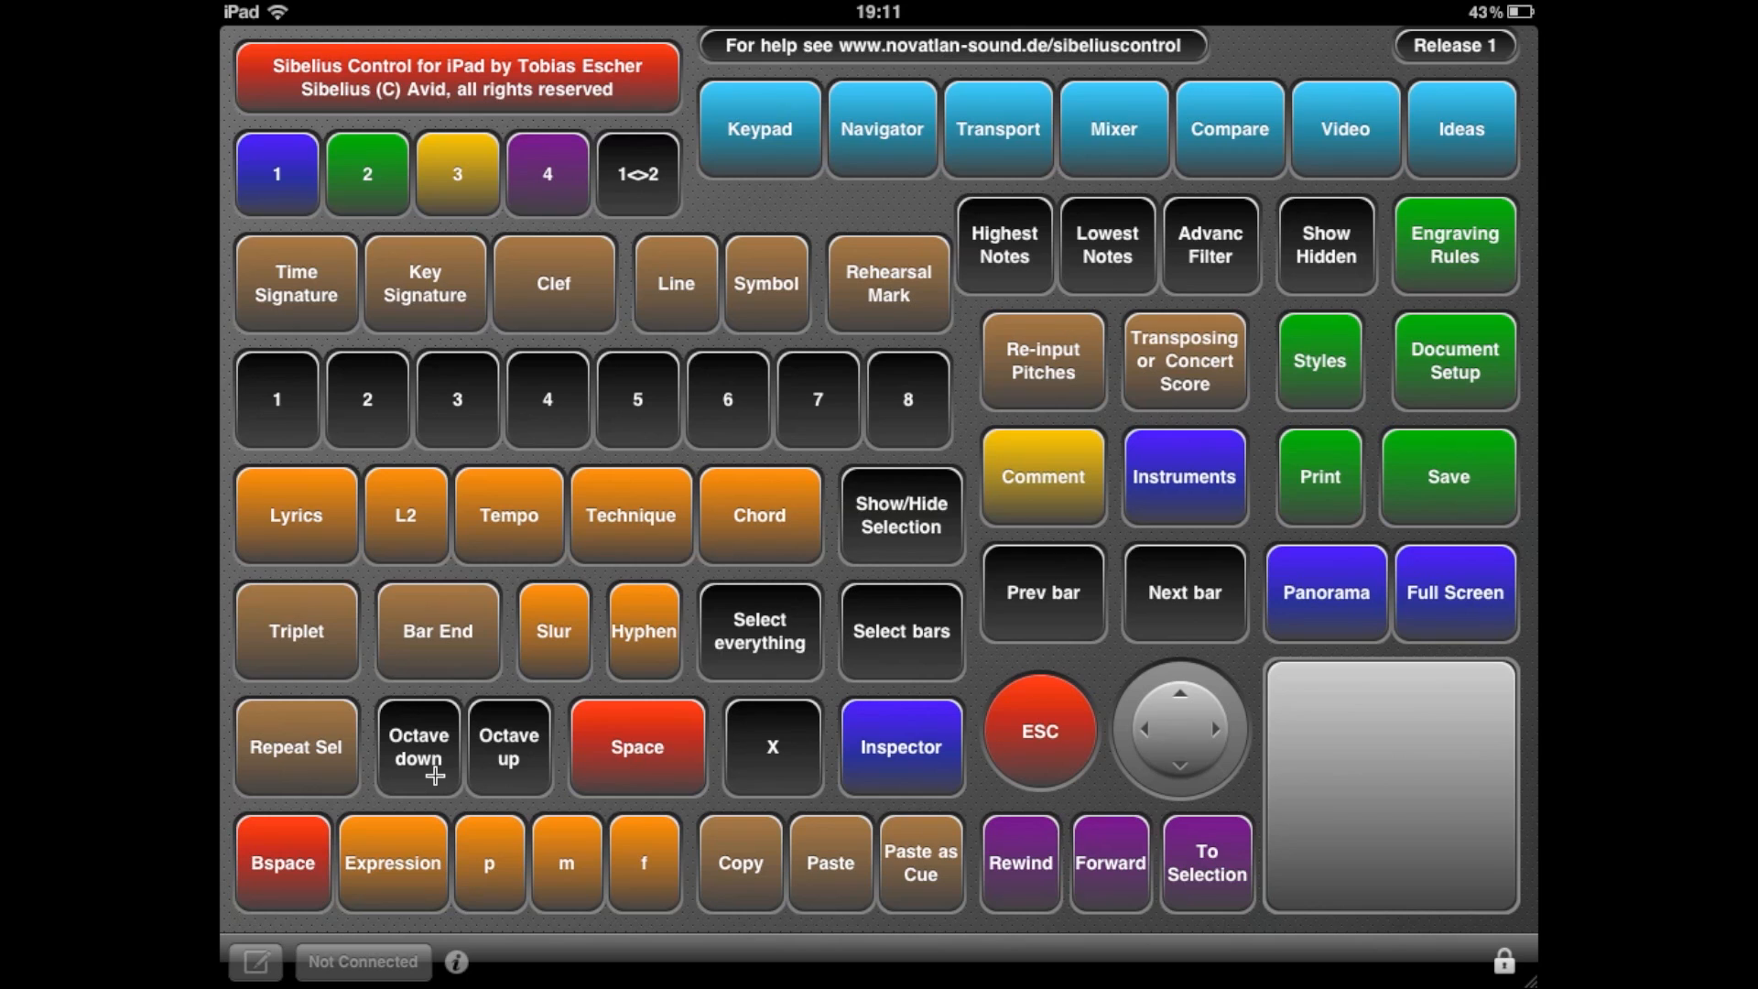
mouse_move(371, 832)
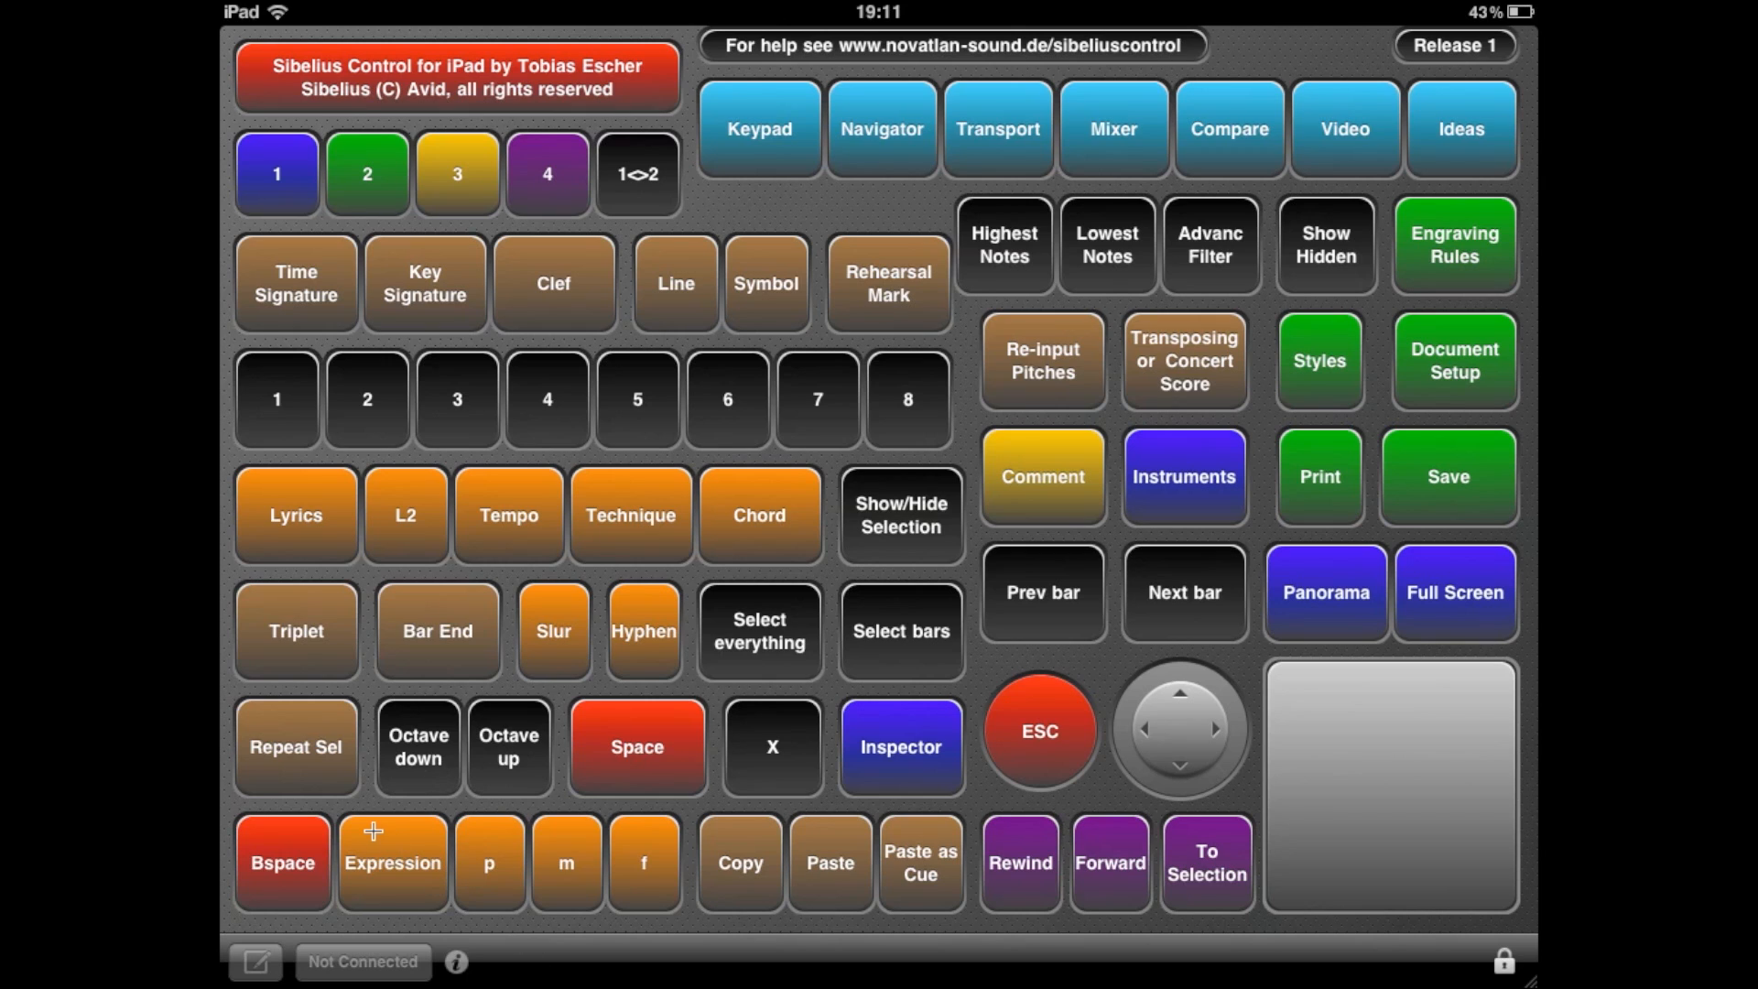
mouse_move(498, 877)
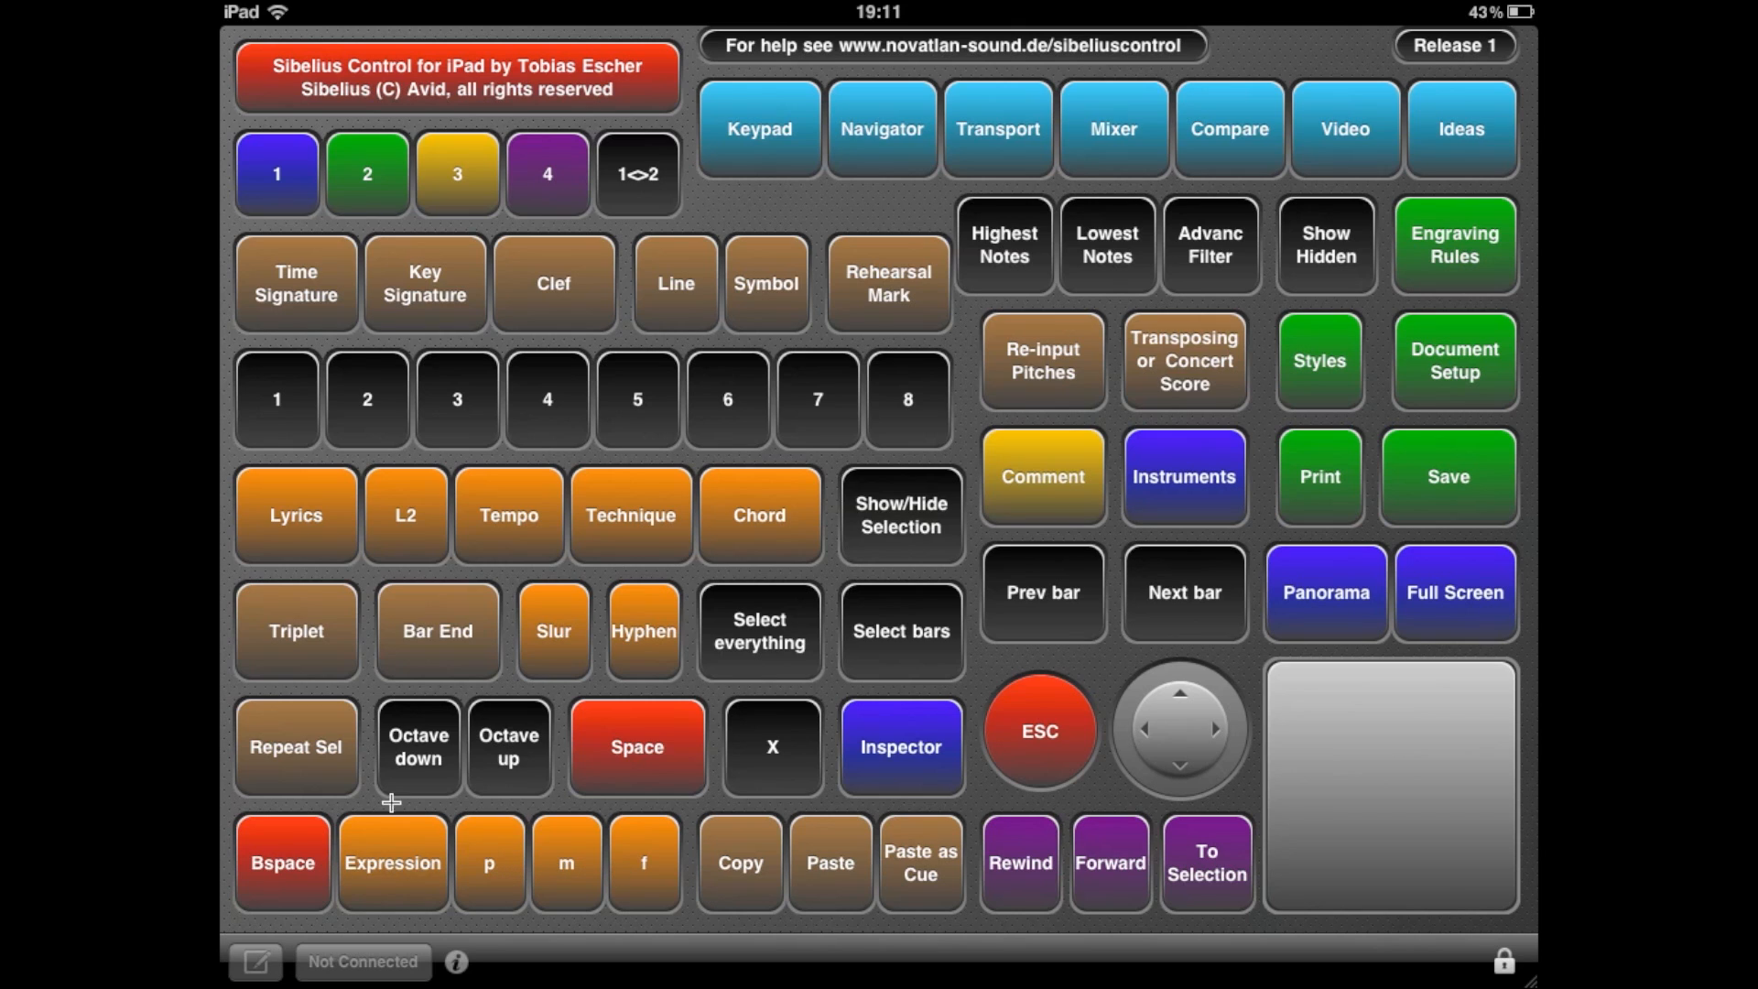
mouse_move(586, 897)
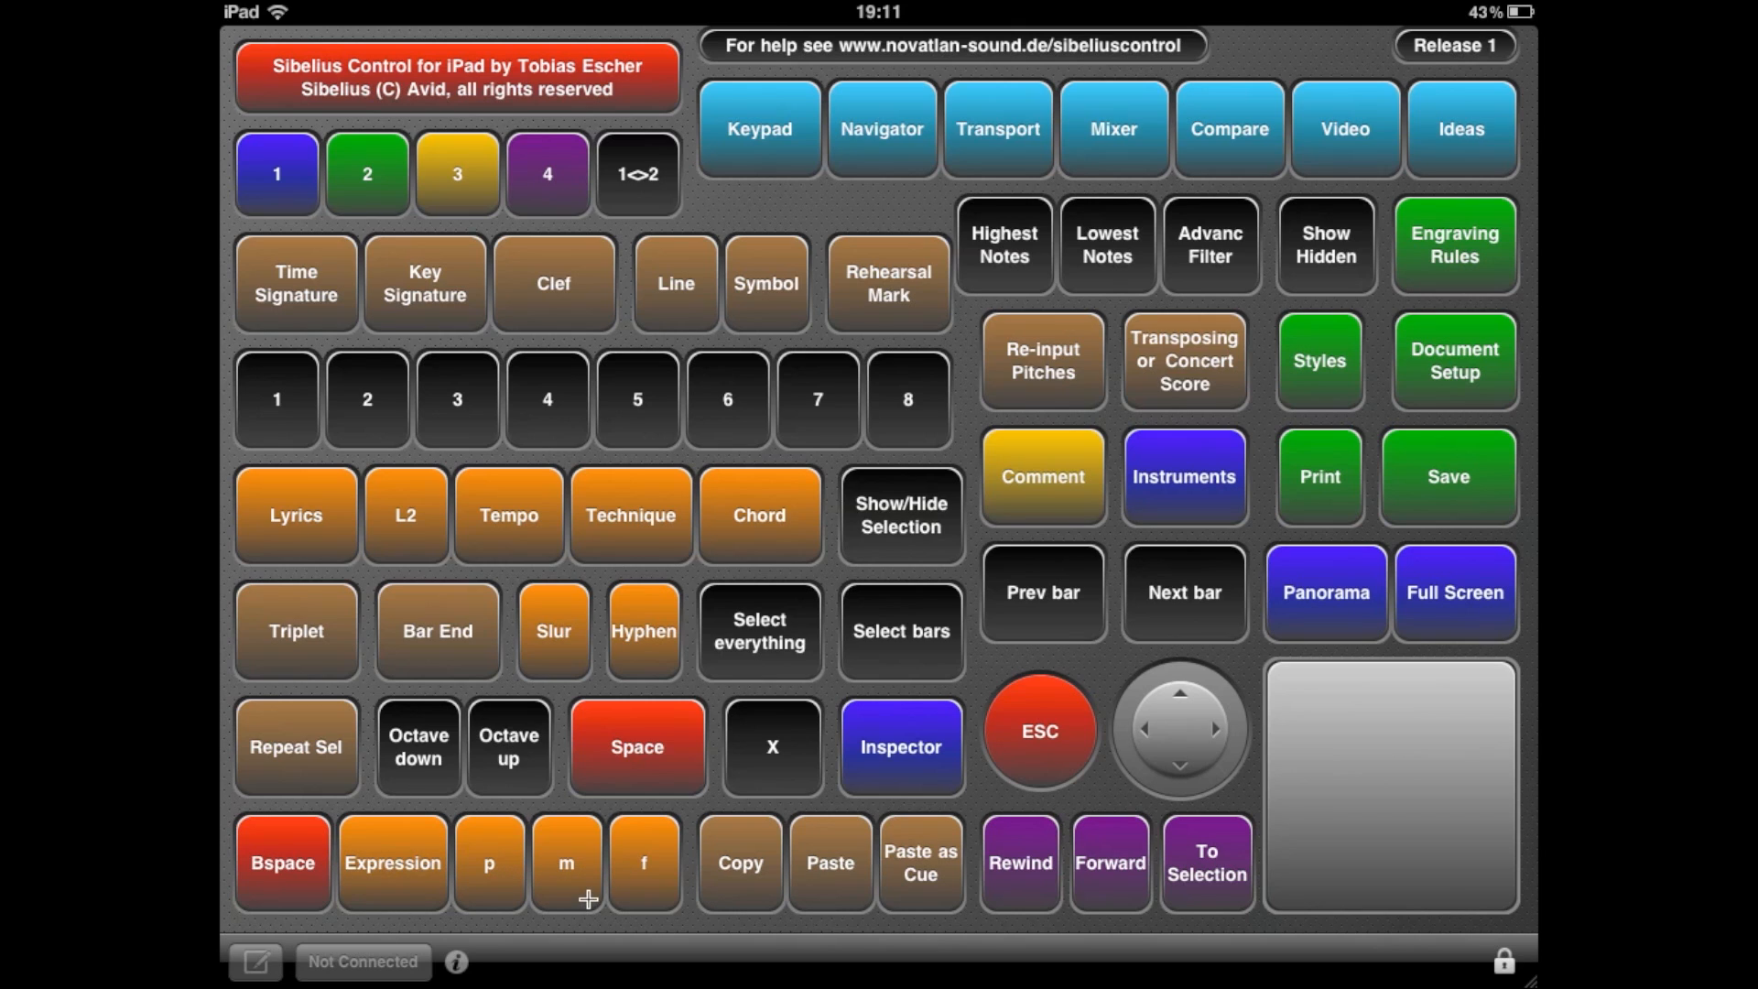
mouse_move(621, 897)
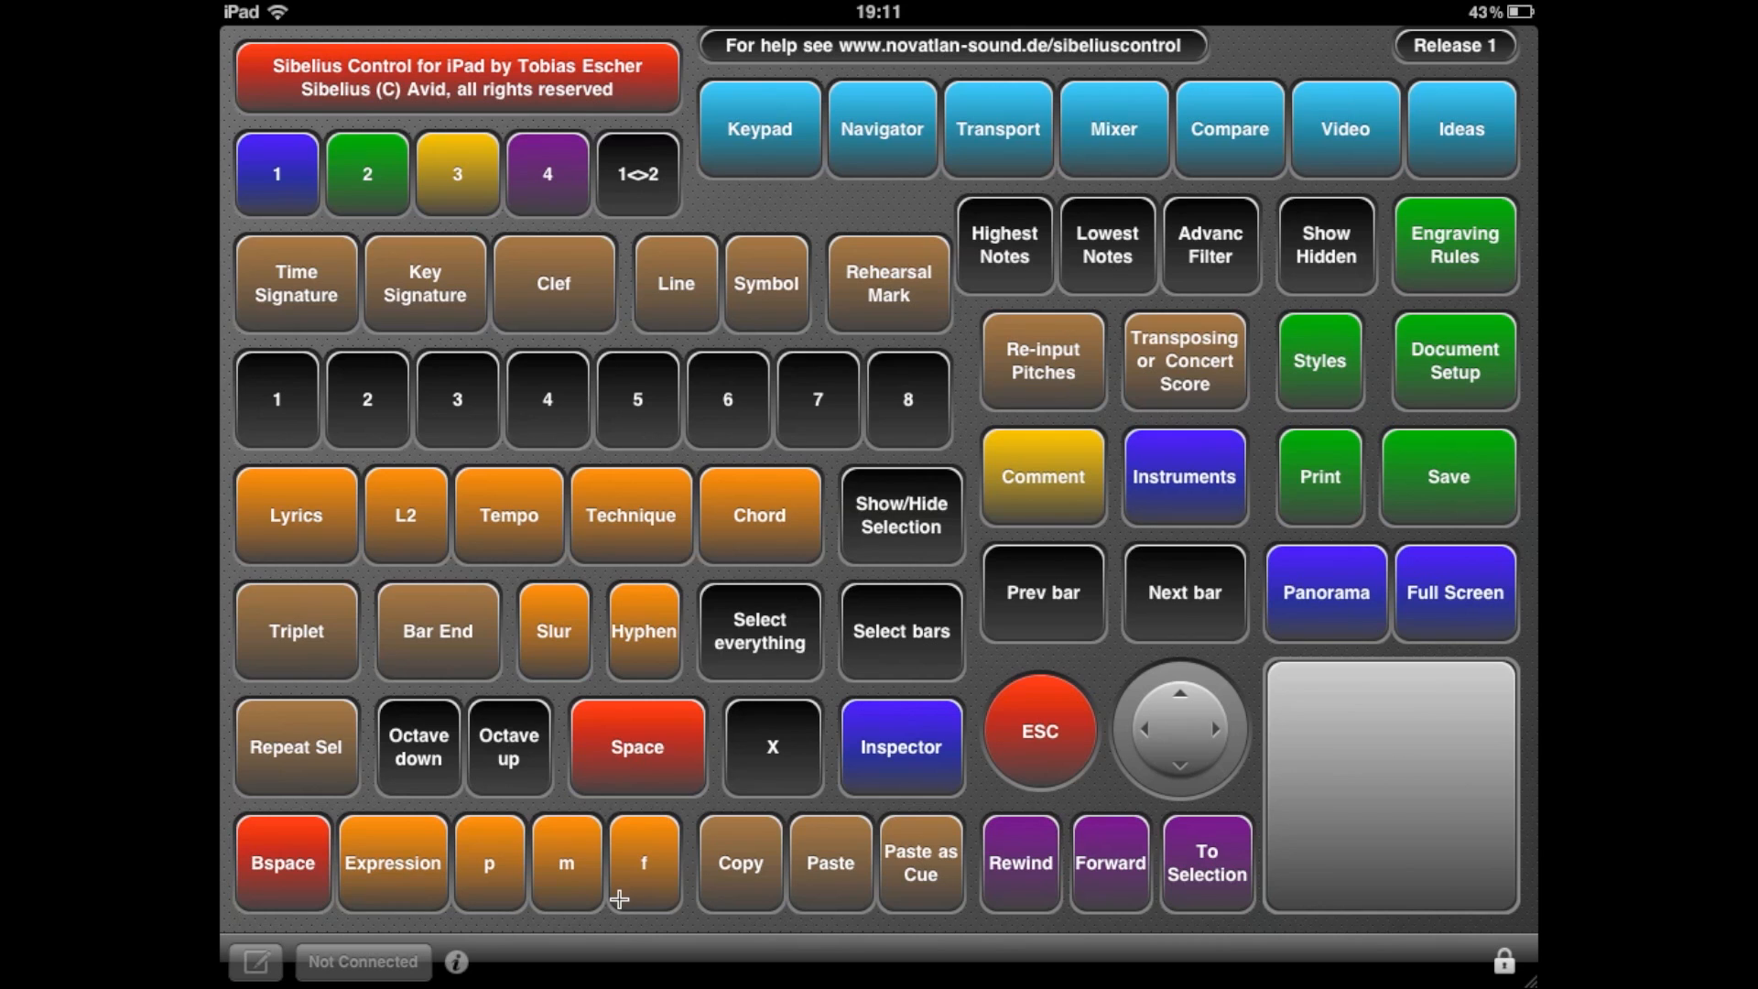
mouse_move(595, 896)
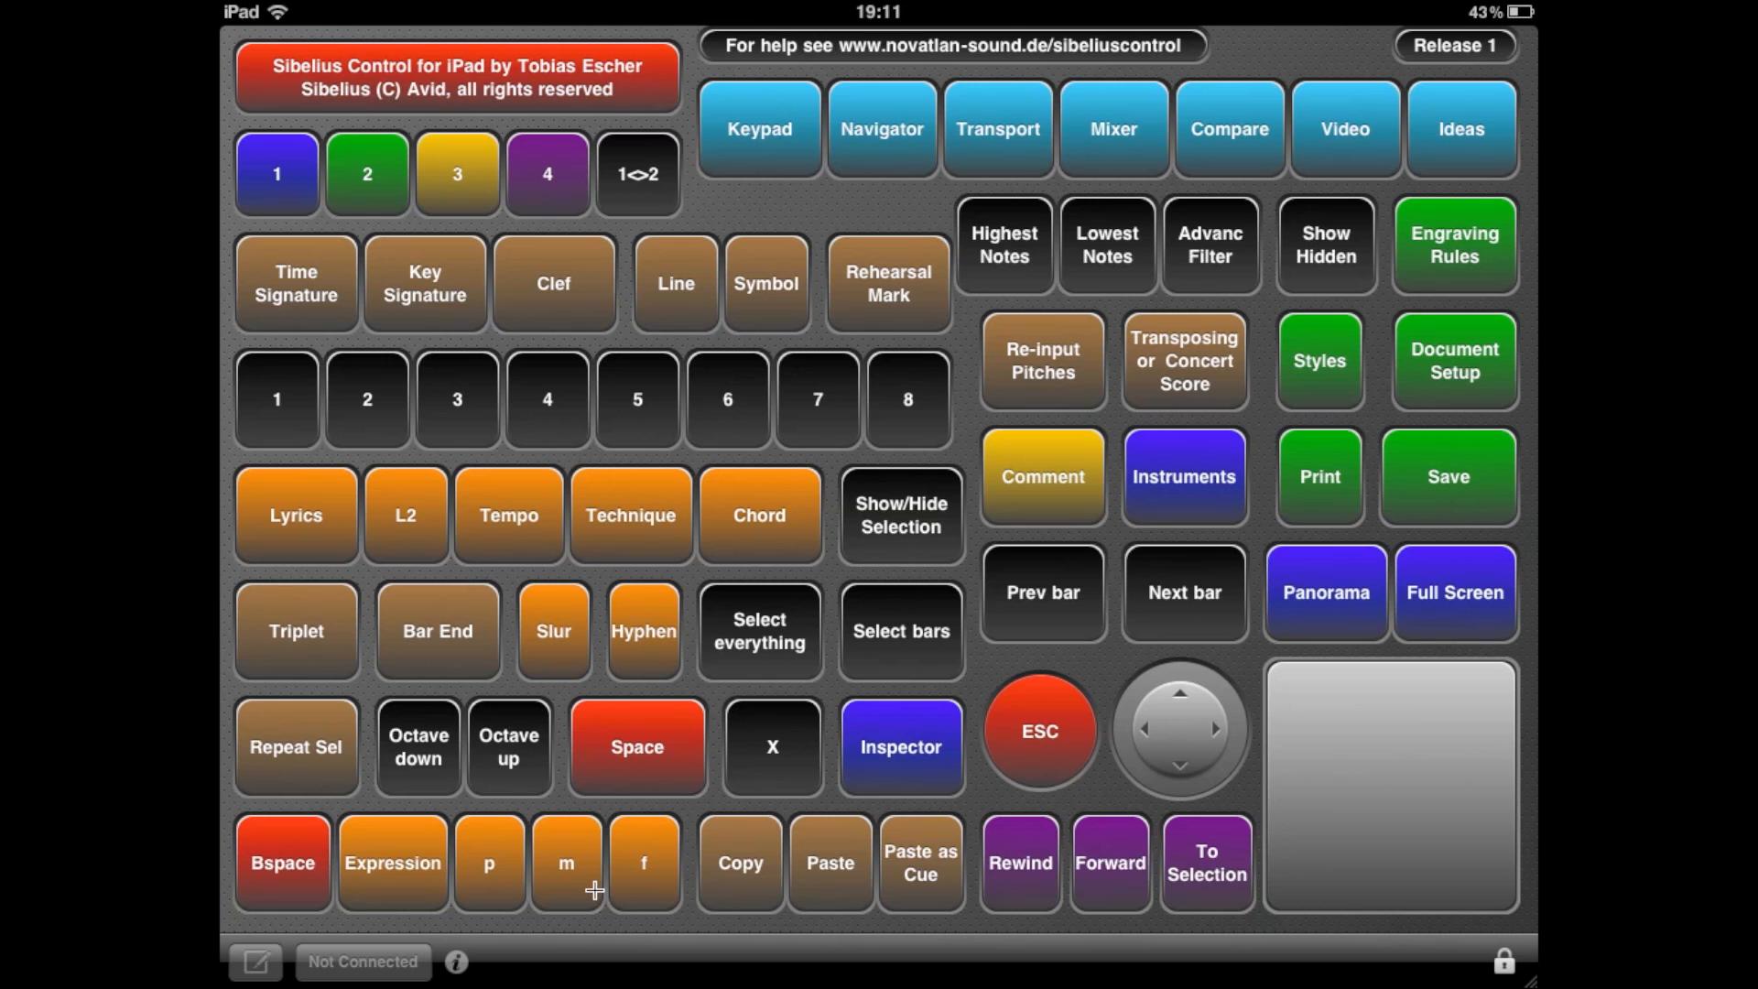
mouse_move(744, 18)
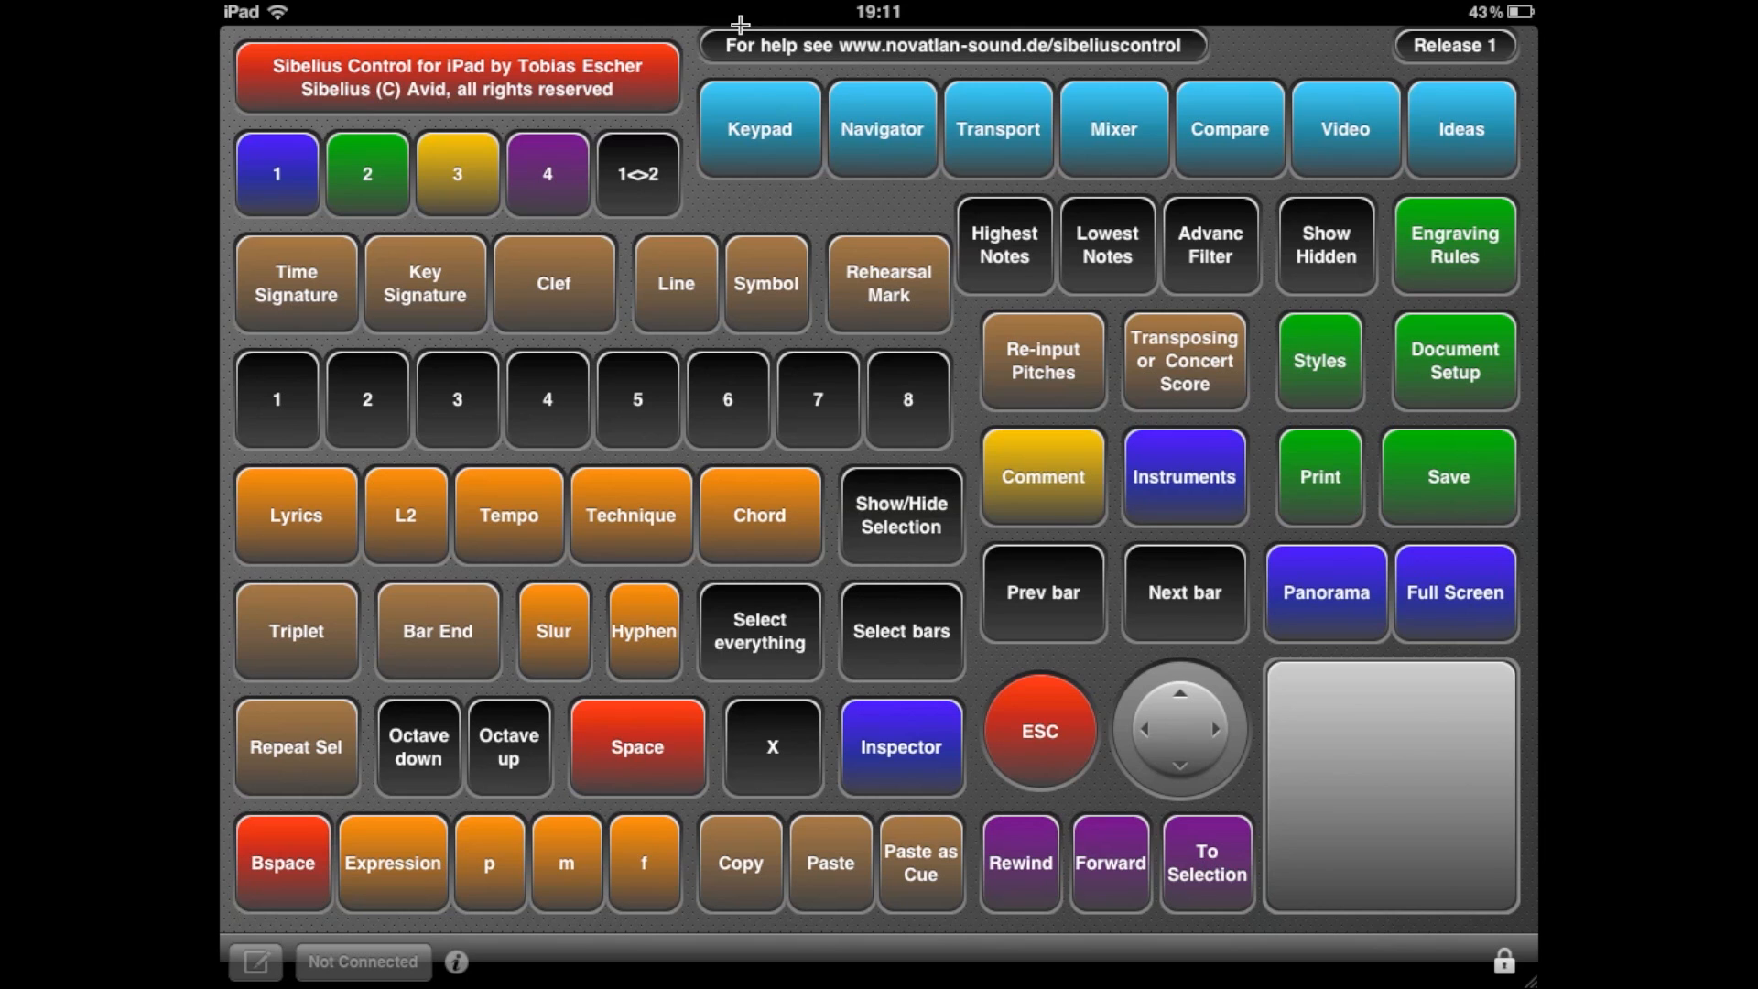
mouse_move(1233, 57)
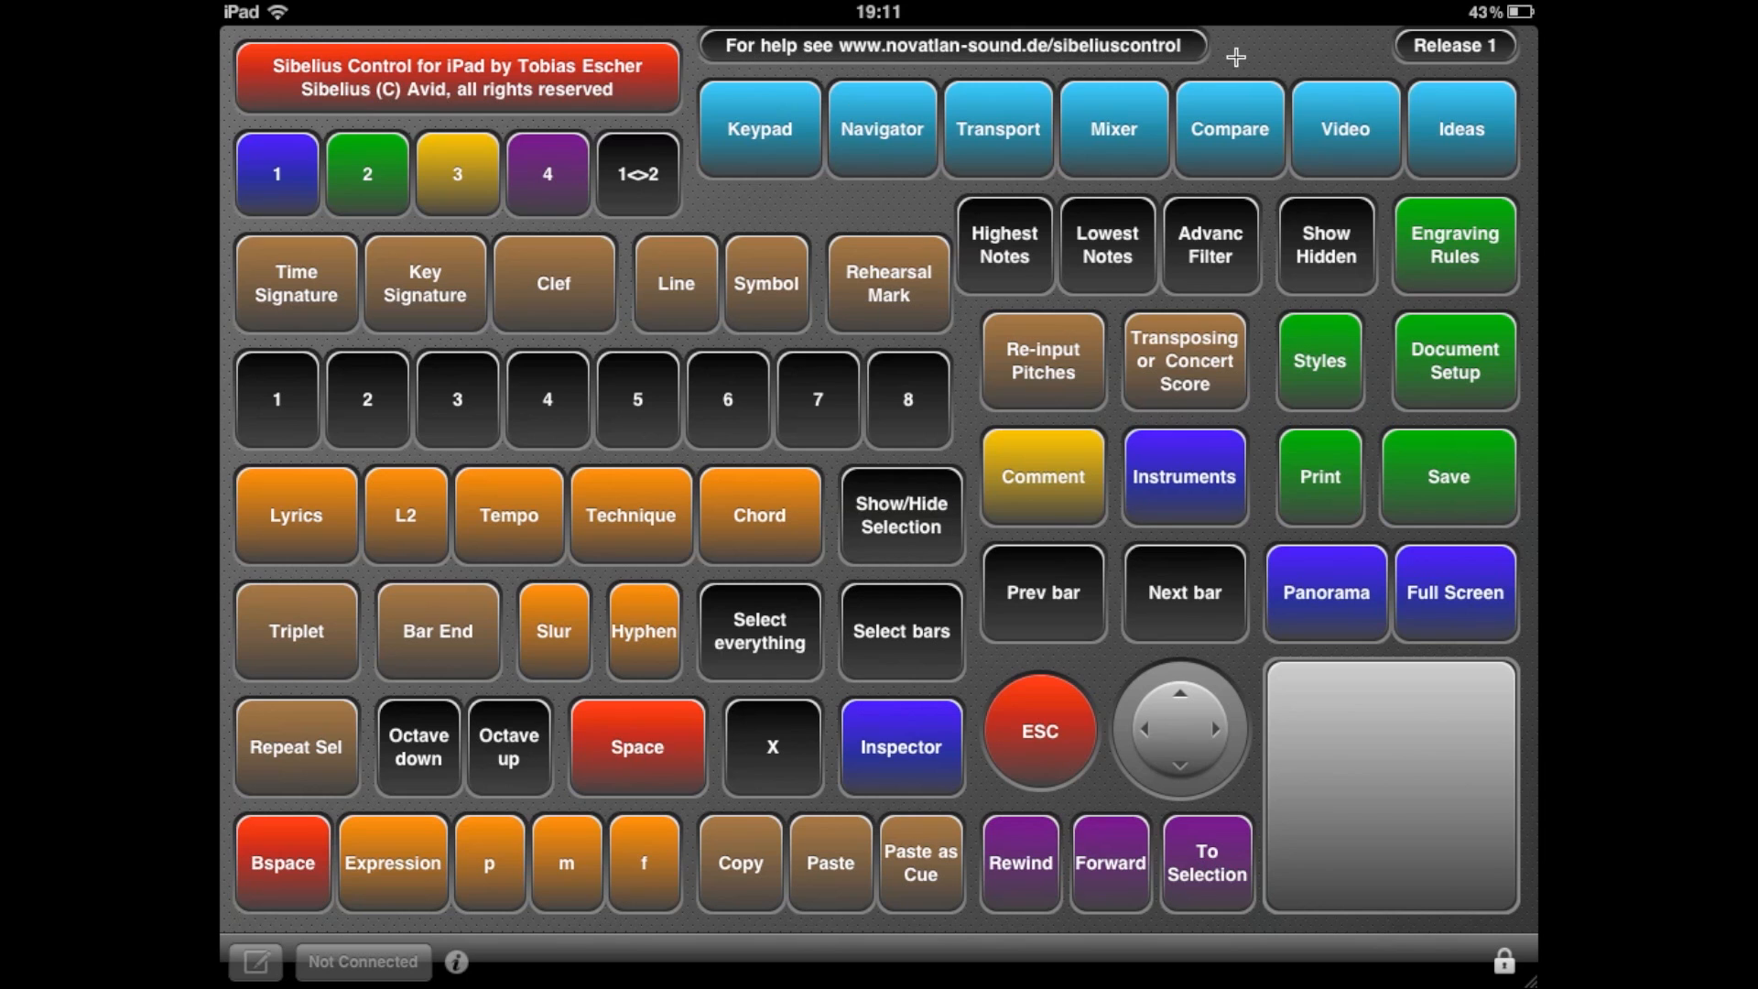